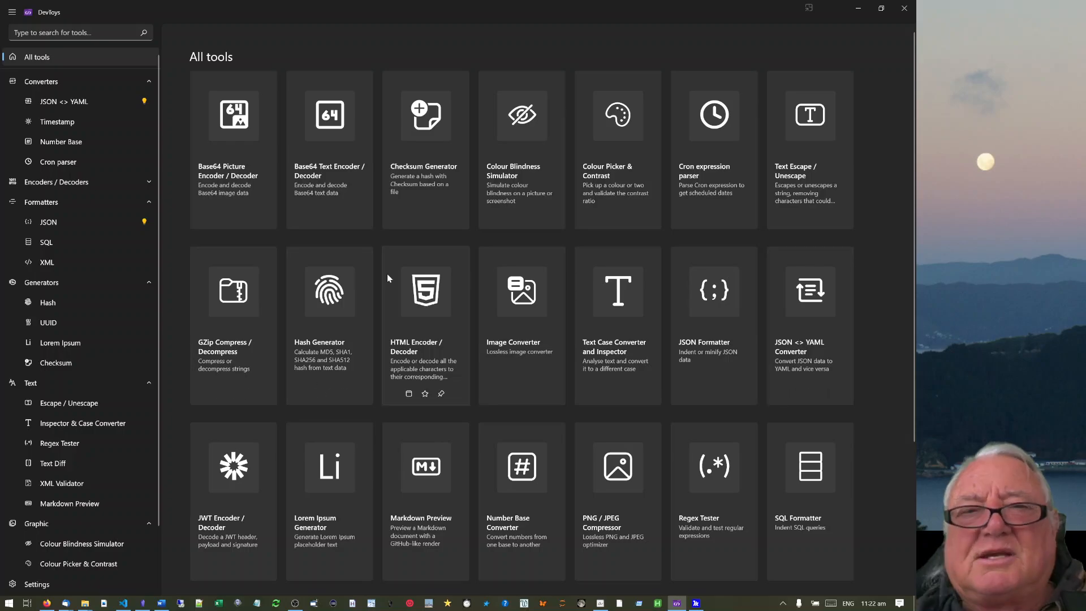
mouse_move(176, 137)
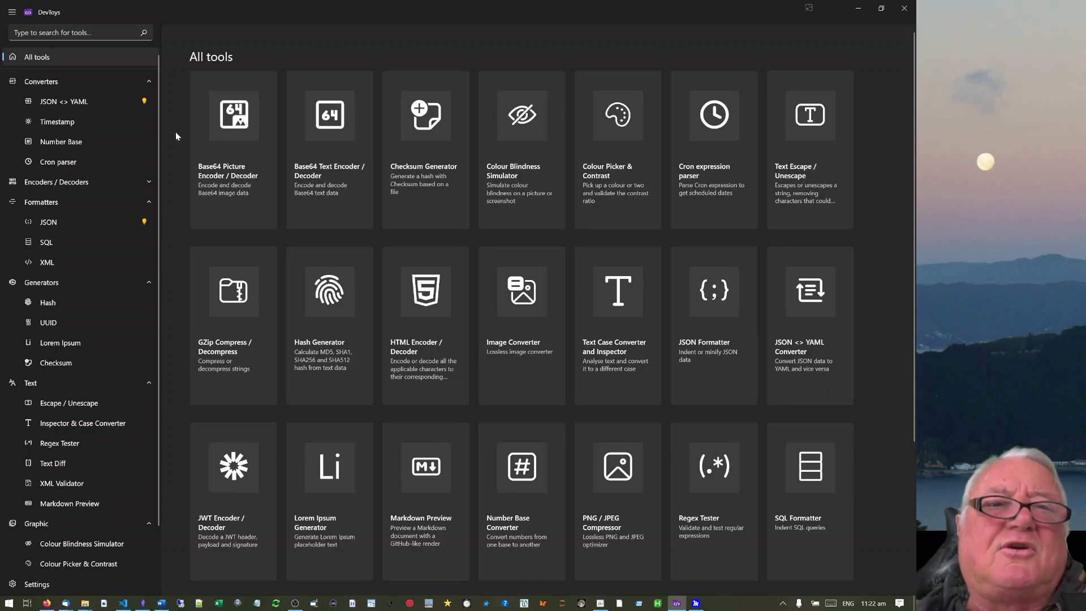
Glance at the JSON <> YAML converter, then open the empty JSON formatter.
click(63, 101)
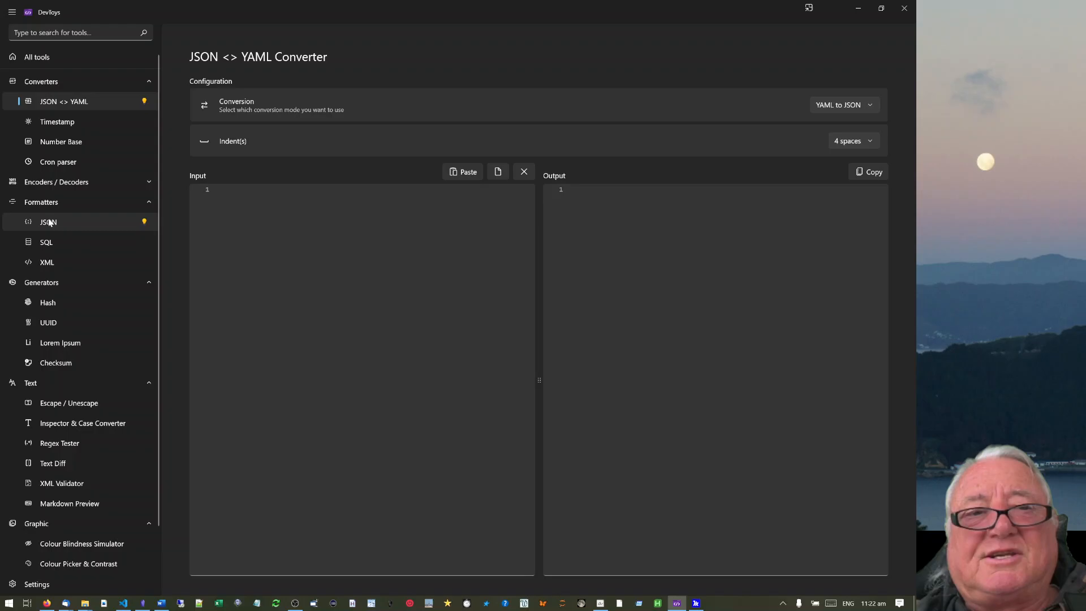
click(48, 222)
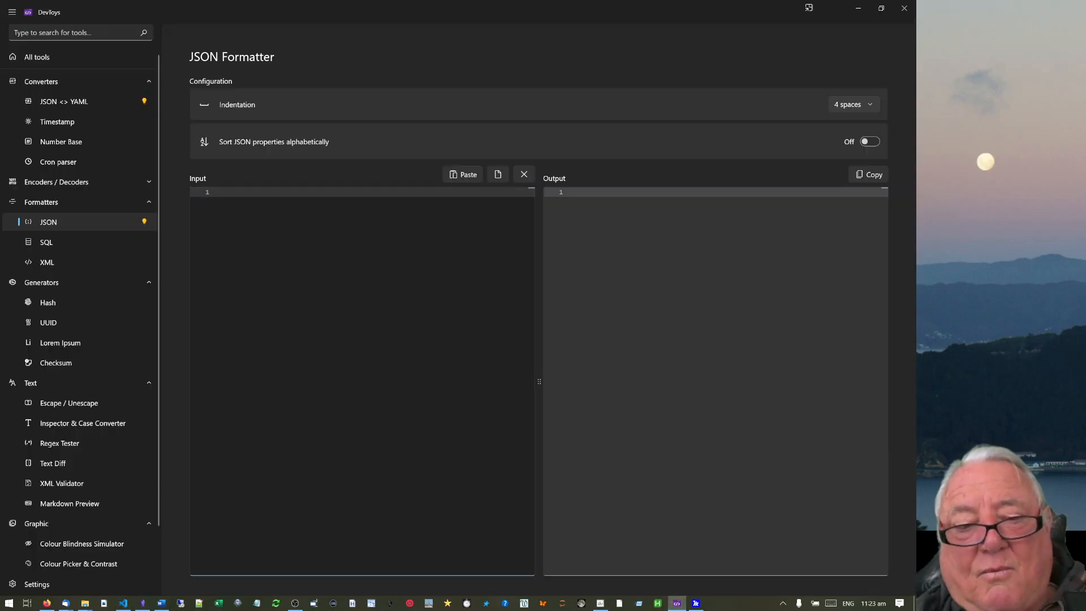
Paste the one-line weather JSON and inspect the temp entry in the formatted output.
click(462, 173)
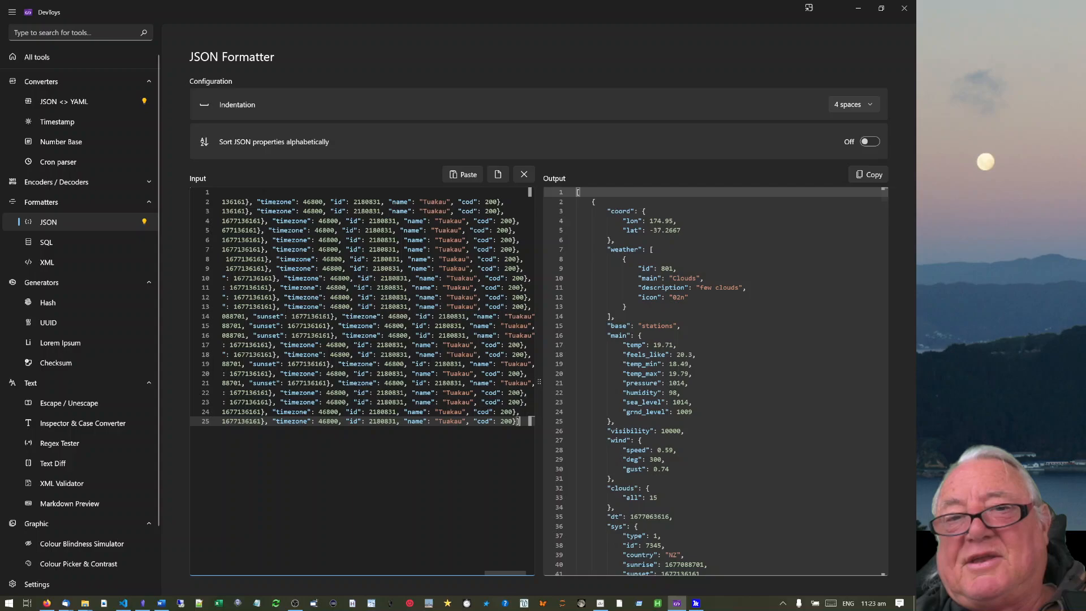
drag(592, 202, 697, 355)
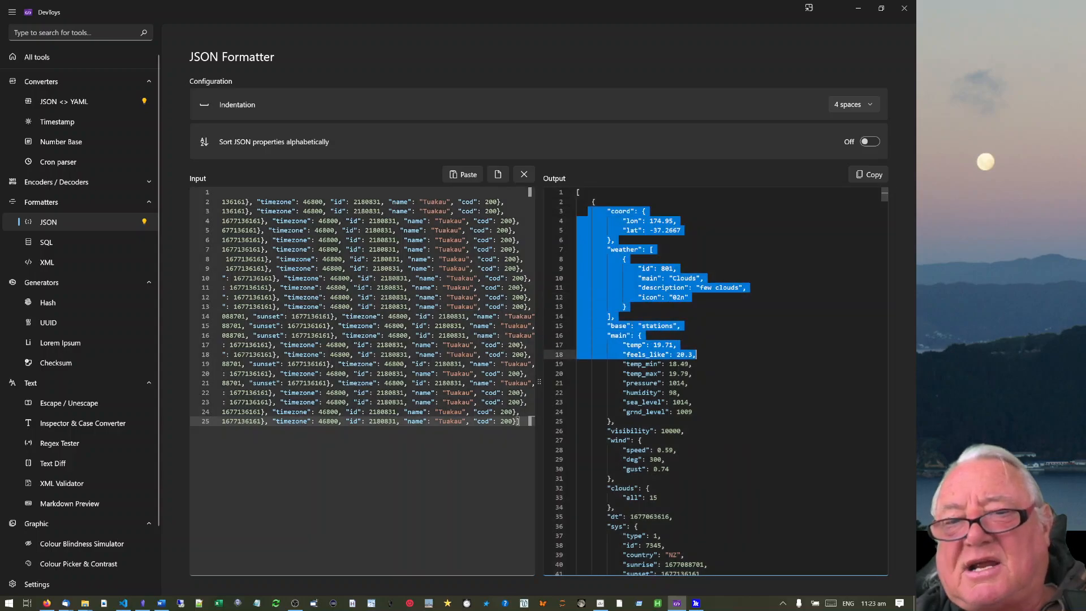
click(675, 345)
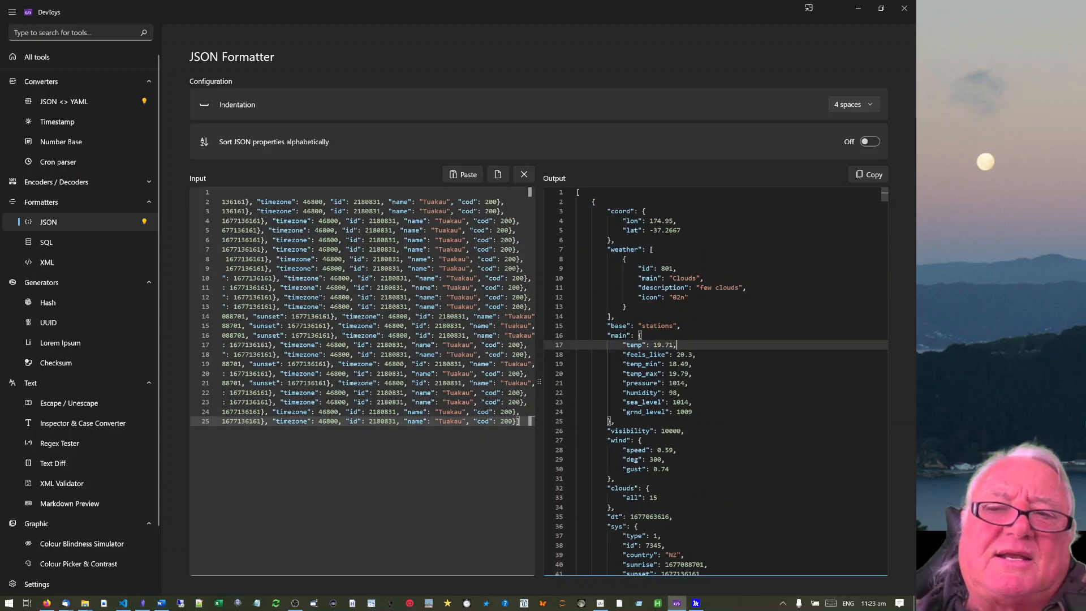
double_click(648, 344)
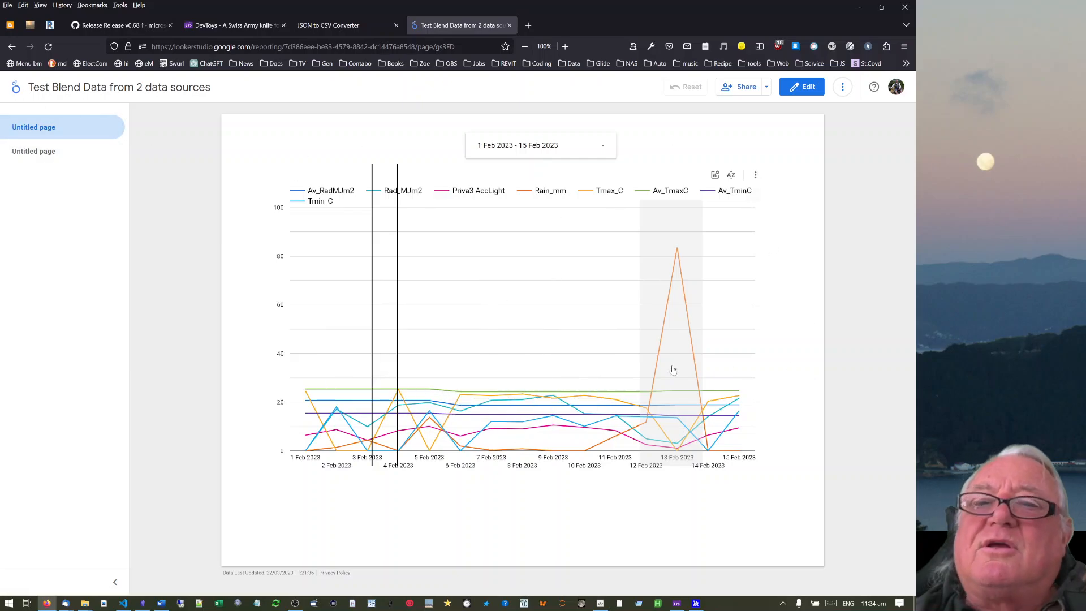
mouse_move(522, 409)
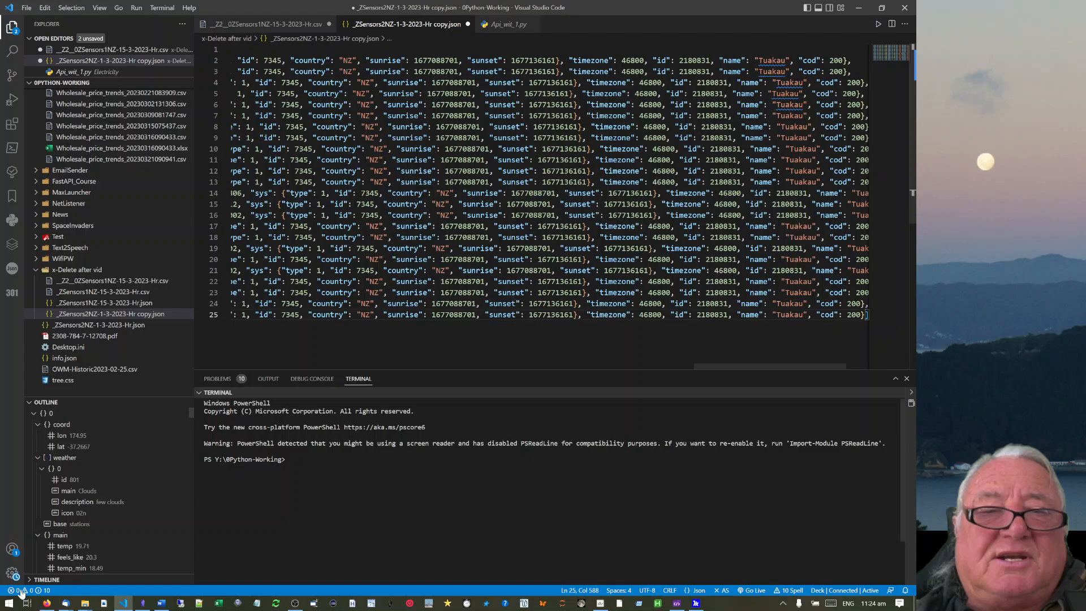
Return to the weather JSON formatter and confirm indentation stays at 4 spaces.
click(676, 602)
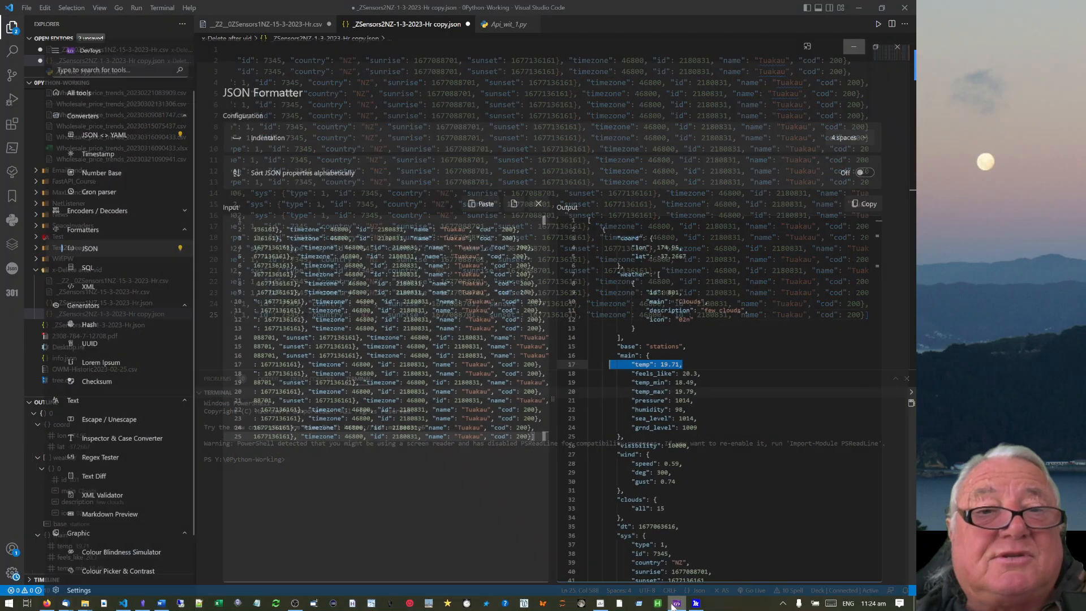
click(674, 603)
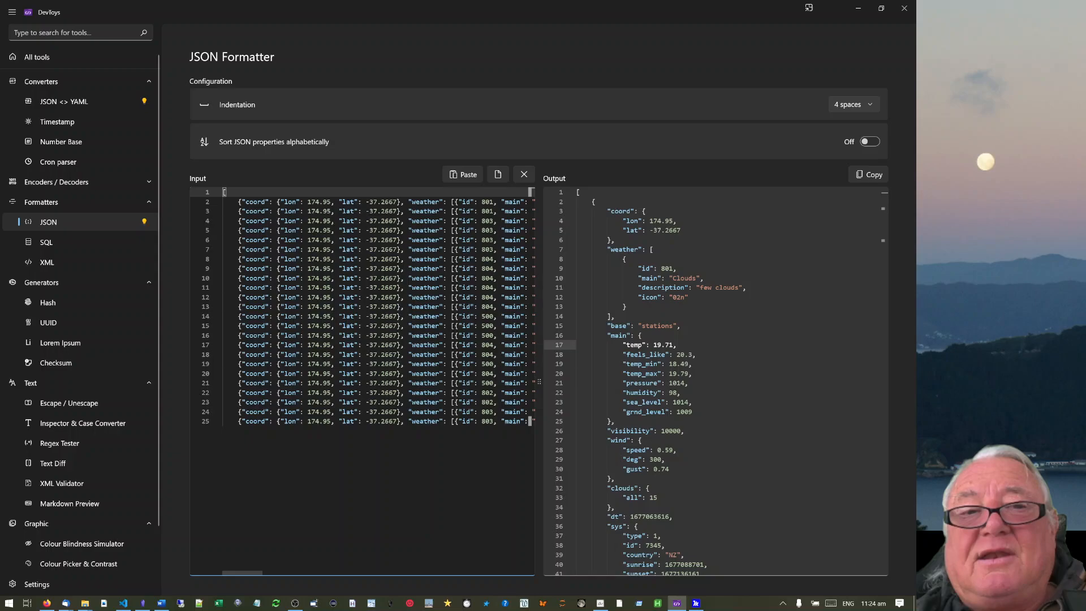
mouse_move(917, 139)
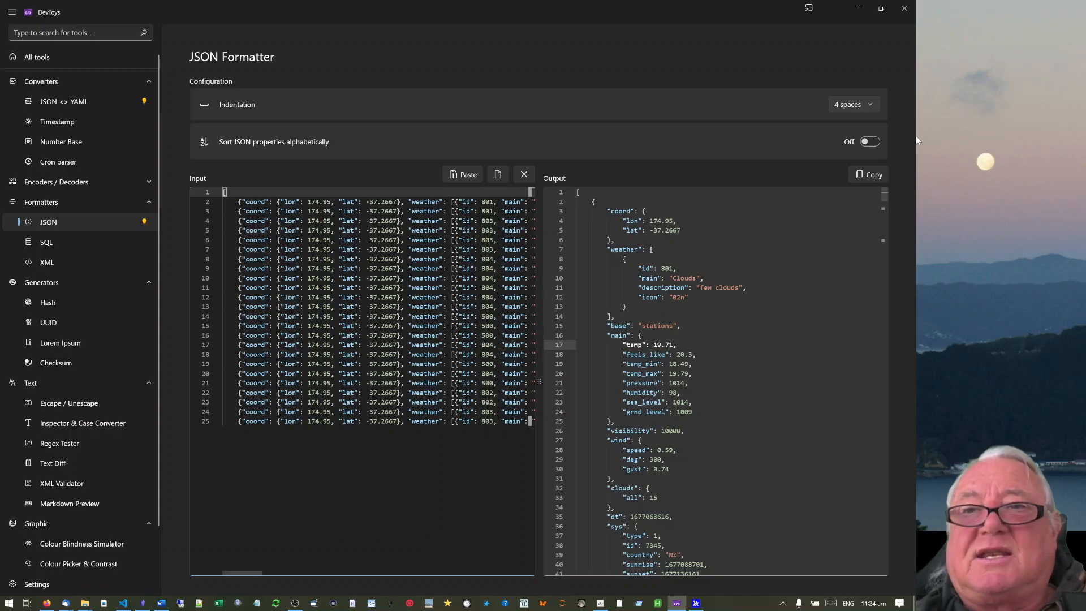
click(854, 104)
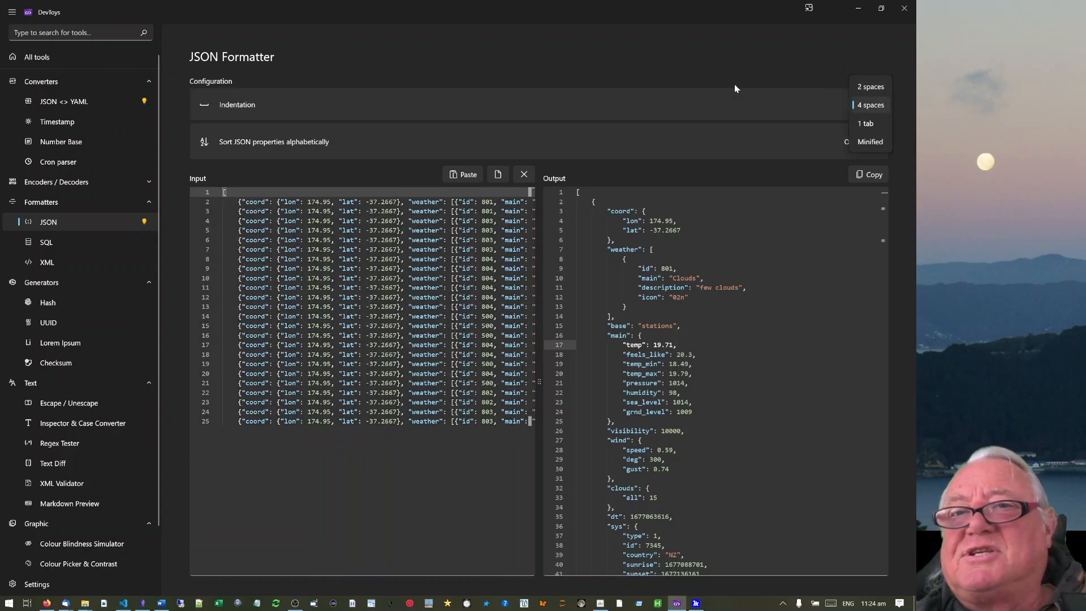
click(869, 105)
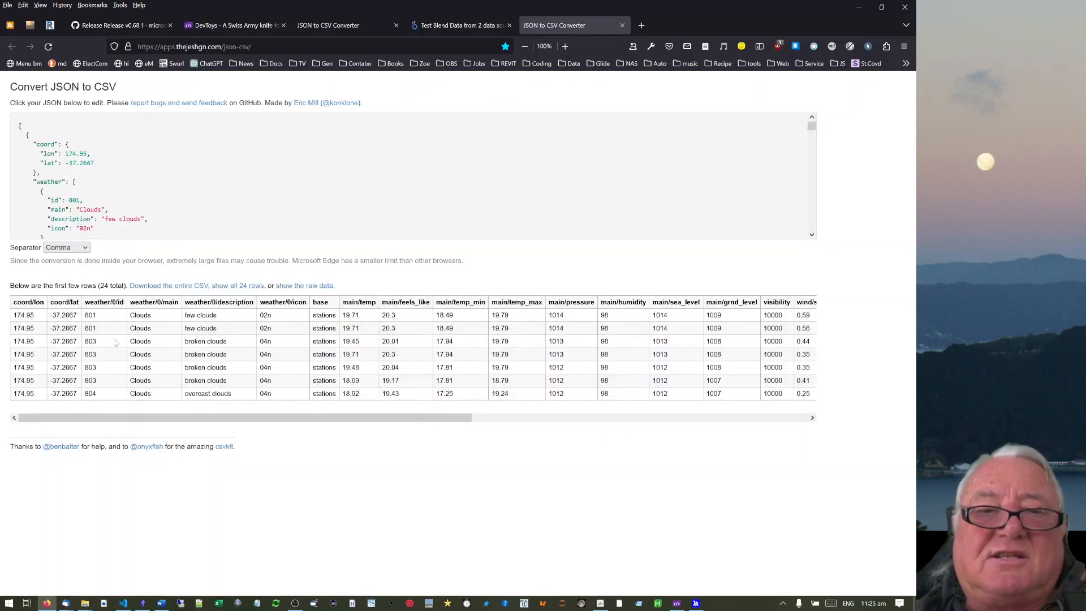
mouse_move(169, 285)
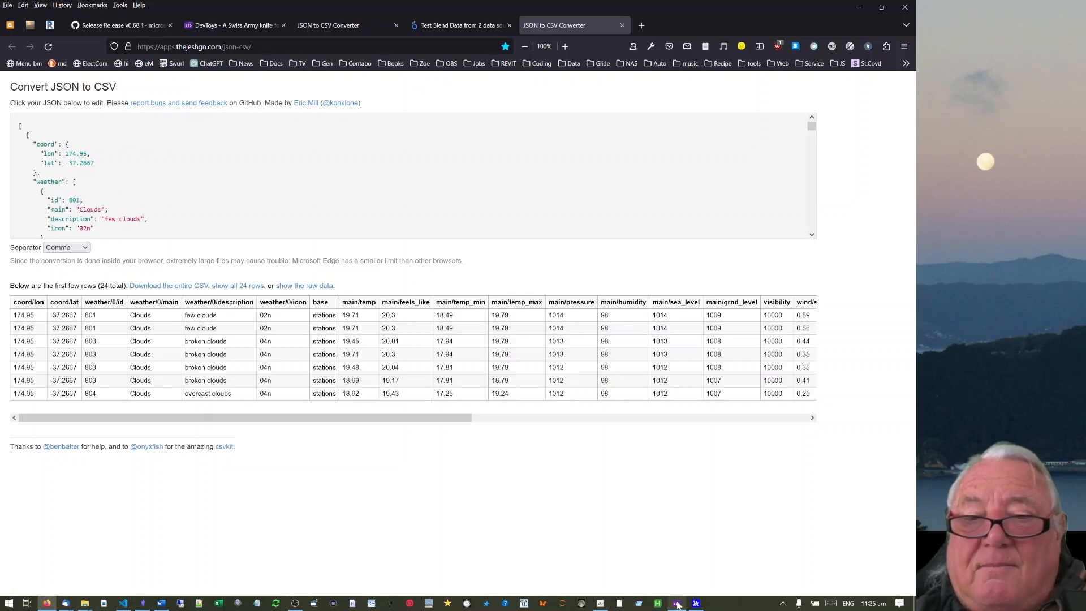
Open the SQL formatter, peek at the XML formatter, then return to SQL.
click(695, 602)
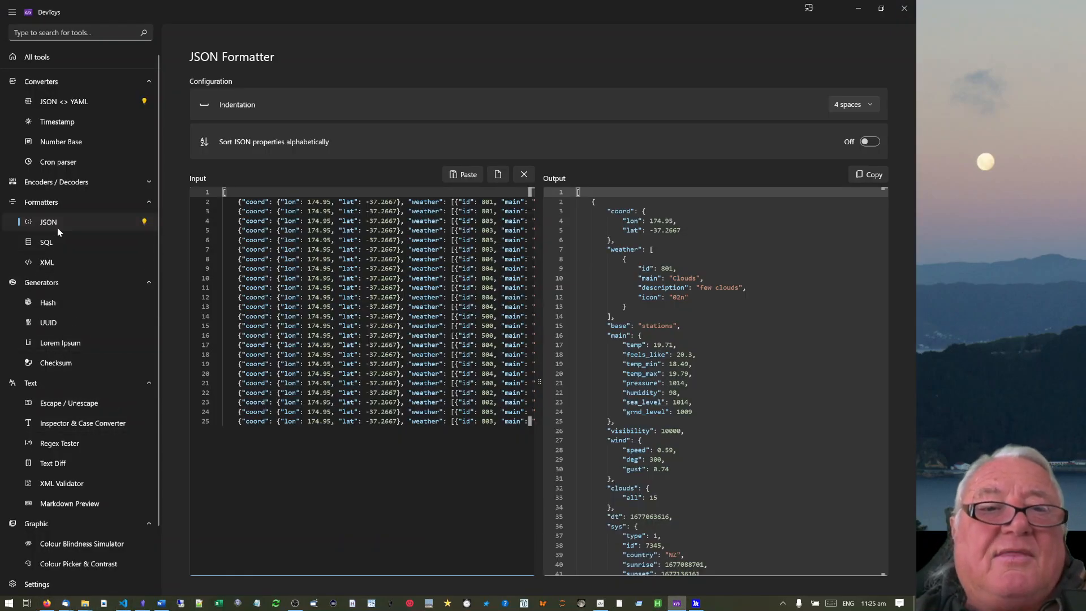
click(47, 241)
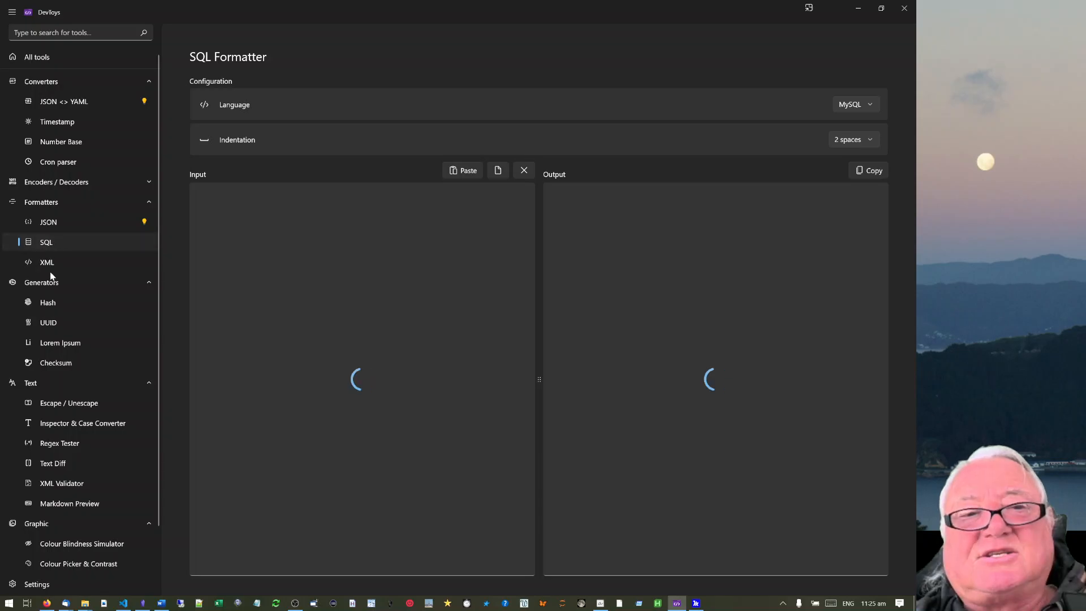
click(47, 262)
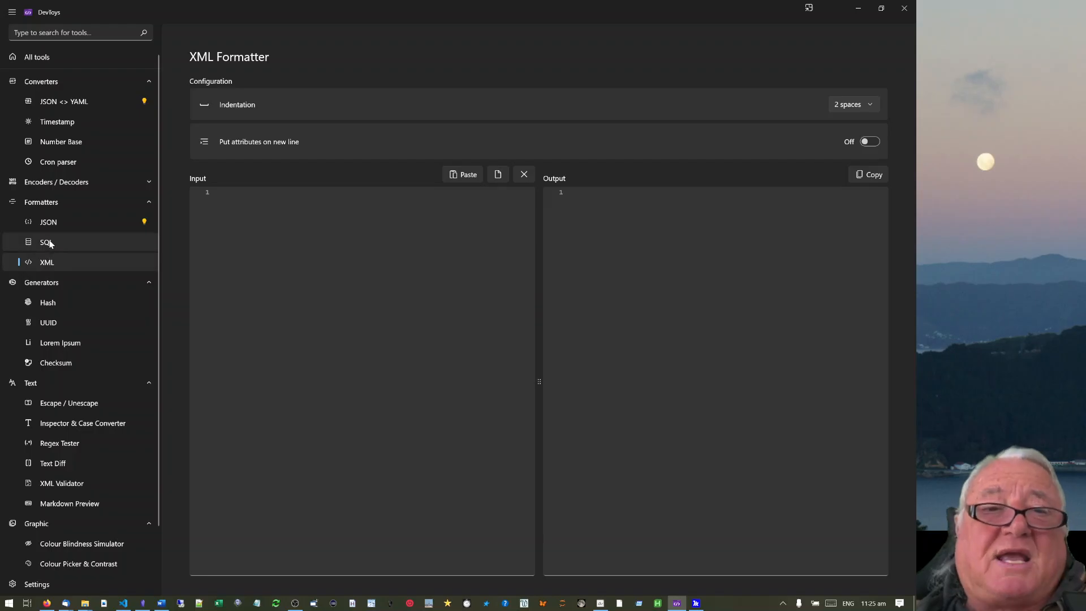
click(46, 241)
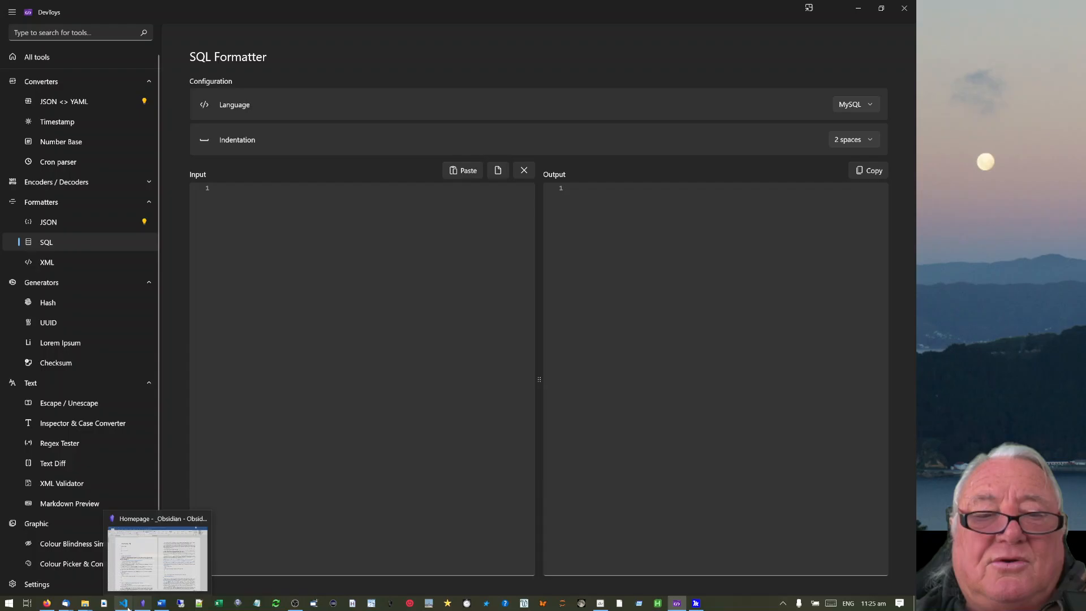
Select all rows of the _Z2_0ZSensors1NZ CSV in VS Code and open the CSV-to-SQL converter.
click(123, 601)
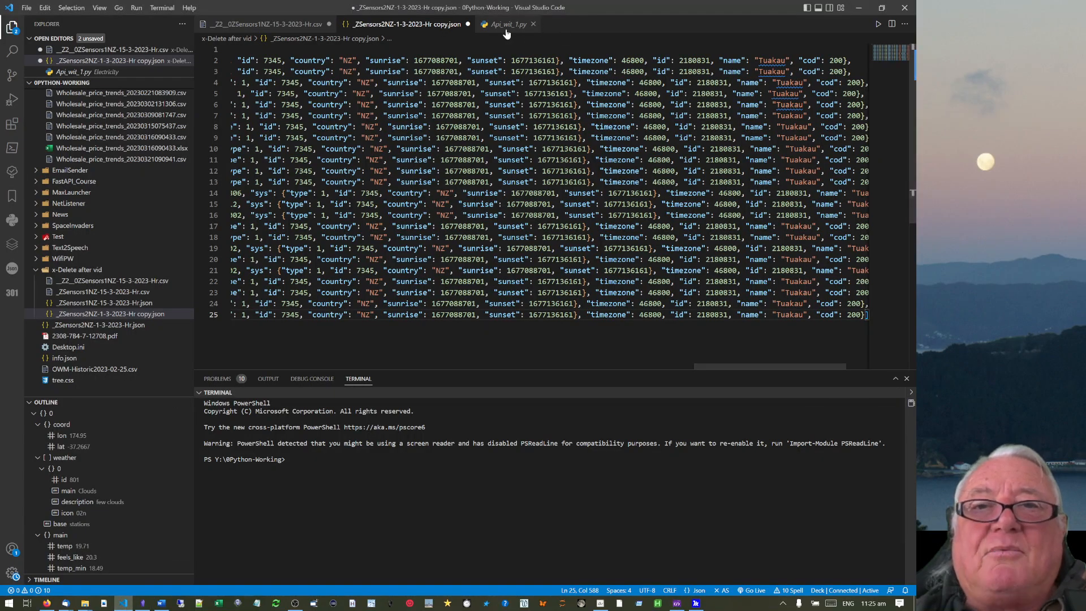
click(256, 24)
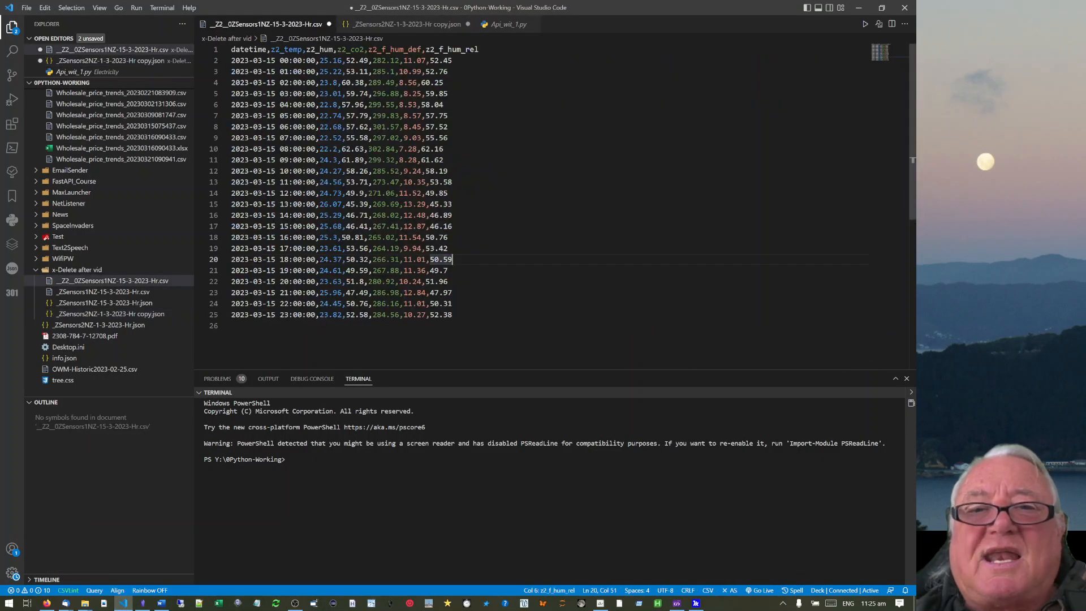
key(ctrl+a)
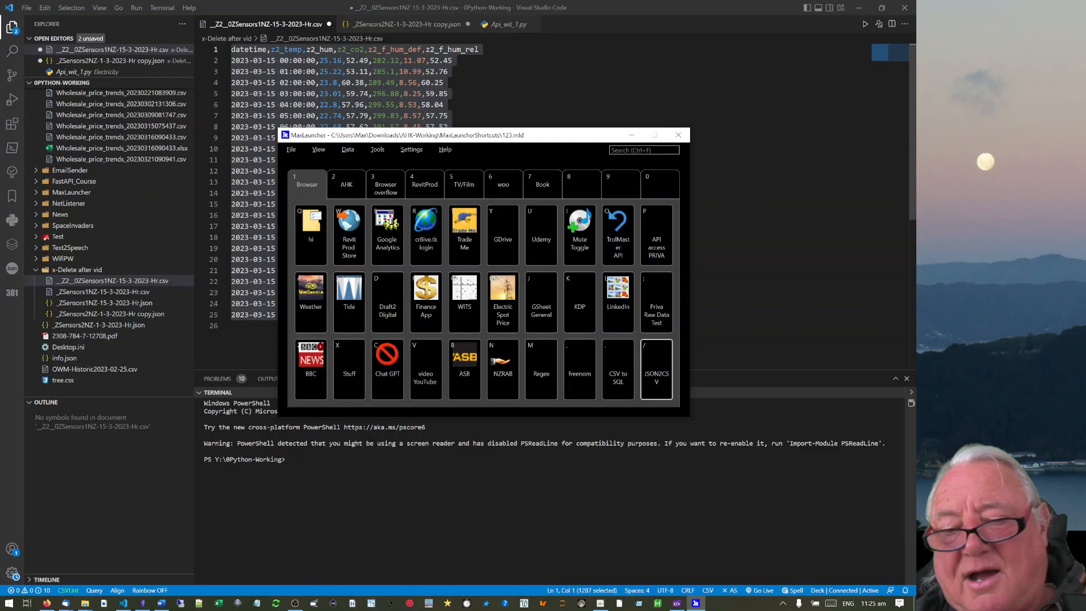
click(617, 369)
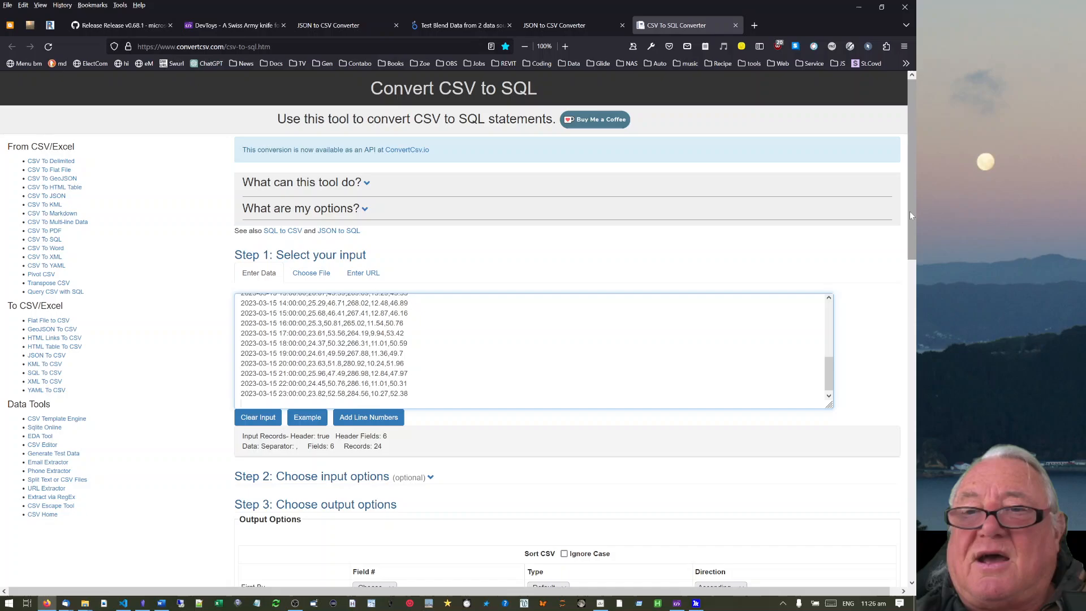
In Step 3 options, set the datetime column's data type to Date Time.
scroll(down, 3)
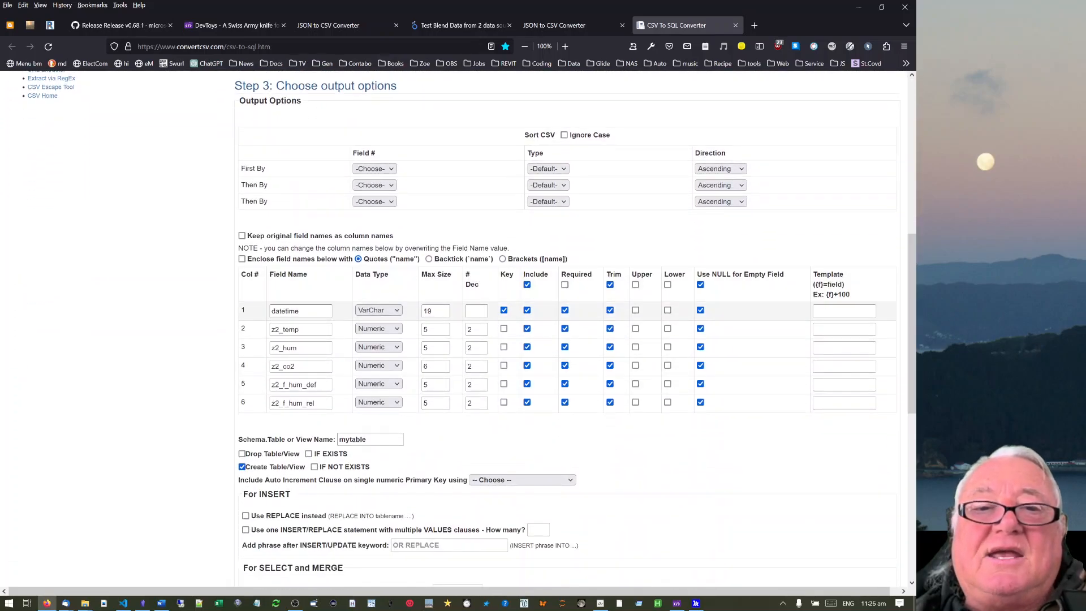
click(377, 309)
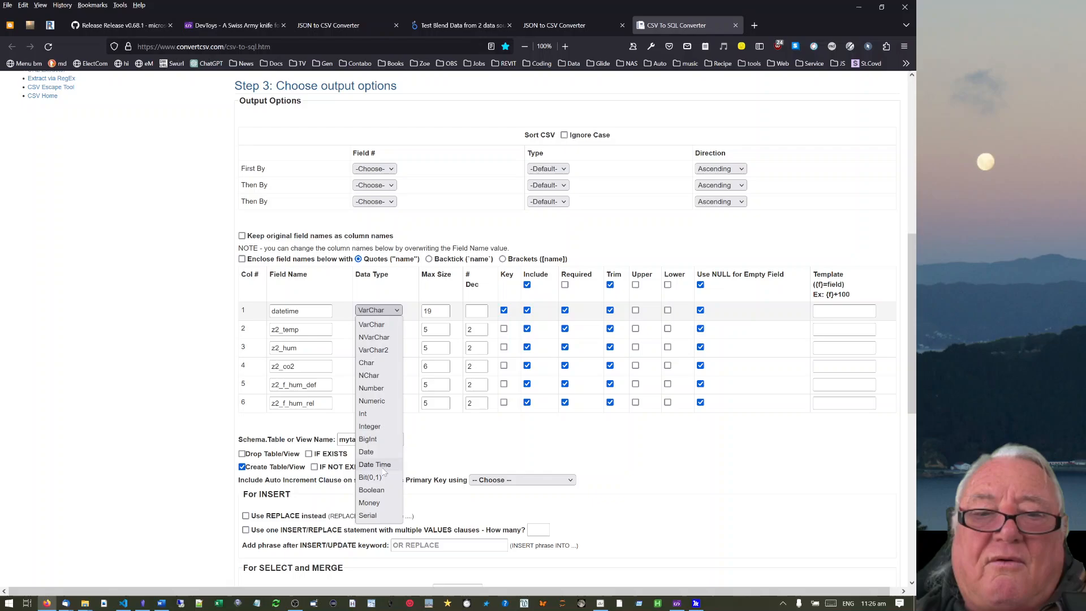
click(374, 464)
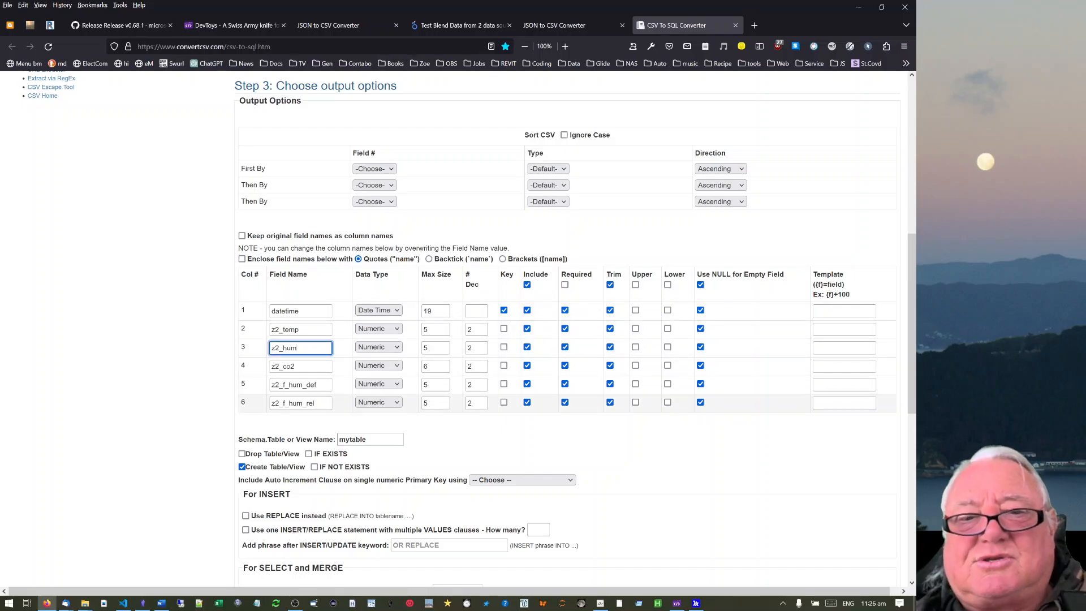
Replace table name mytable with theDB.table and run CSV To SQL Insert.
scroll(down, 3)
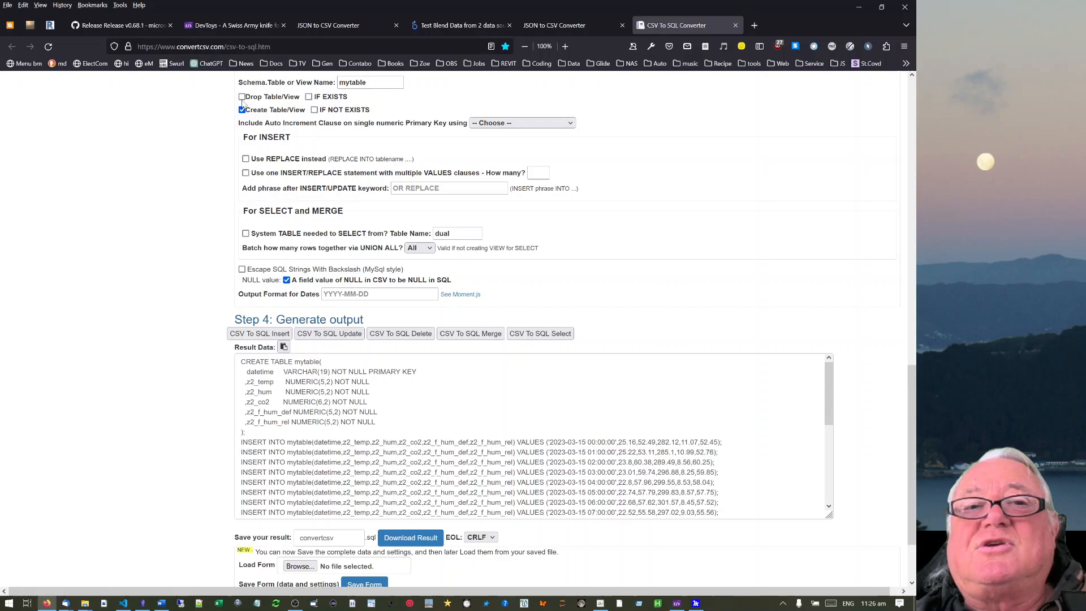
click(243, 96)
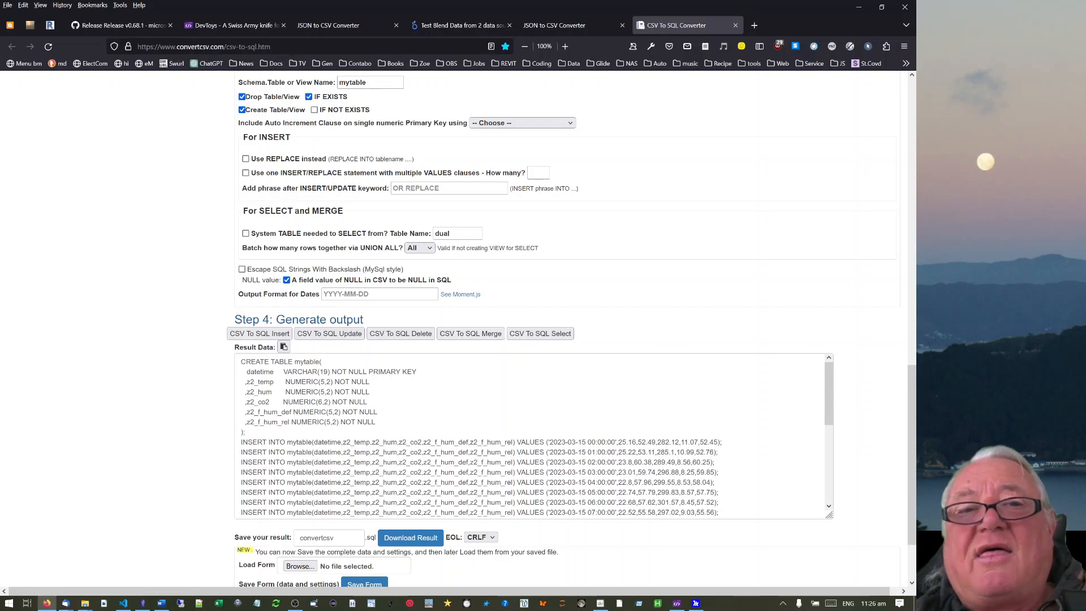
click(242, 97)
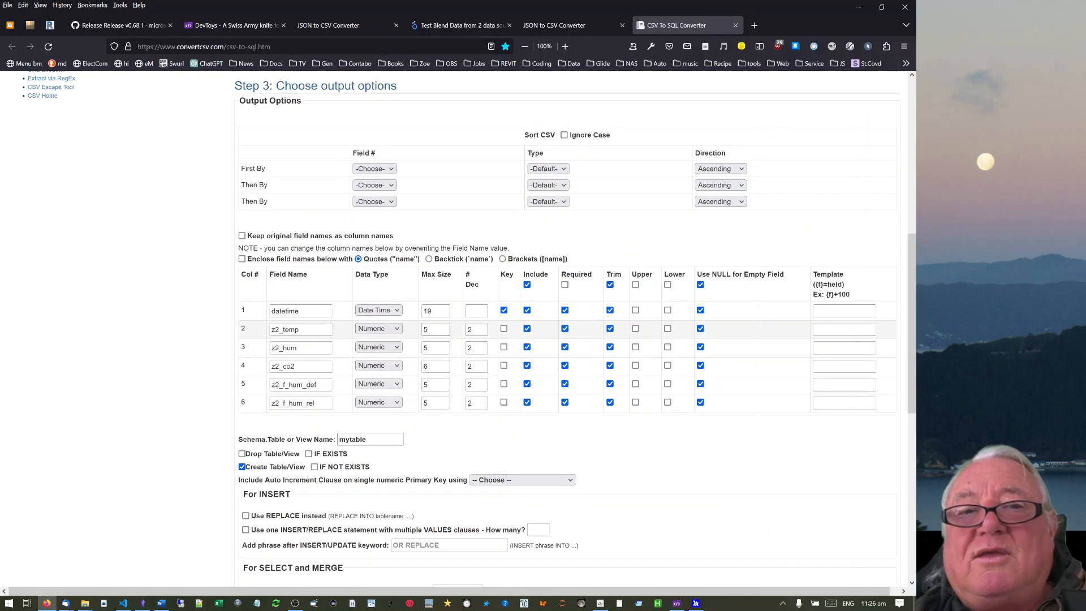
triple_click(369, 438)
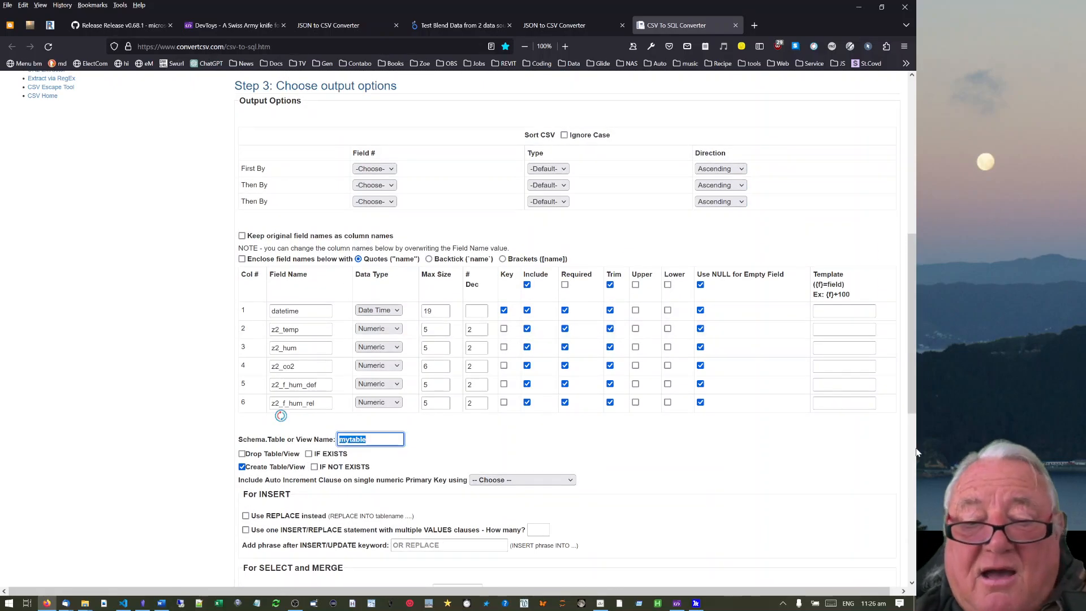
text(the)
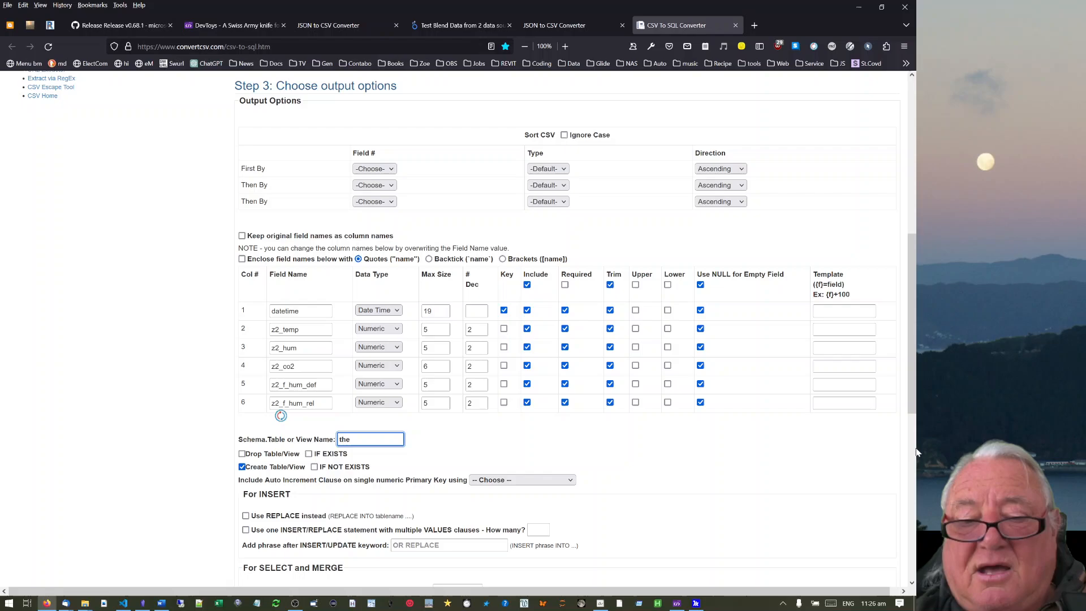
text(DB)
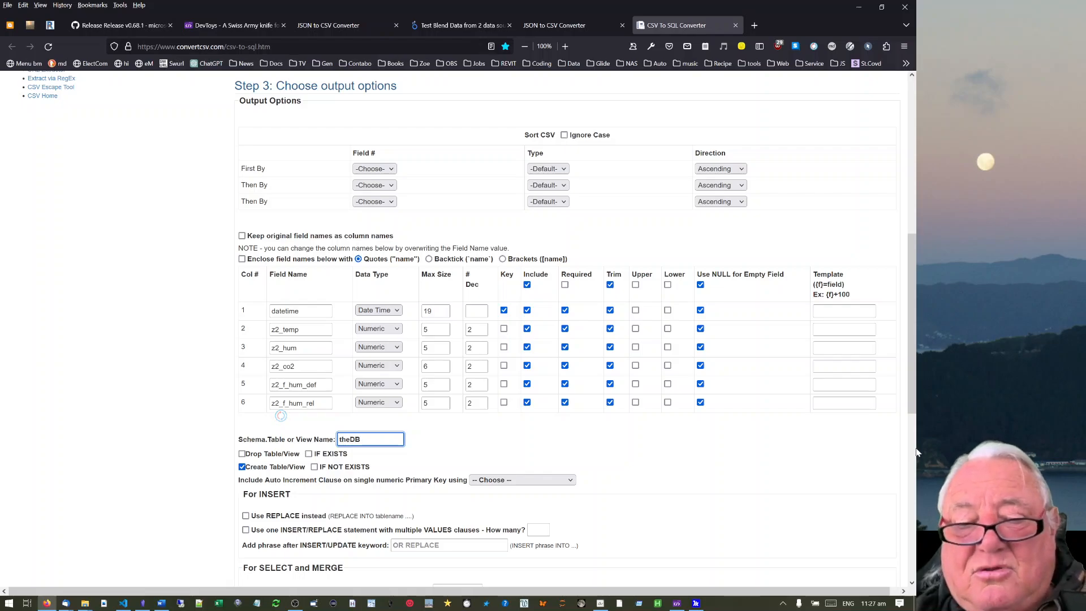
text(.table)
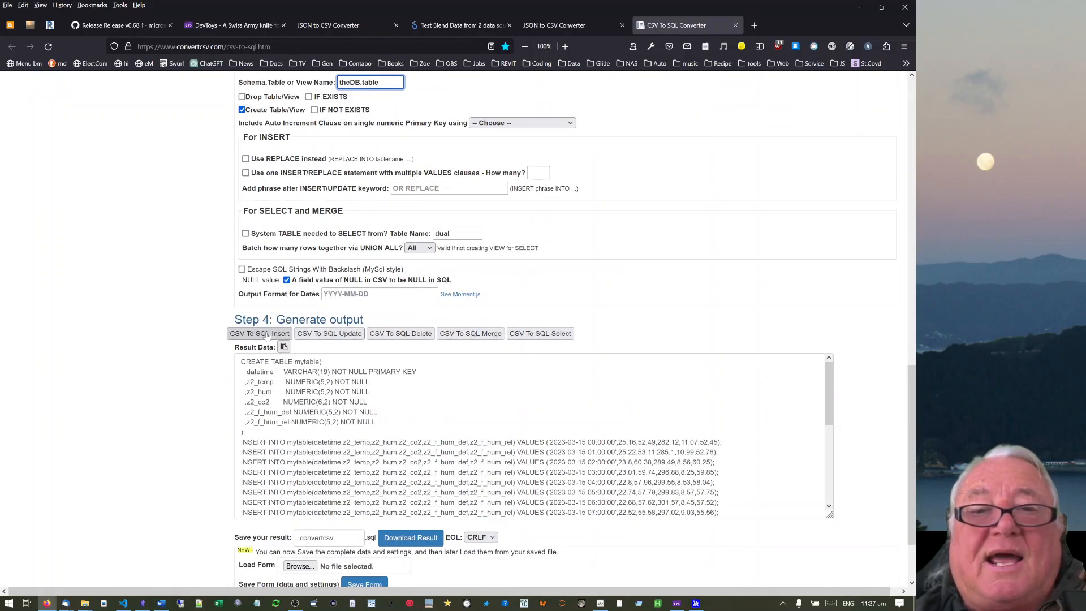
click(259, 333)
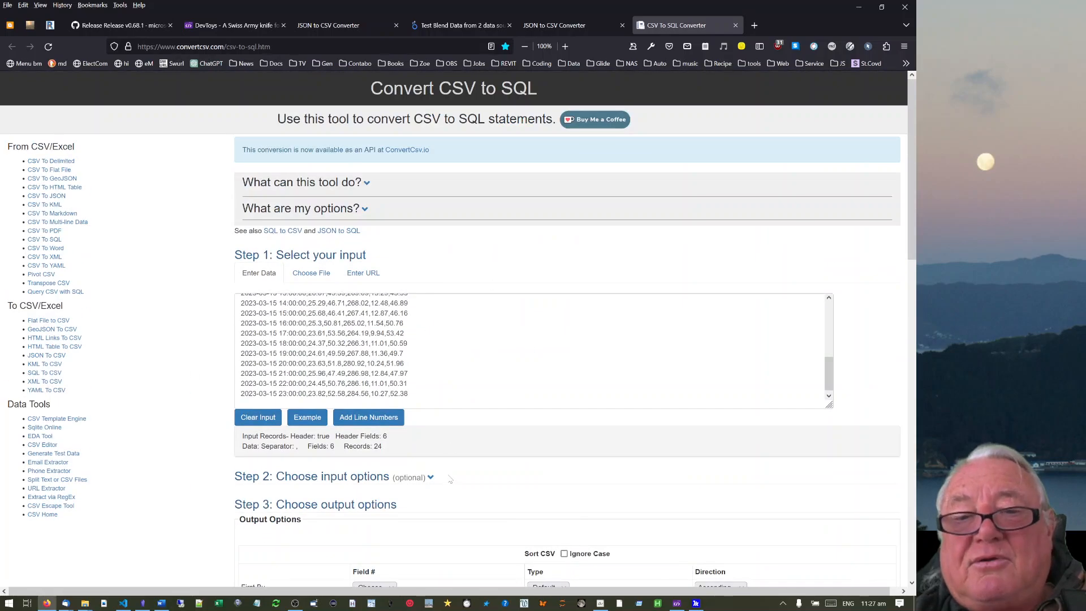
scroll(down, 3)
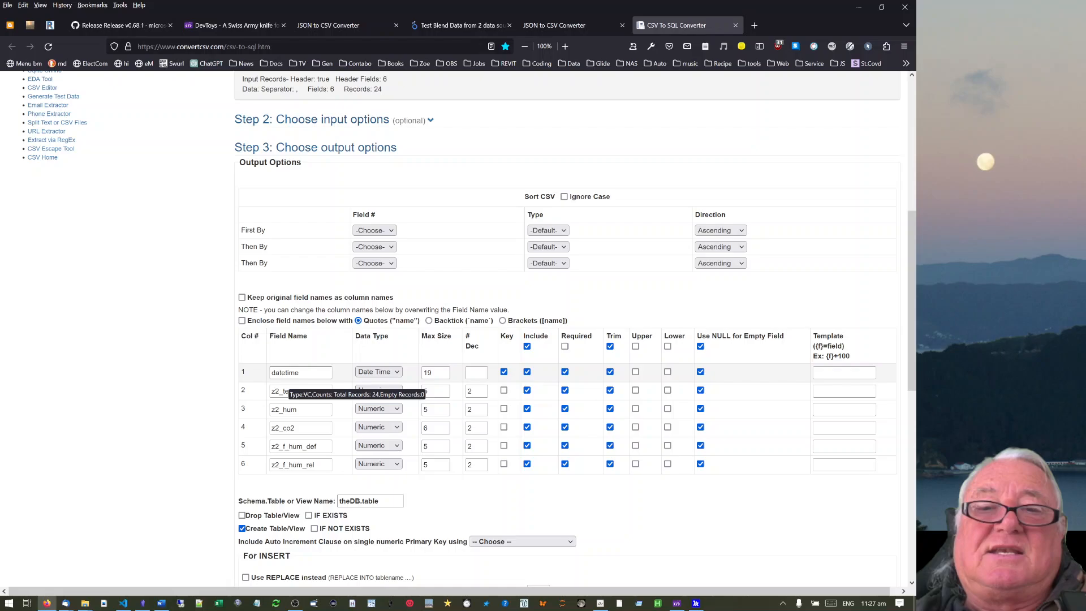
click(259, 243)
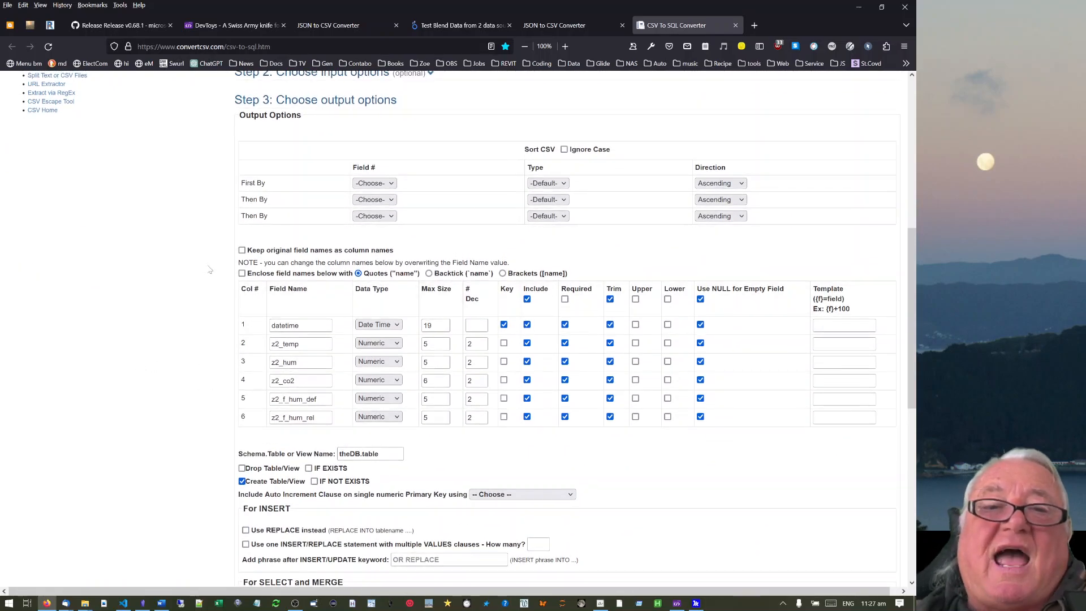
click(242, 481)
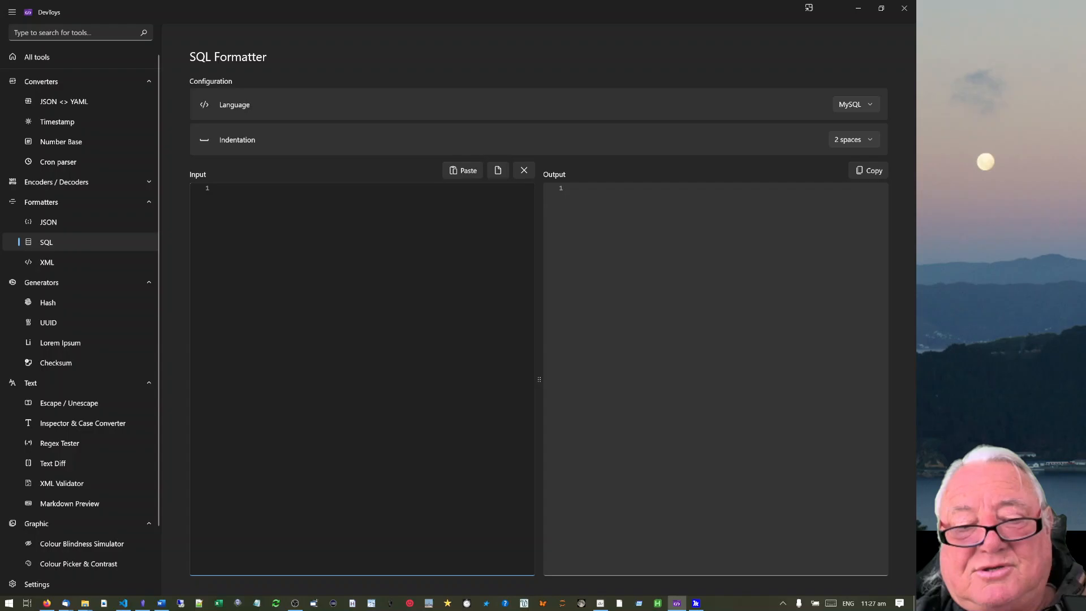
Paste the theDB.table INSERT statements into DevToys' SQL formatter and select all.
click(462, 170)
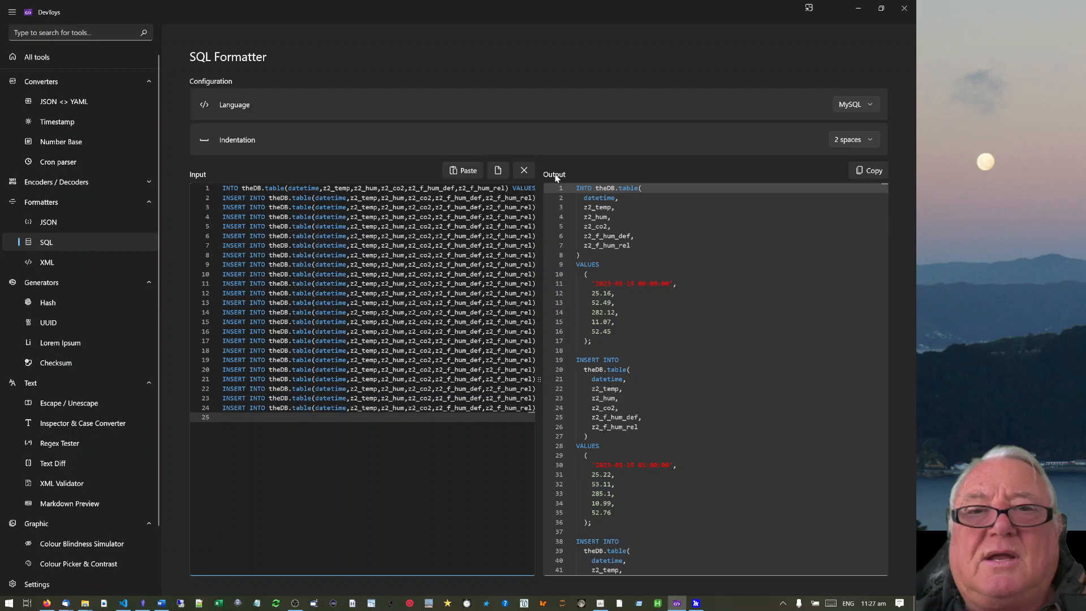
key(ctrl+a)
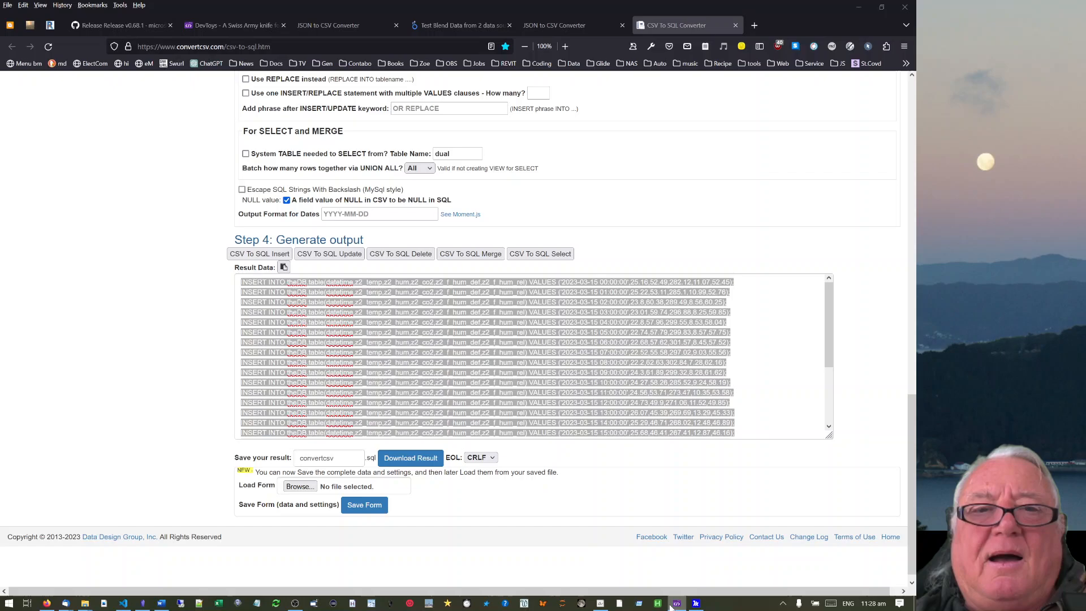
Browse DevToys' Converters group, then bring the sensor CSV forward in VS Code.
click(675, 602)
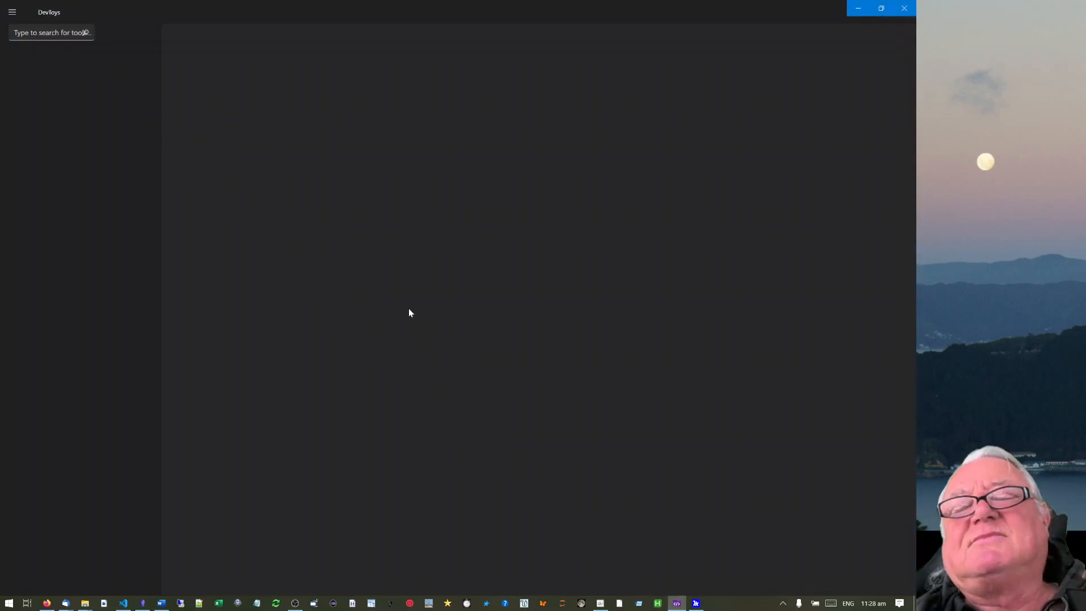
mouse_move(287, 482)
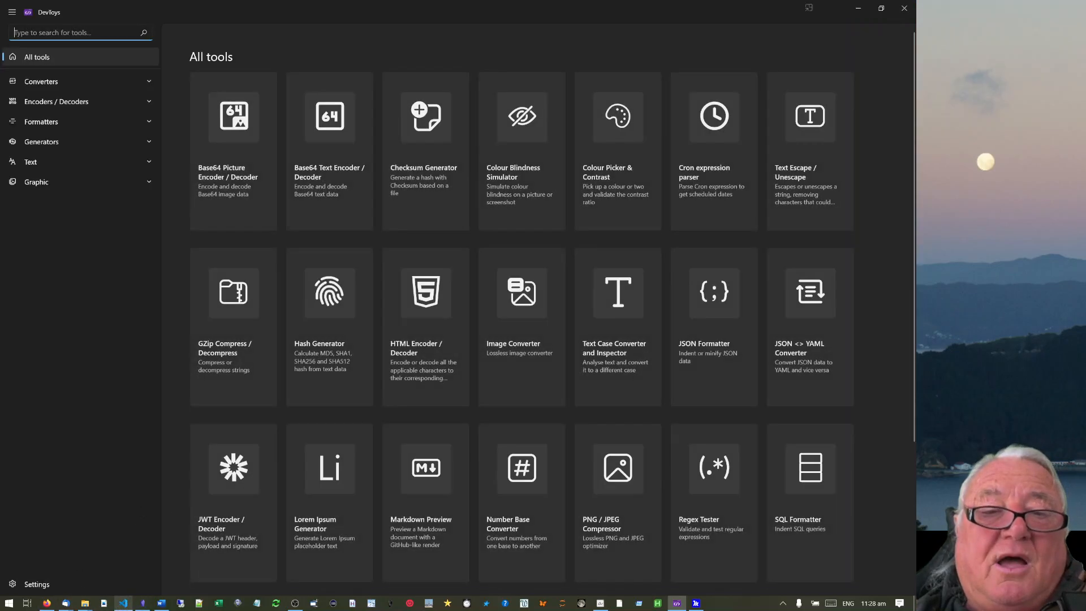
click(40, 81)
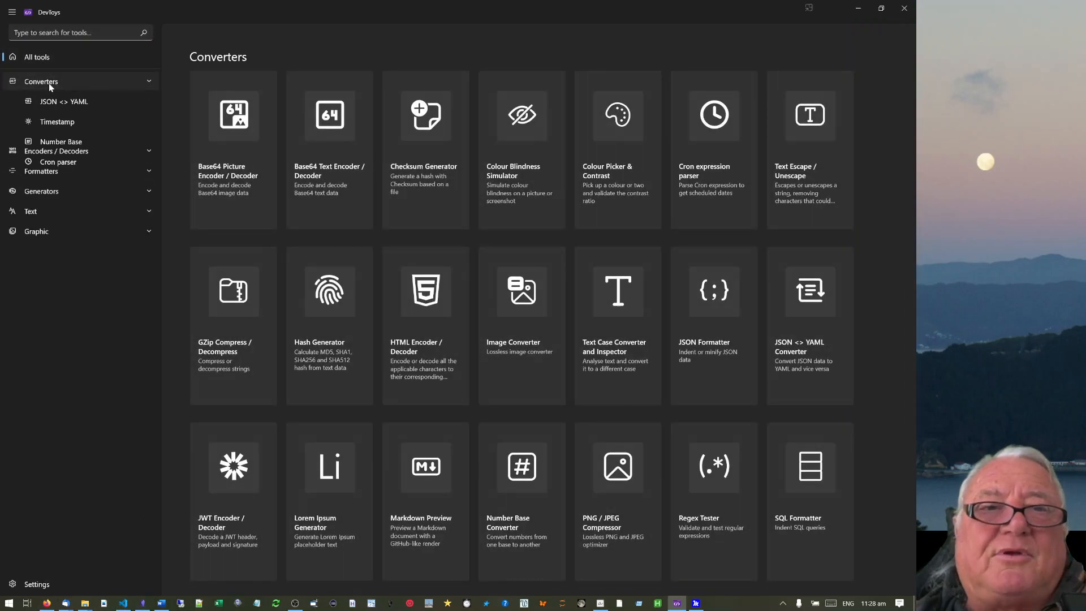
click(57, 121)
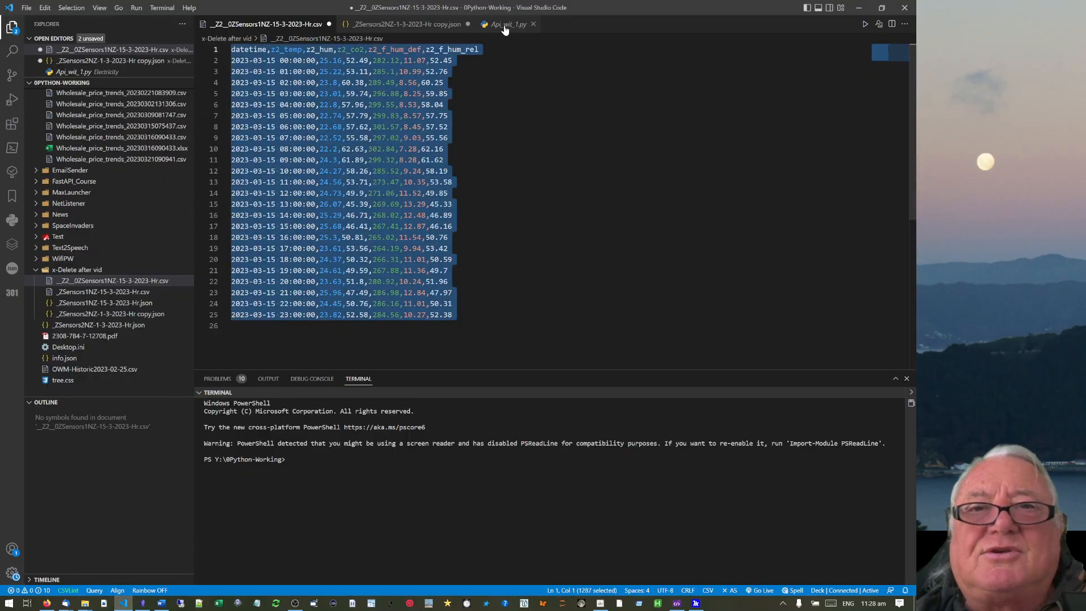
Open the sensor JSON copy tab in VS Code and double-click inside its contents.
click(405, 24)
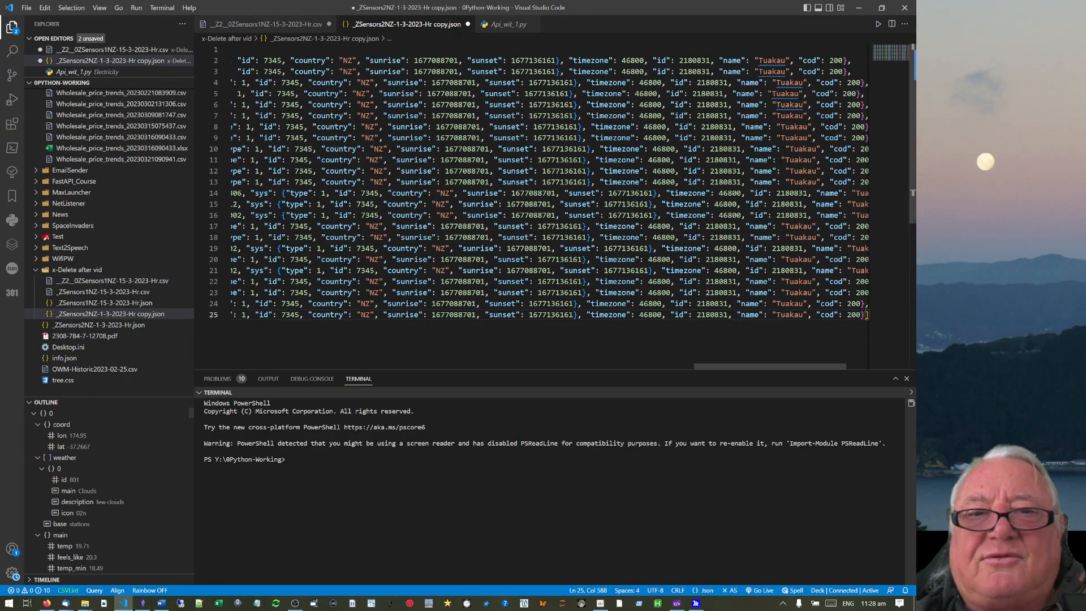
double_click(462, 314)
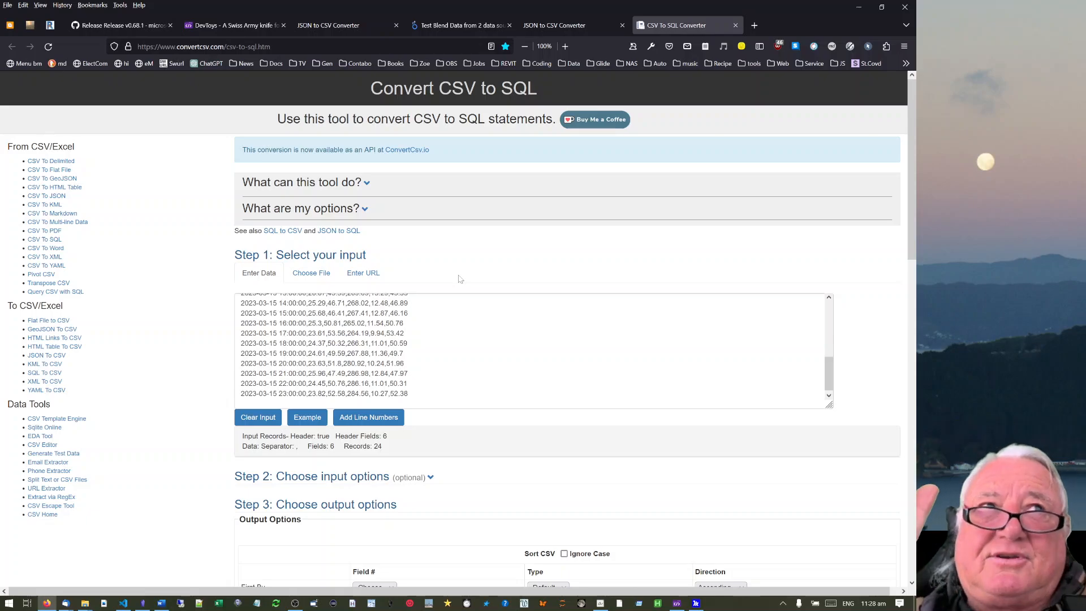
mouse_move(576, 35)
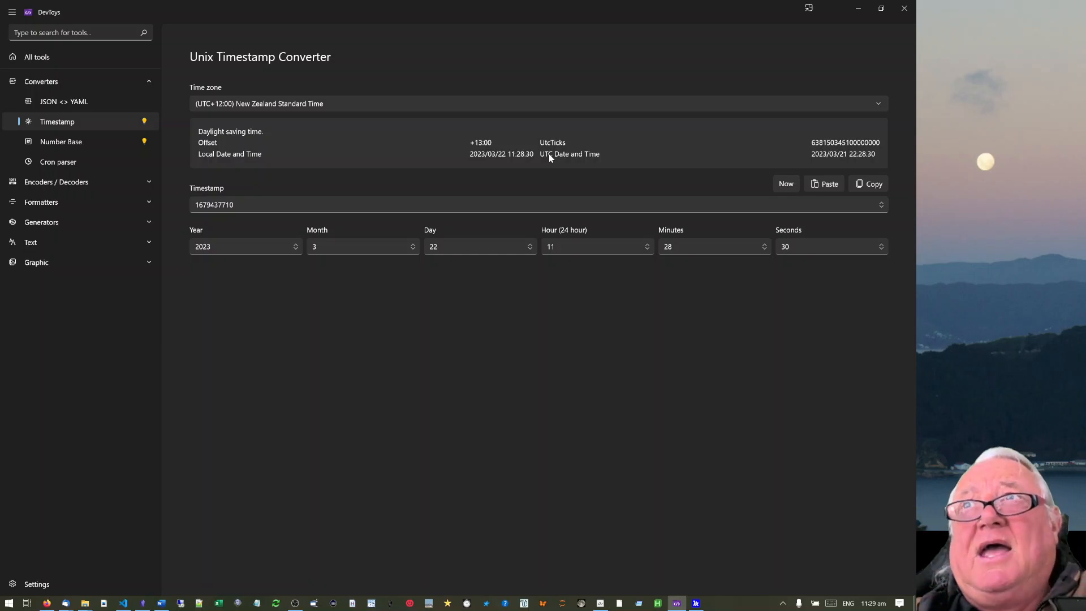
mouse_move(192, 16)
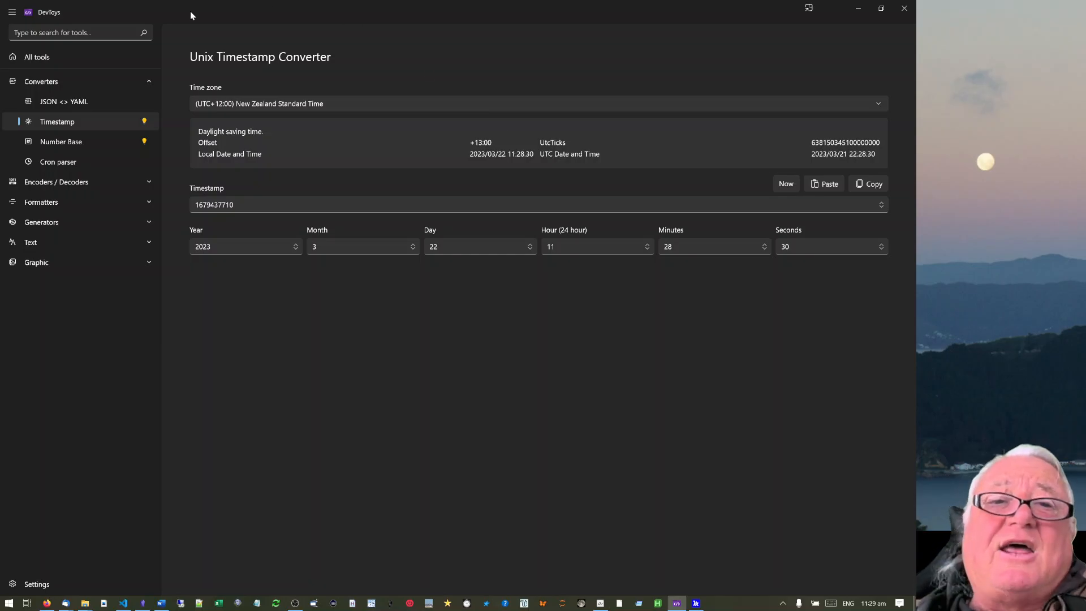
click(537, 103)
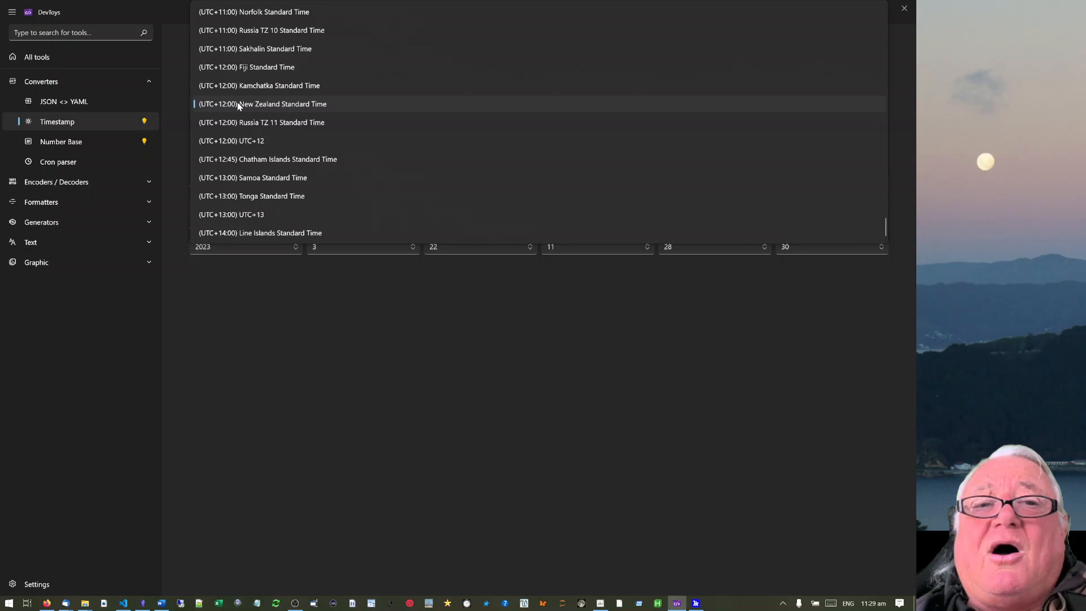
click(262, 104)
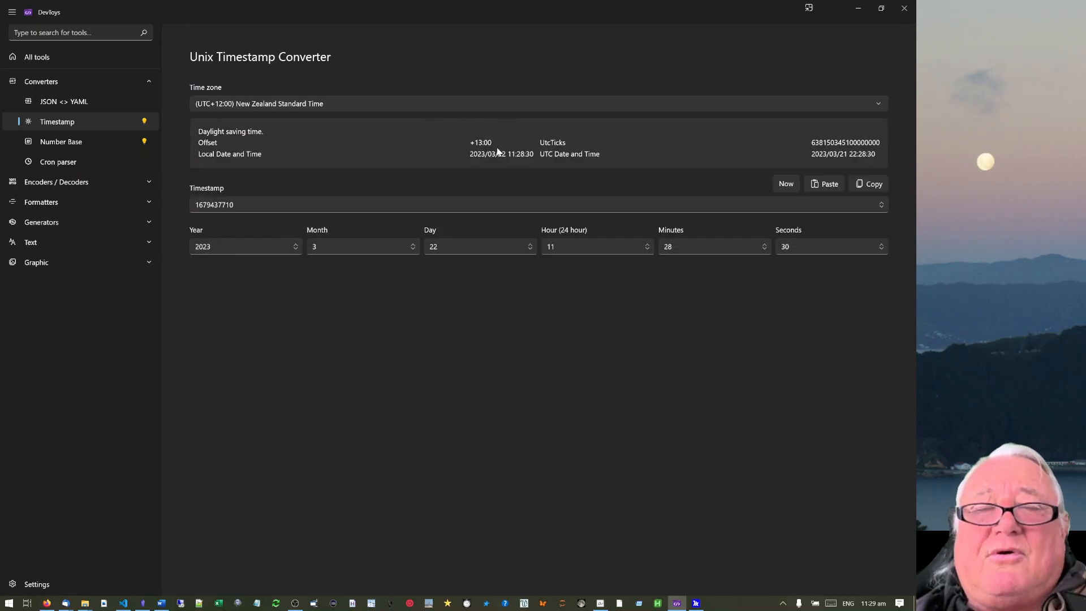
mouse_move(459, 150)
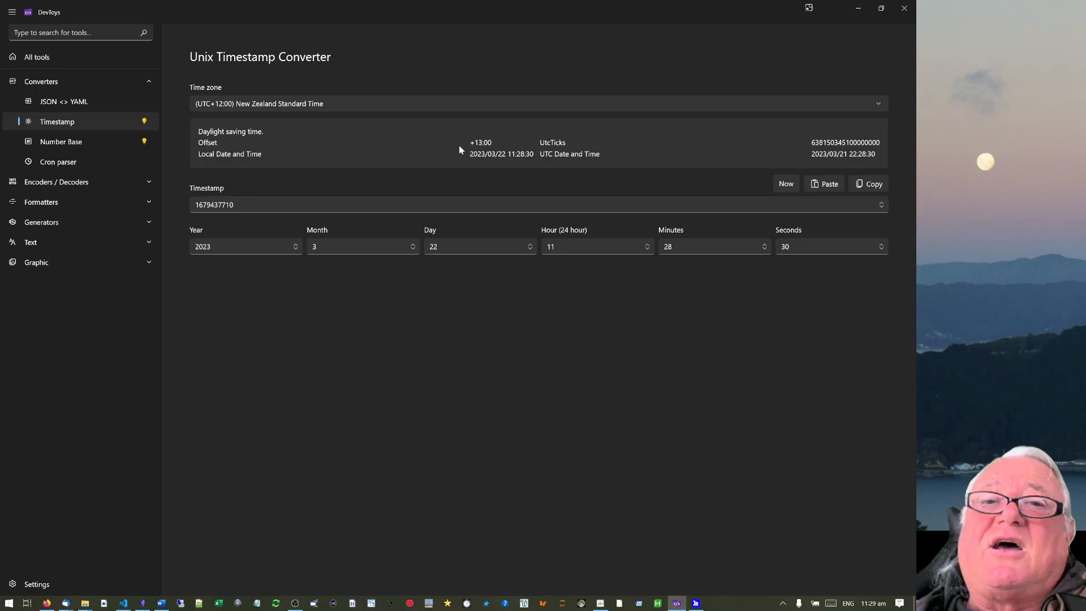
mouse_move(318, 162)
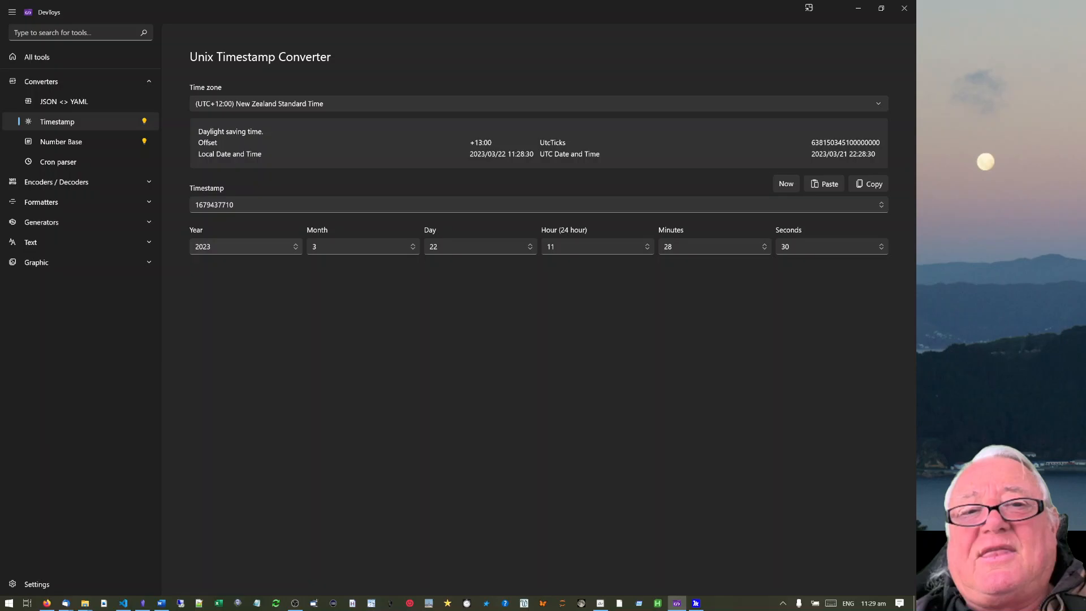
mouse_move(364, 381)
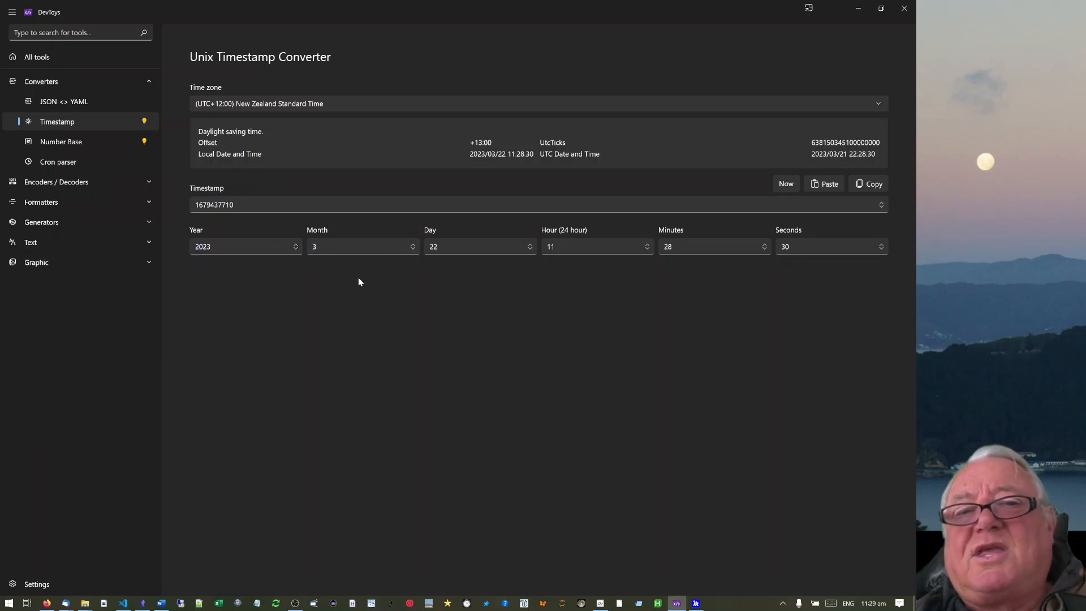
mouse_move(842, 294)
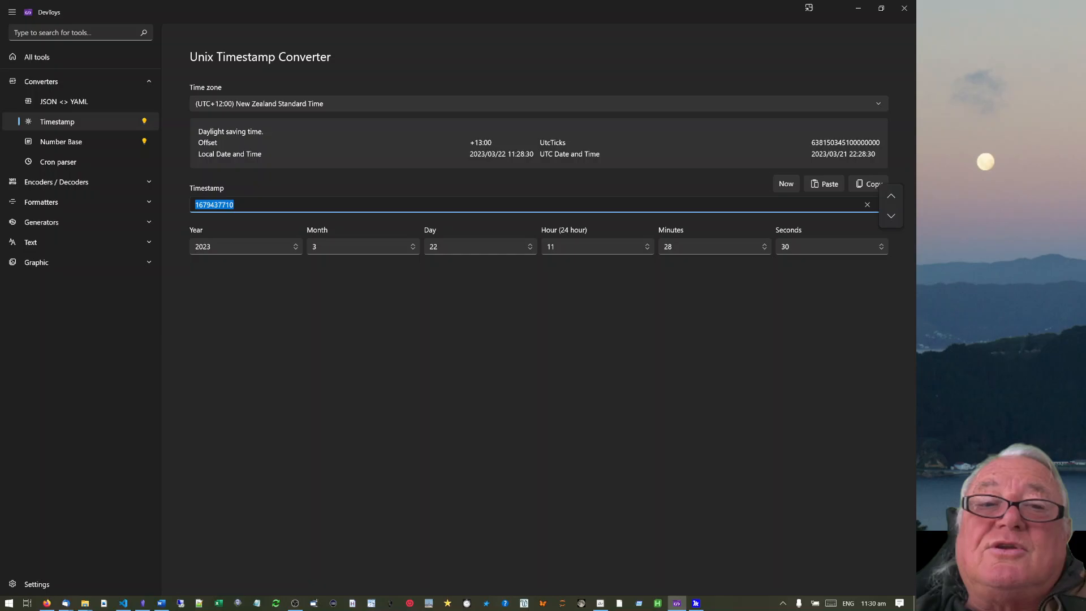
mouse_move(766, 220)
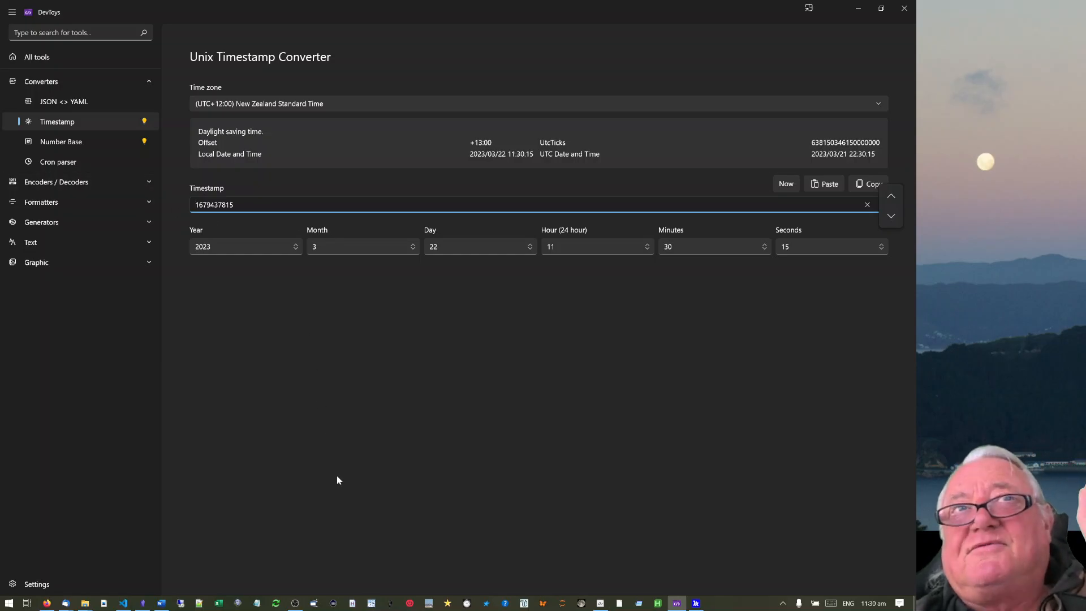
mouse_move(343, 493)
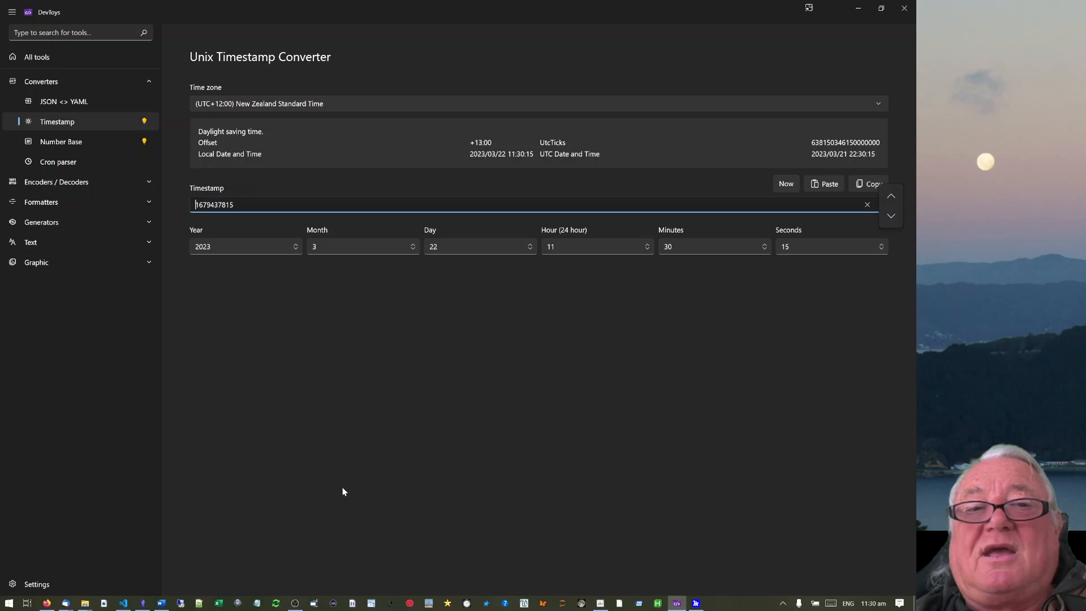
triple_click(215, 204)
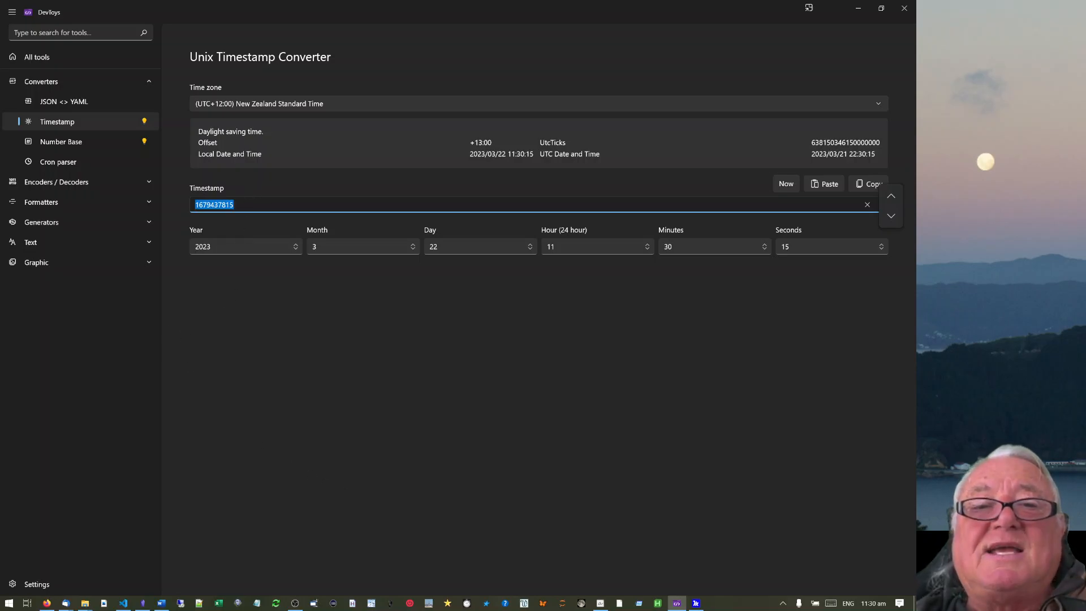
text(1677088701)
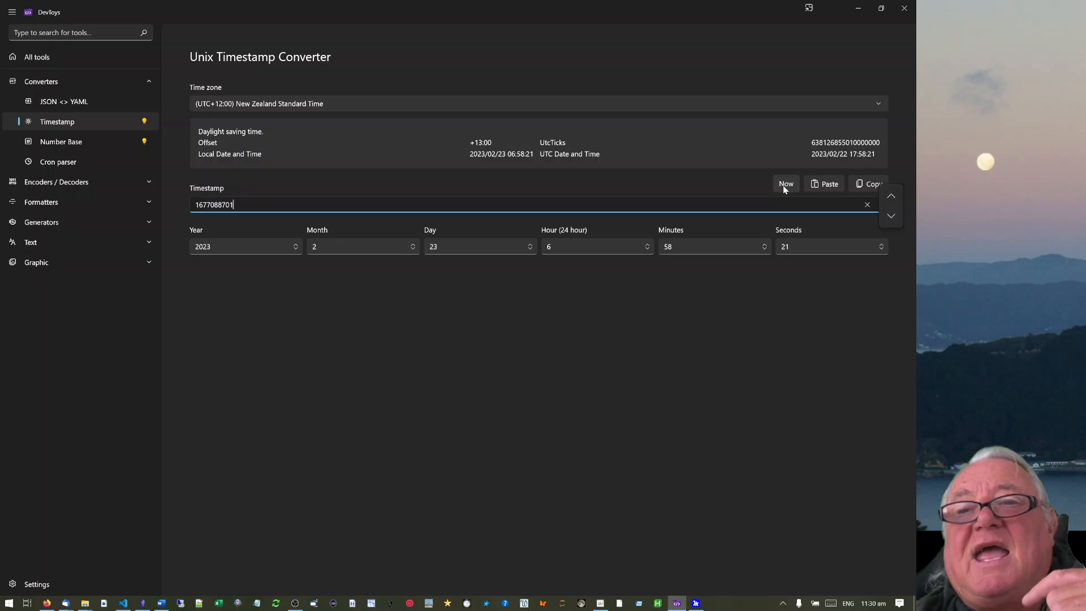
click(786, 183)
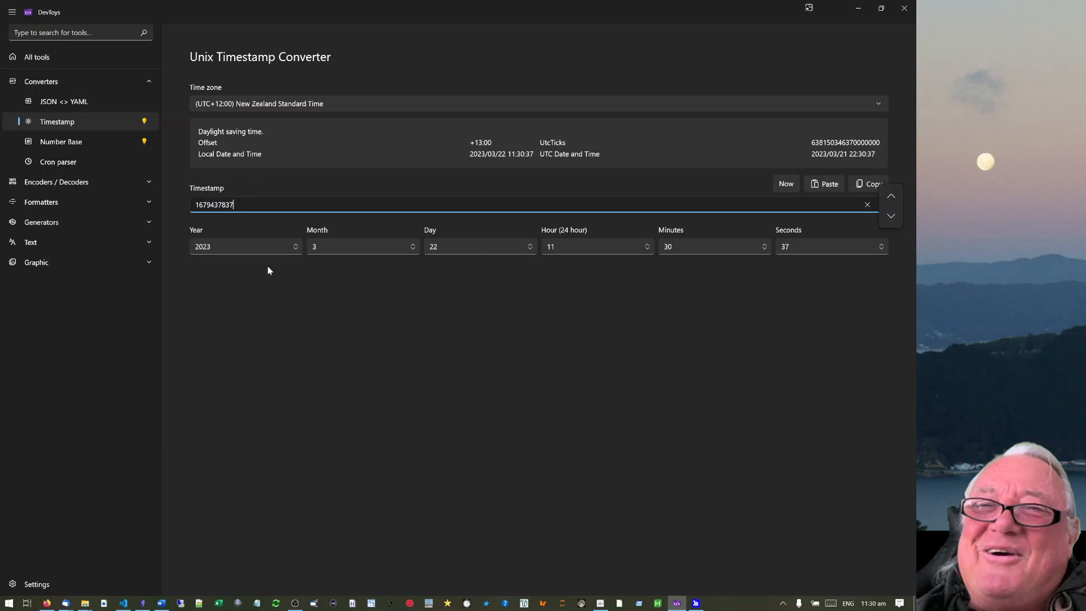
mouse_move(259, 199)
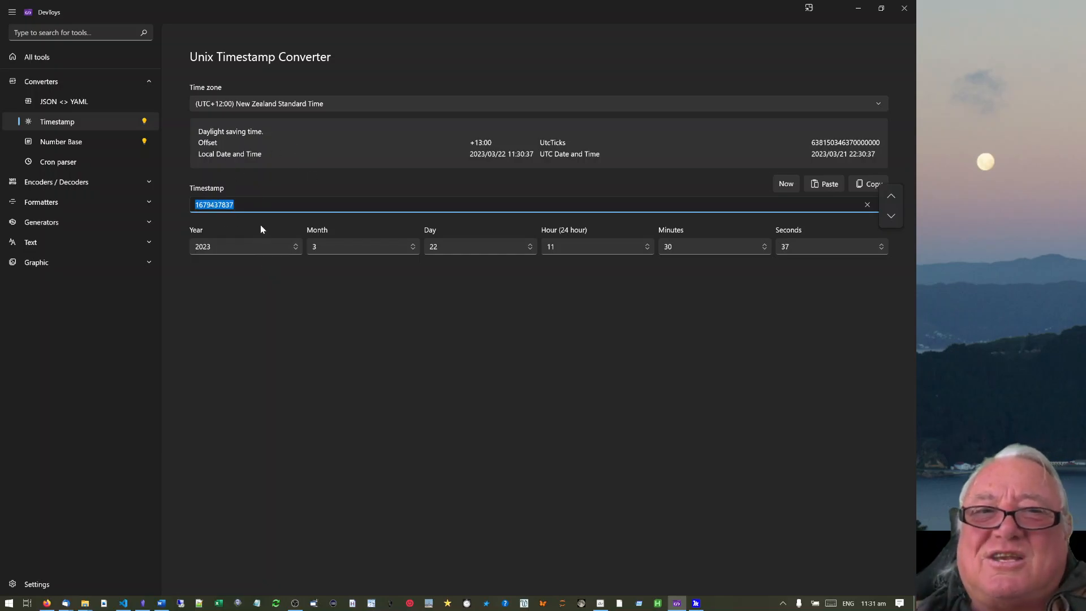
mouse_move(184, 137)
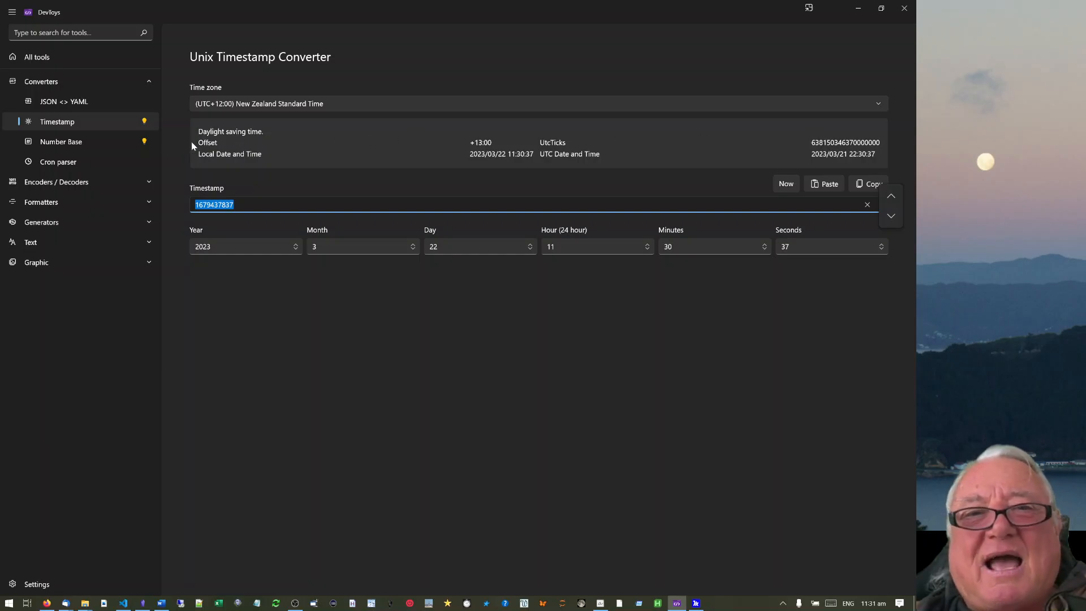
mouse_move(231, 340)
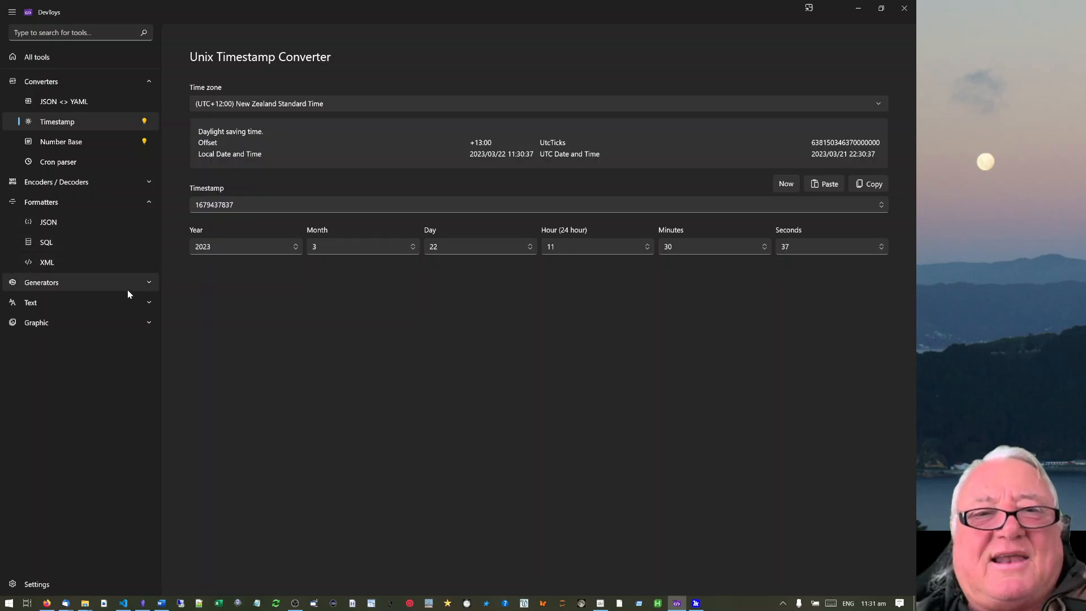
Open the Lorem Ipsum generator, switching output from words to sentences, then paragraphs.
click(41, 281)
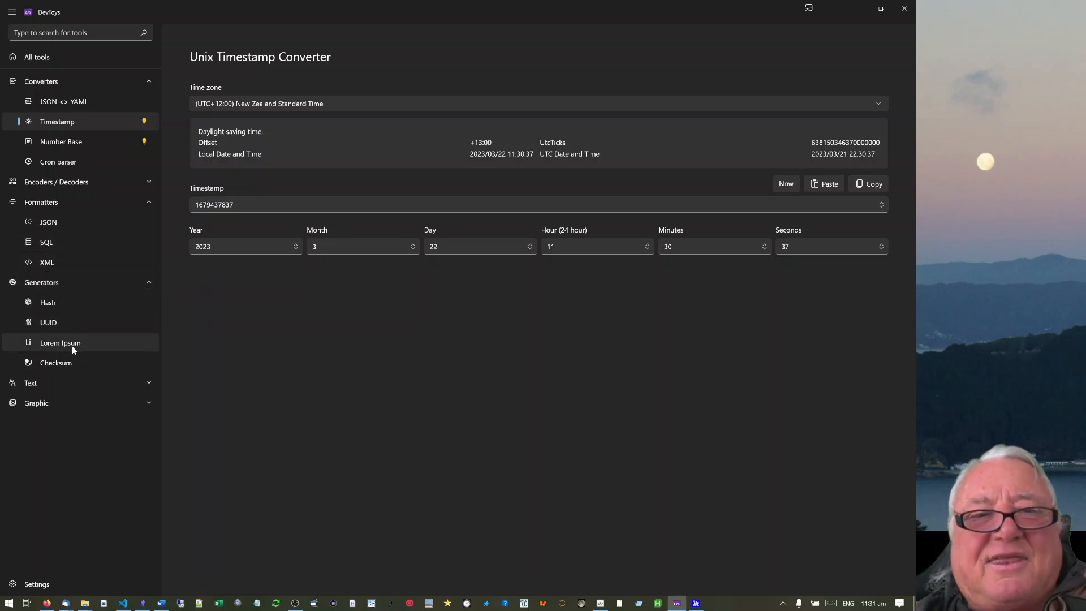
click(61, 343)
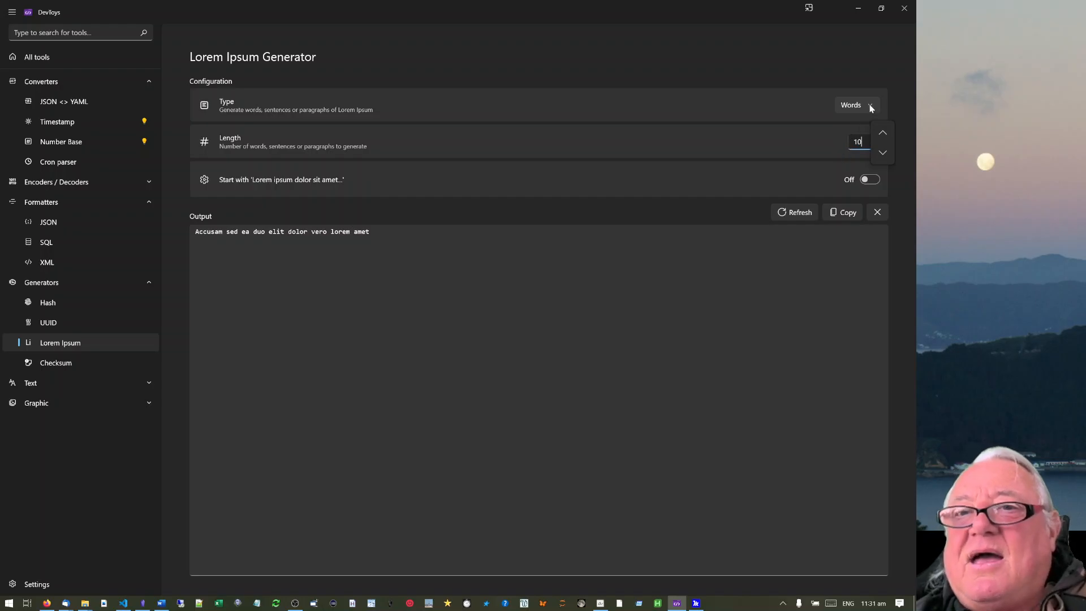
click(855, 105)
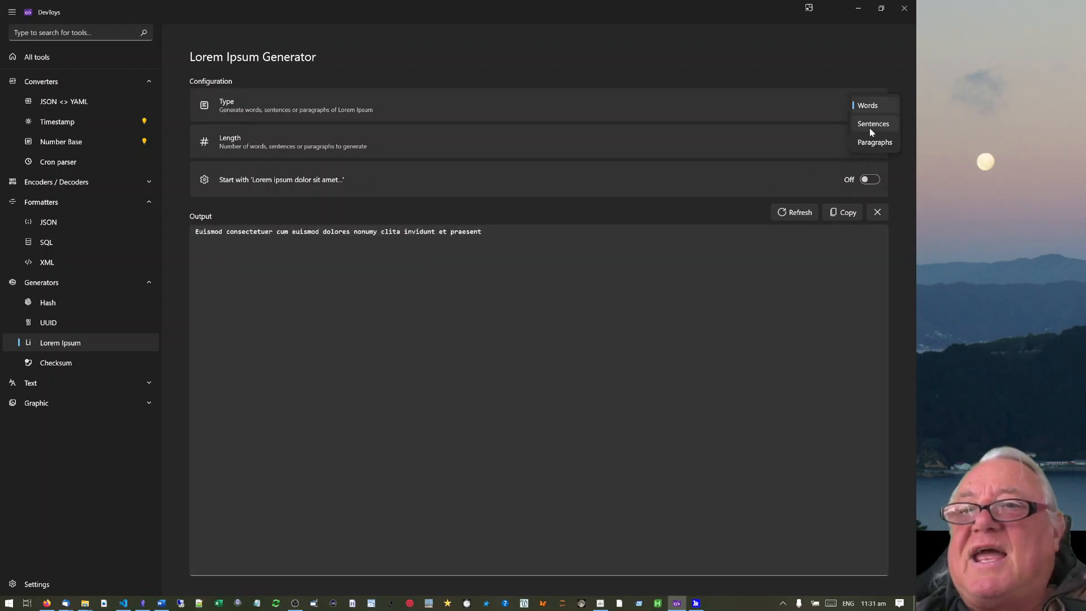
click(873, 123)
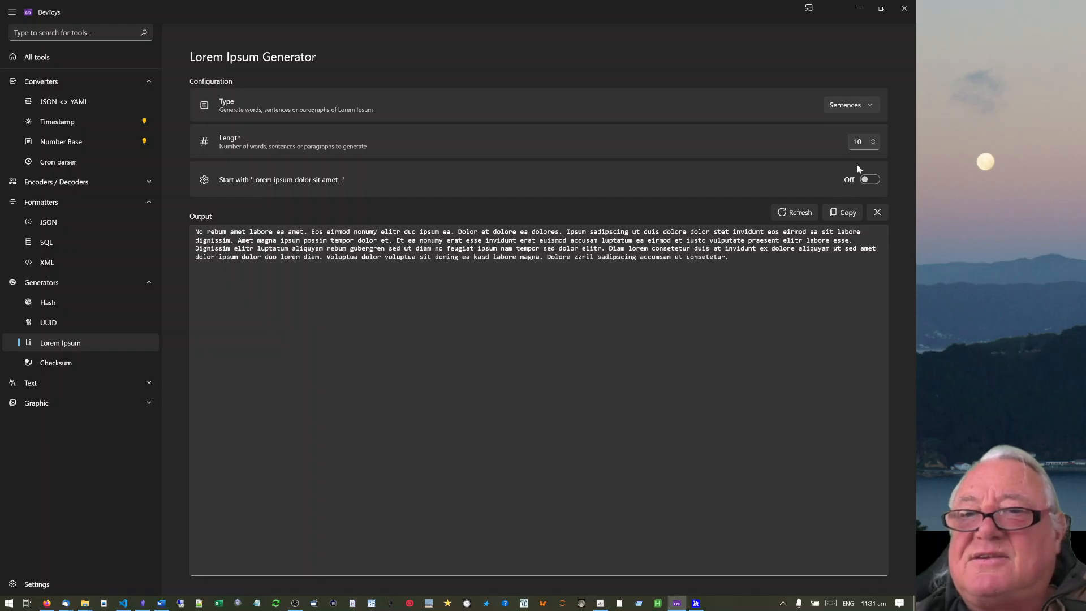
click(850, 105)
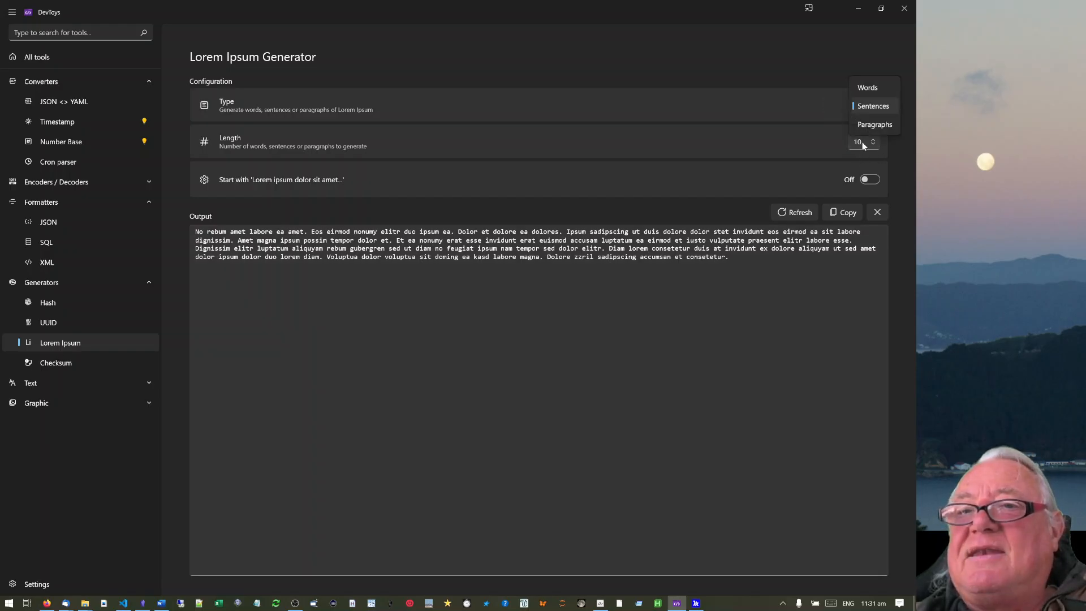
click(873, 124)
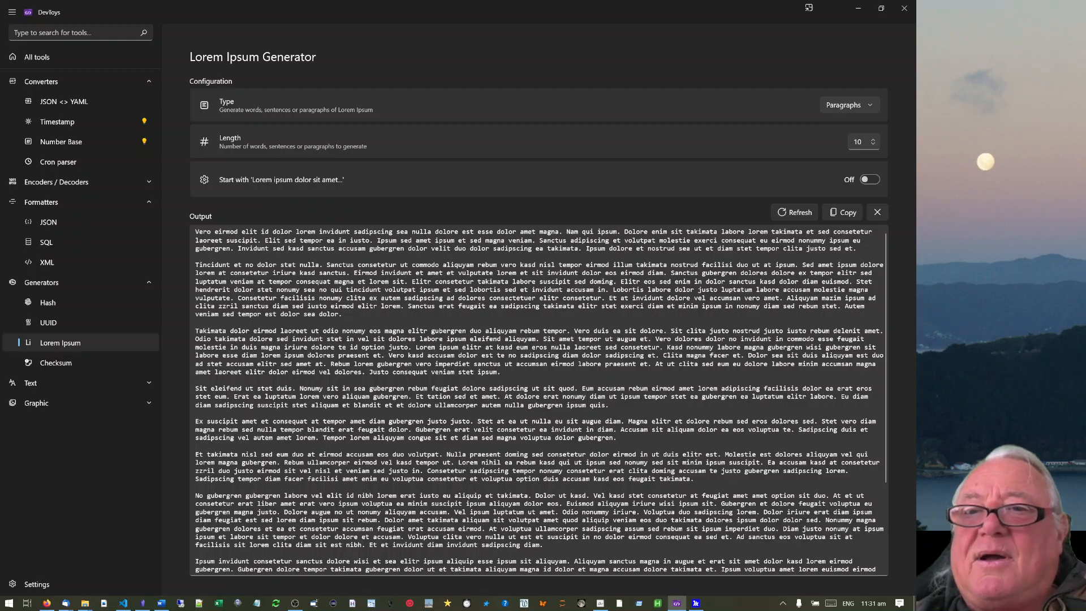
drag(210, 232, 862, 240)
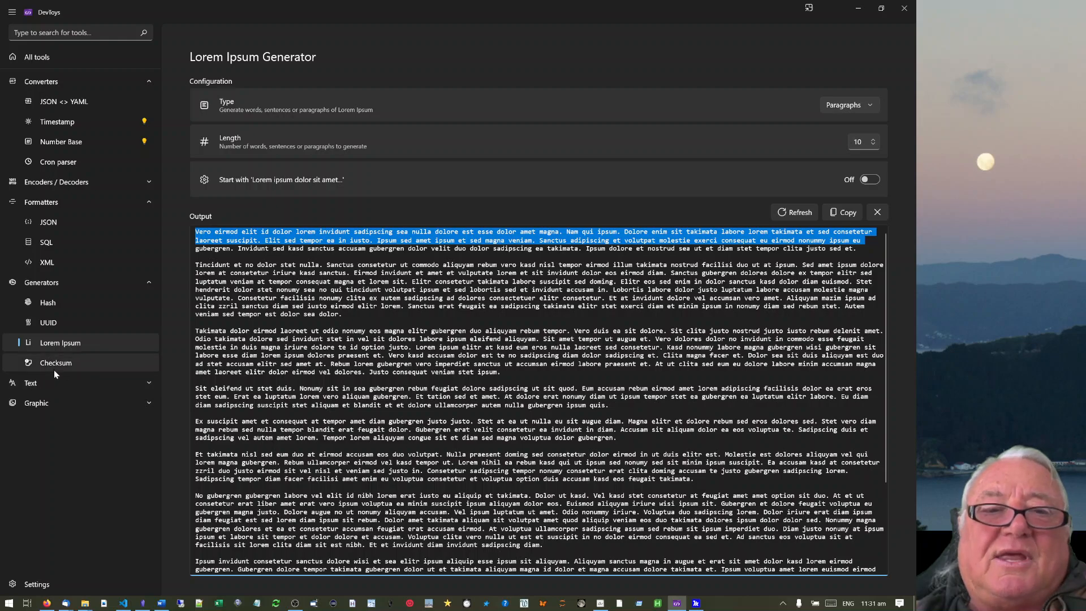
Pass through Checksum and Hash, then open Inspector & Case Converter with the paragraph.
click(56, 362)
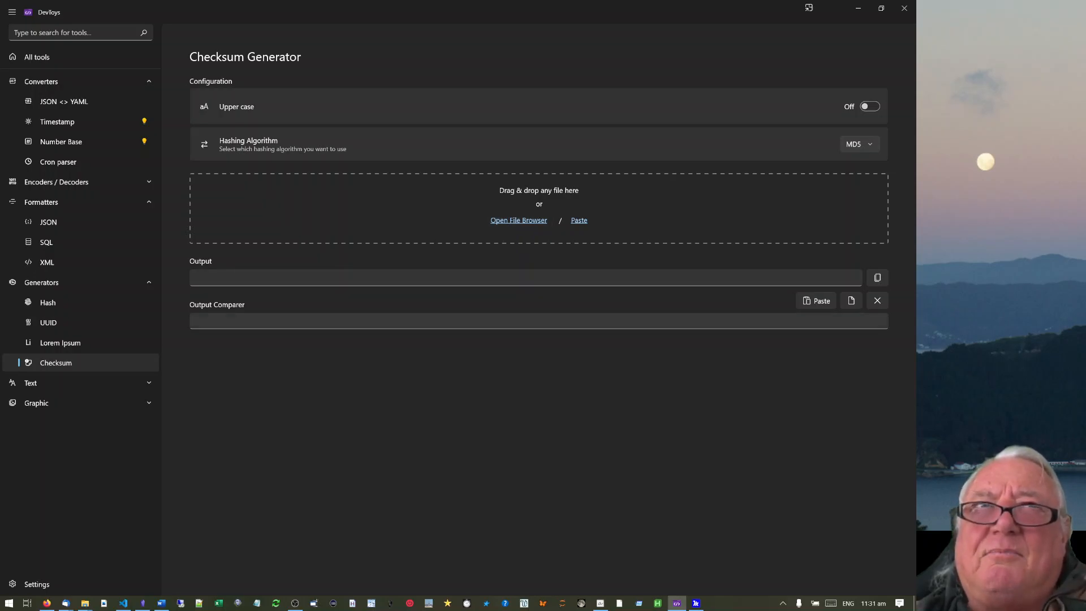
mouse_move(108, 441)
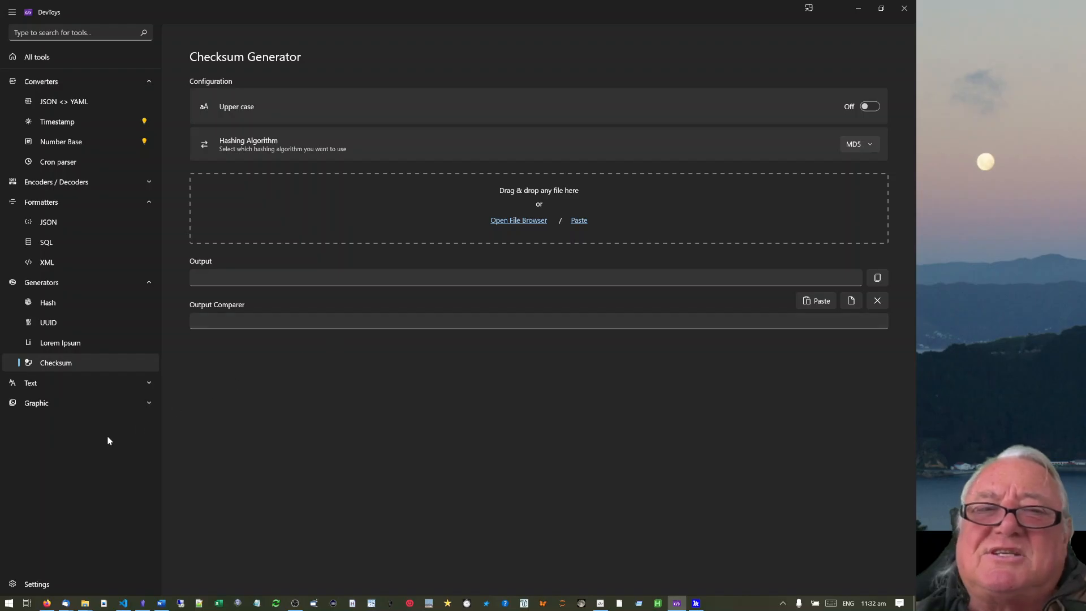
mouse_move(60, 343)
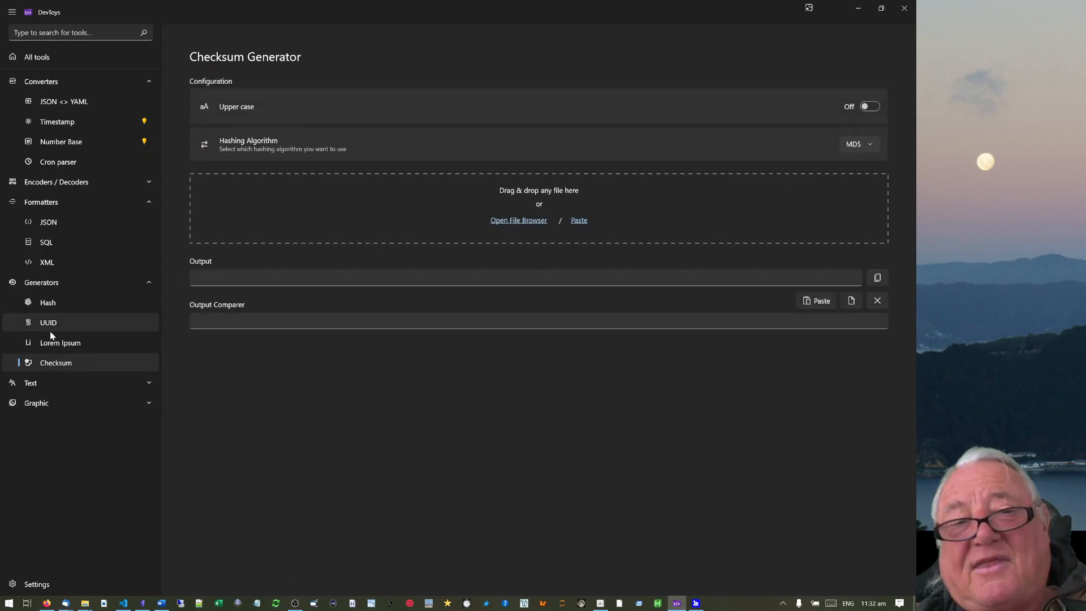
click(47, 302)
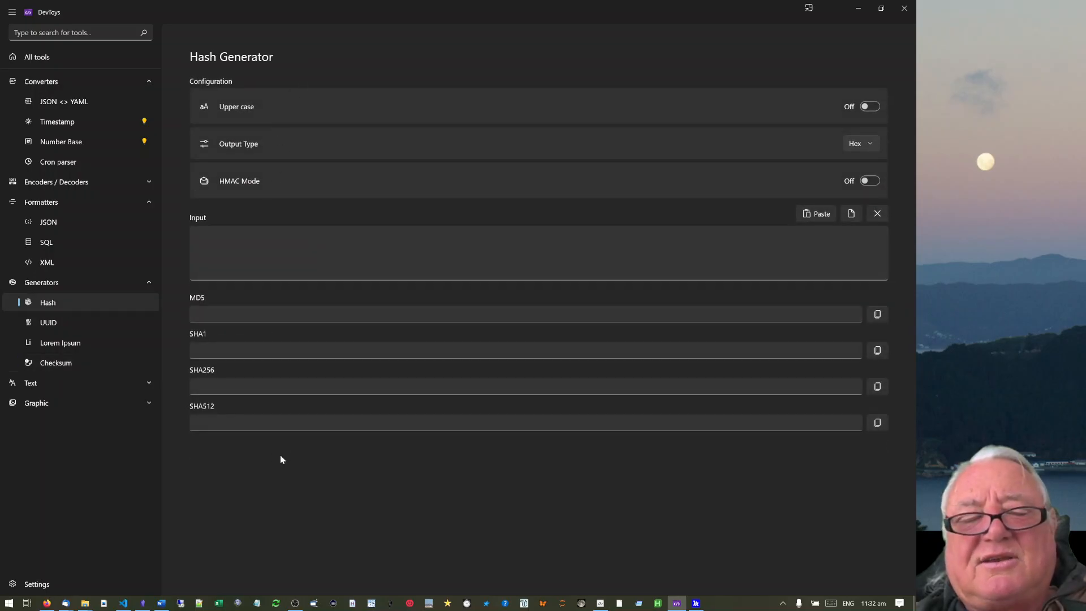
click(31, 382)
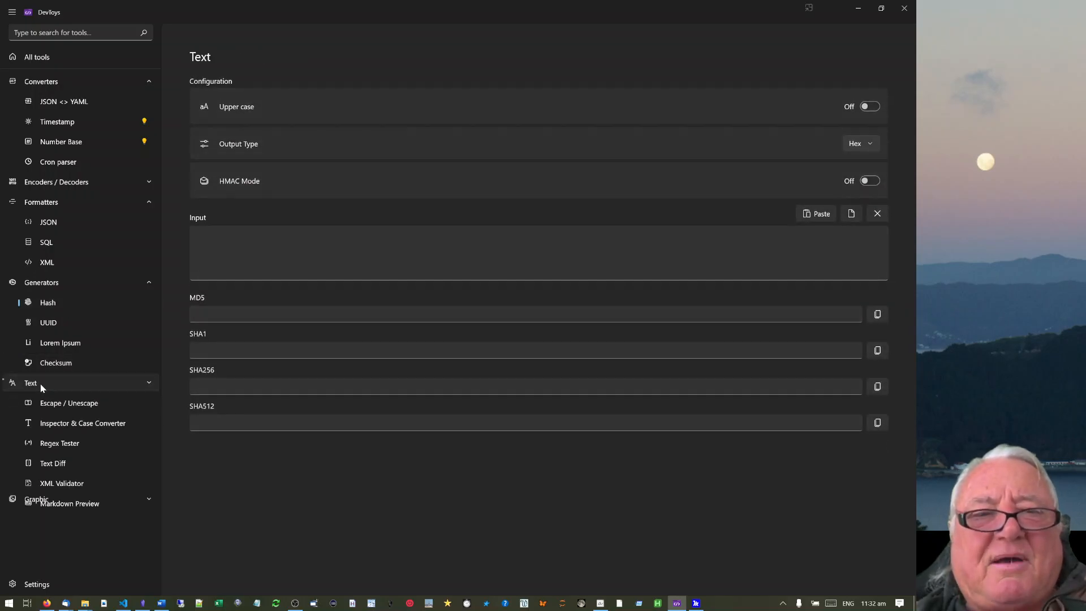
click(83, 423)
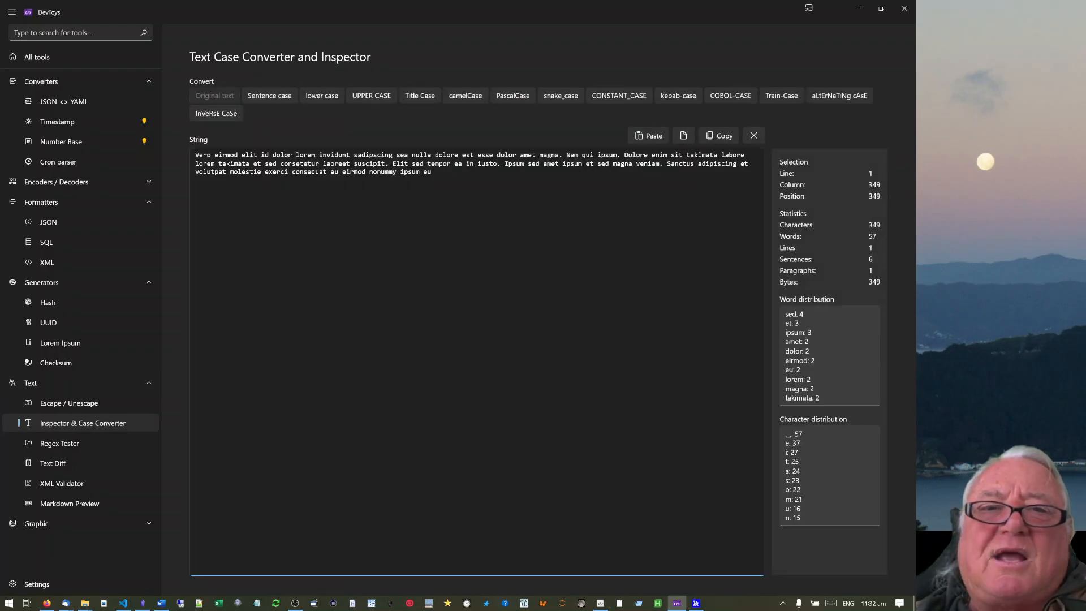
Break the text into lines and cycle sentence, upper, original, lower, then snake_case.
key(Enter)
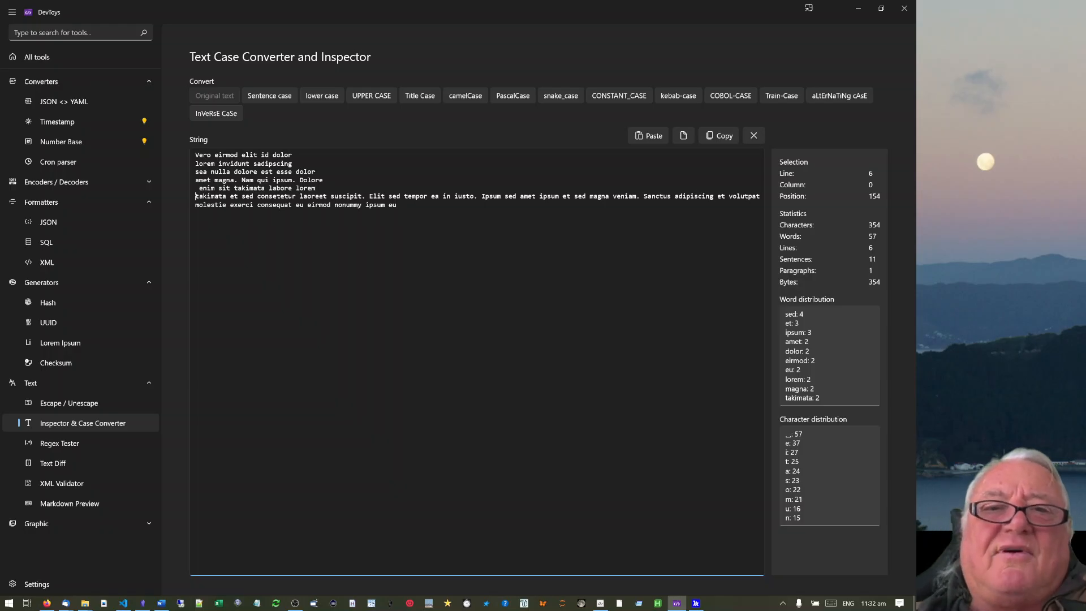
click(268, 95)
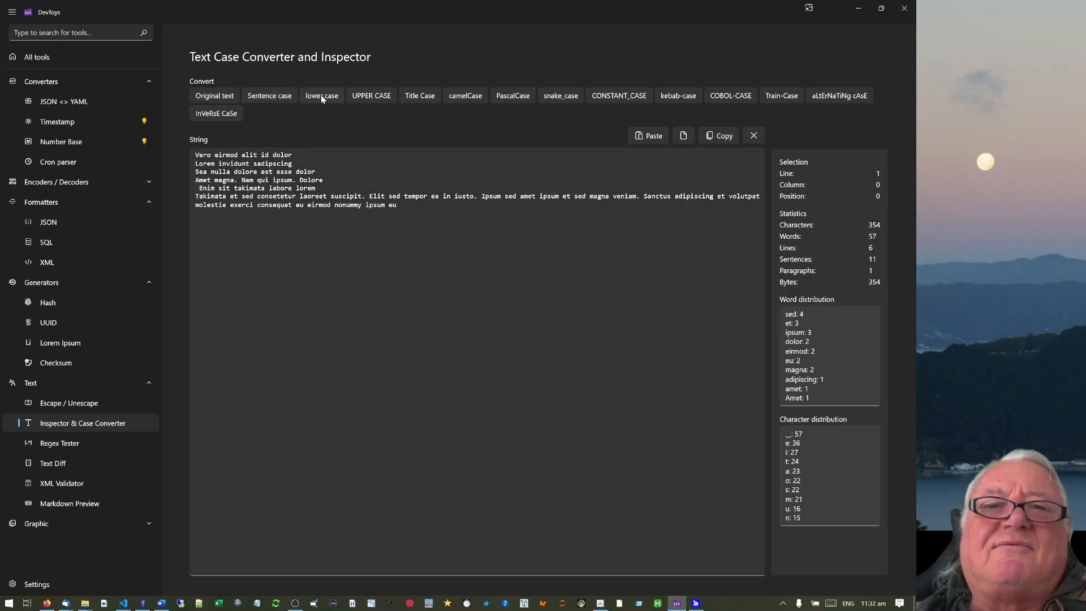
click(371, 95)
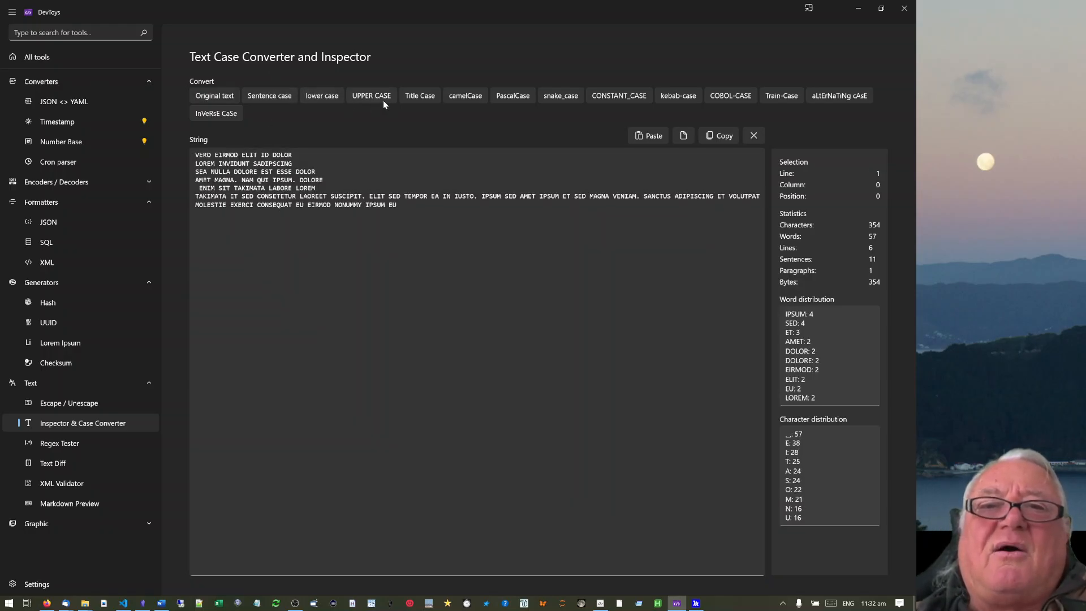
click(465, 95)
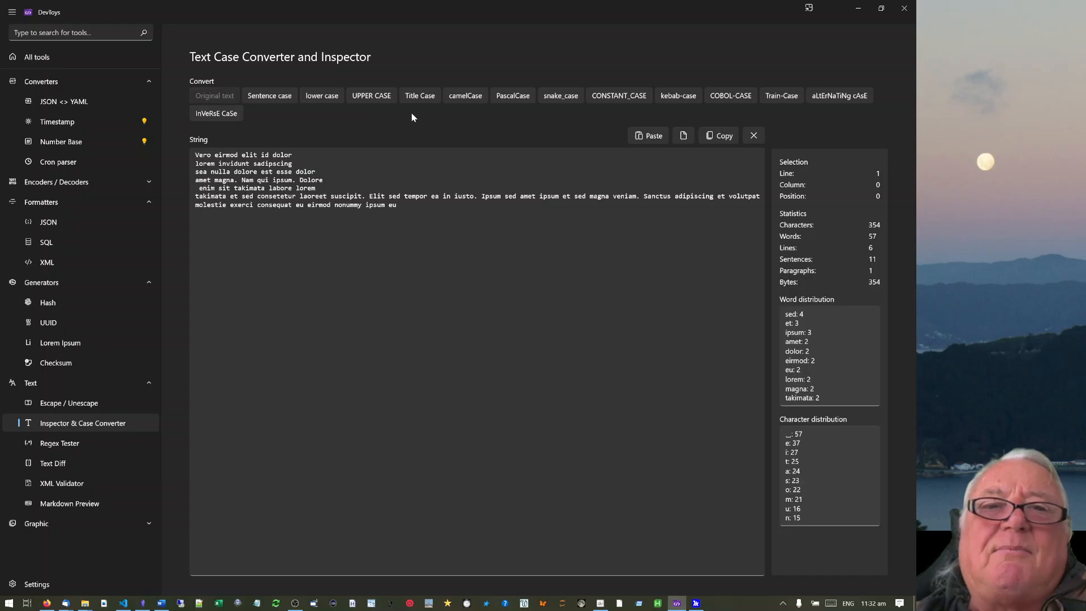
click(322, 95)
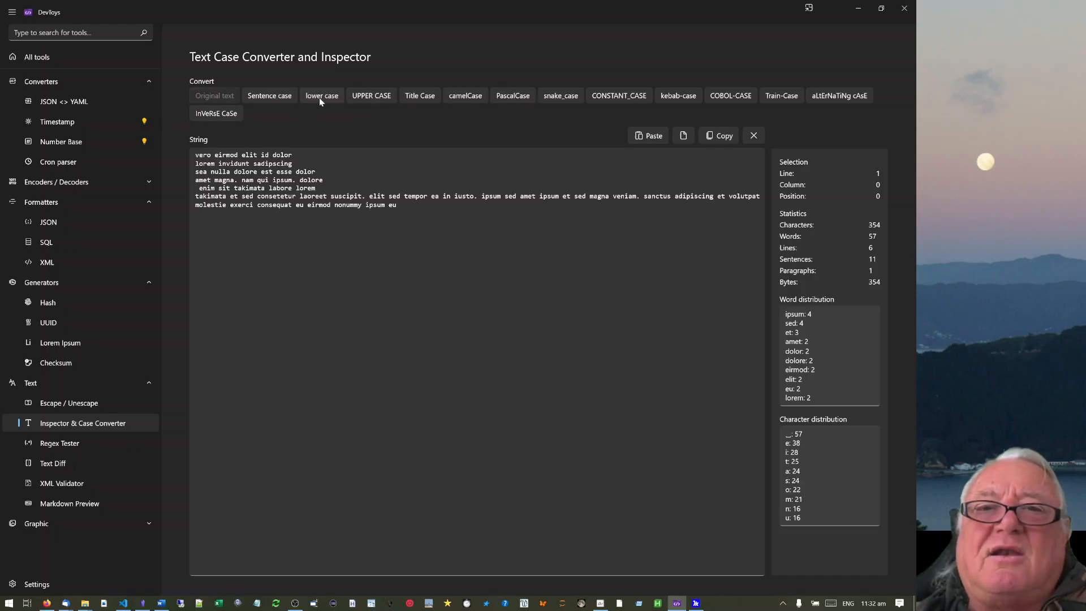
click(560, 95)
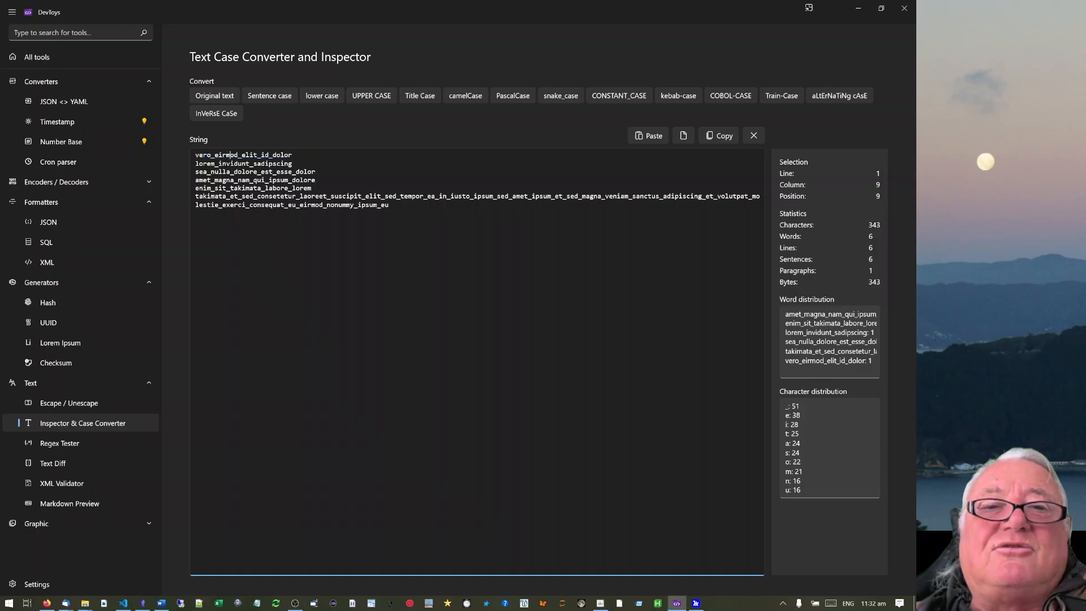
drag(241, 154, 272, 154)
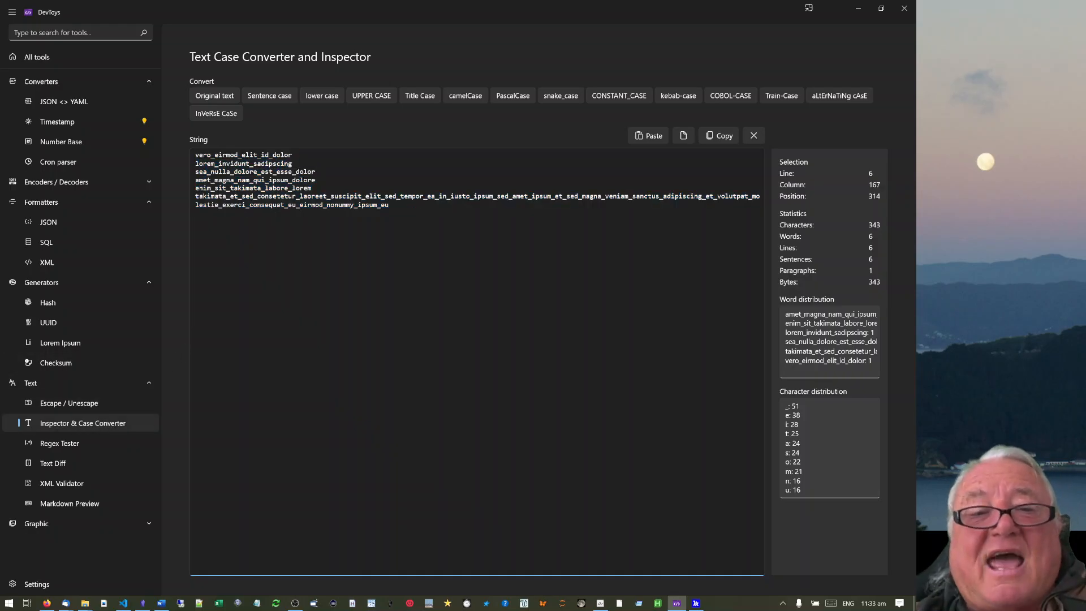
click(59, 442)
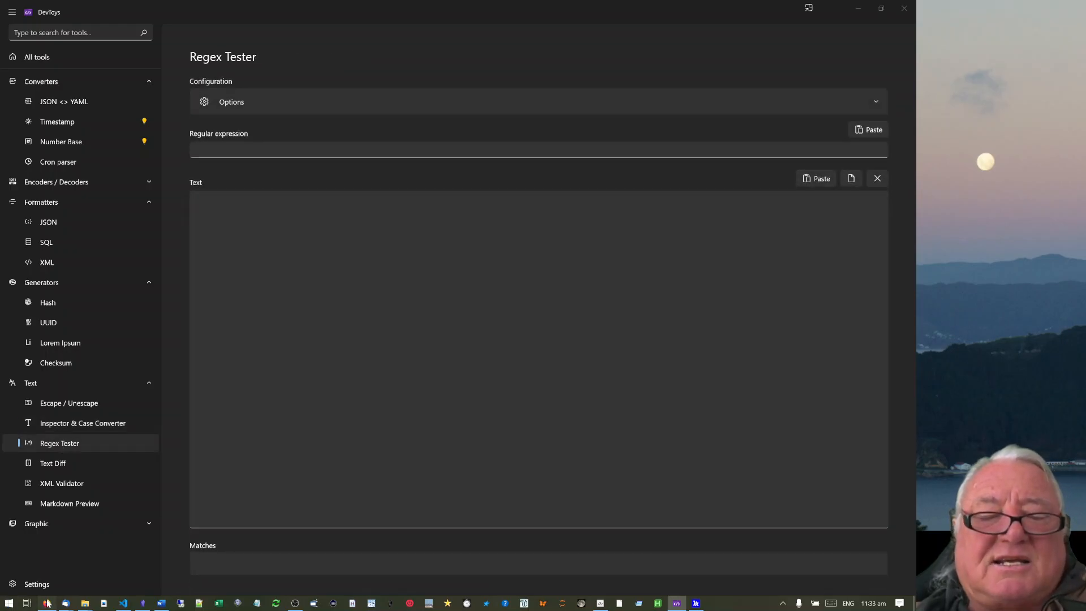
Switch to the RegExr tab showing ([A-Z])\w+ matches in the weather JSON.
click(47, 602)
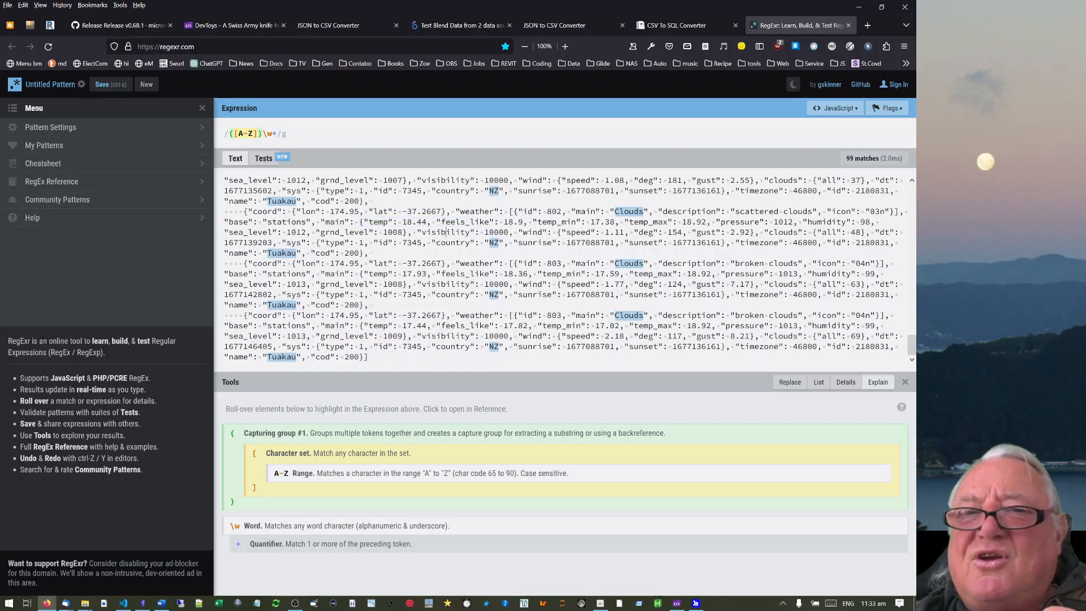
Drag across the weather JSON matches in RegExr before returning to DevToys.
drag(360, 222, 497, 222)
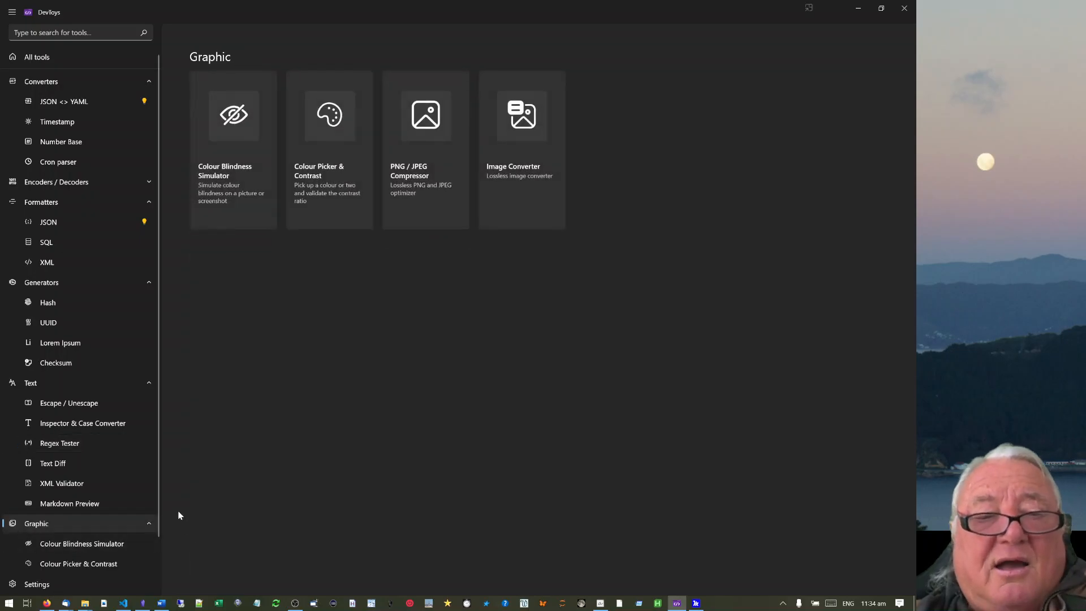
Glance at the empty PNG / JPEG Compressor, then open the Colour Blindness Simulator.
scroll(down, 3)
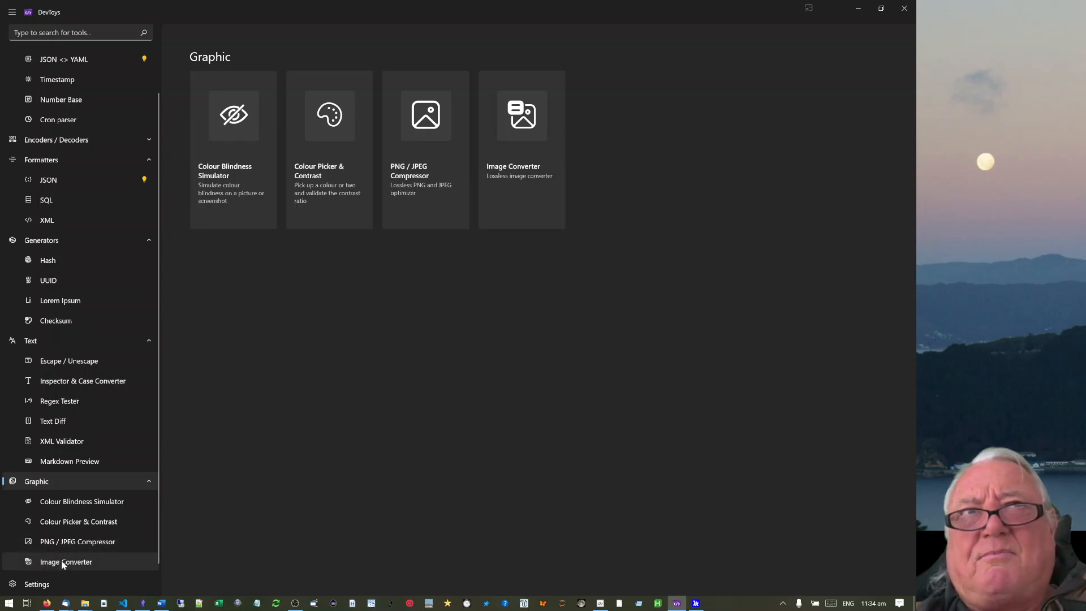
mouse_move(438, 506)
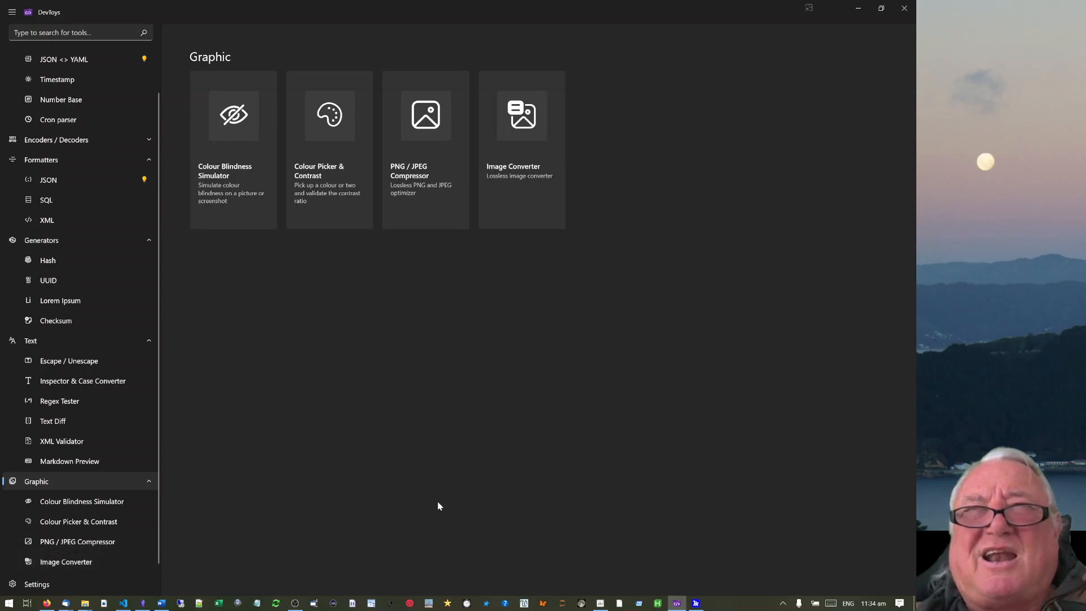
mouse_move(421, 508)
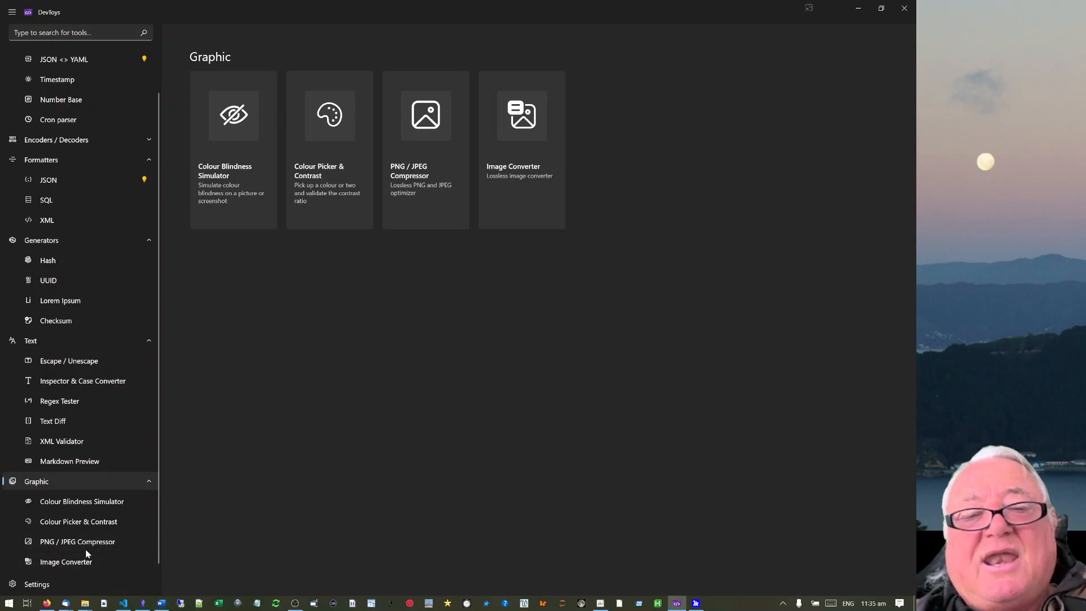
click(77, 541)
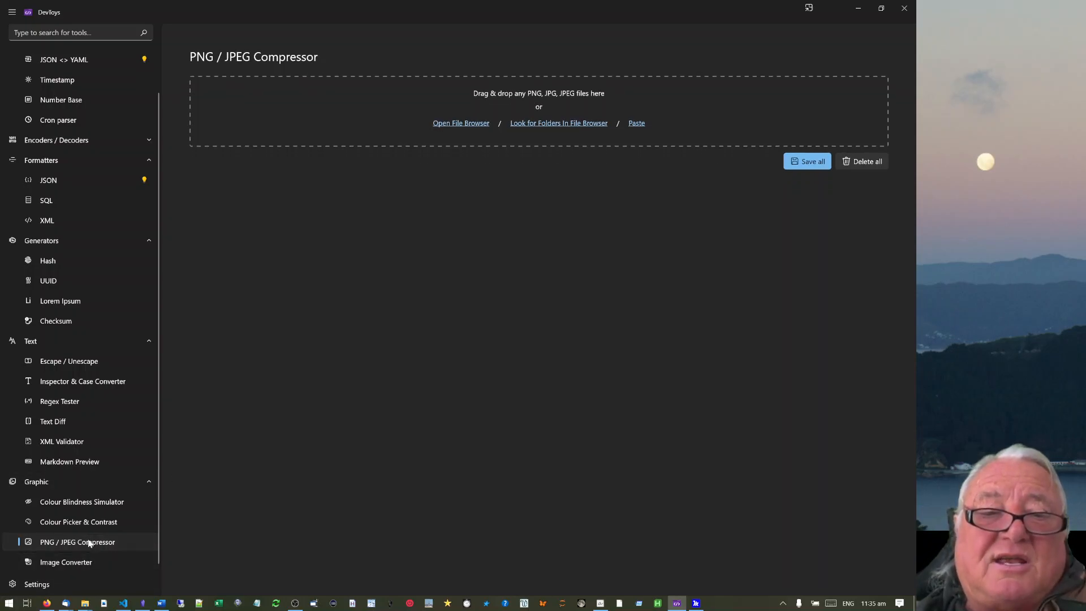
click(82, 502)
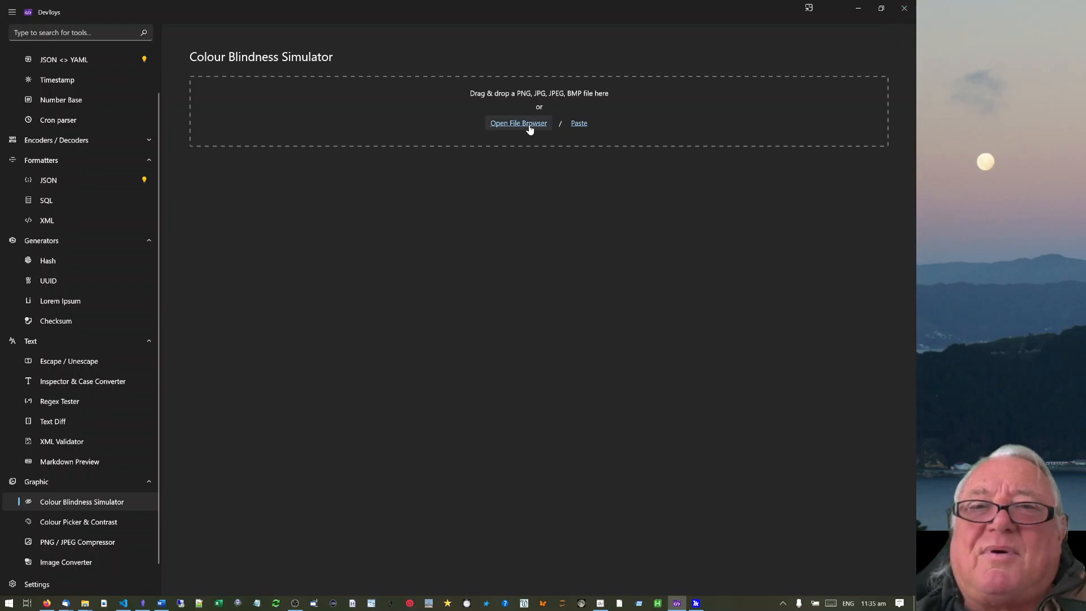
Load the PersonalFinanceApp spreadsheet screenshot into the simulator, then return to RegExr.
click(518, 123)
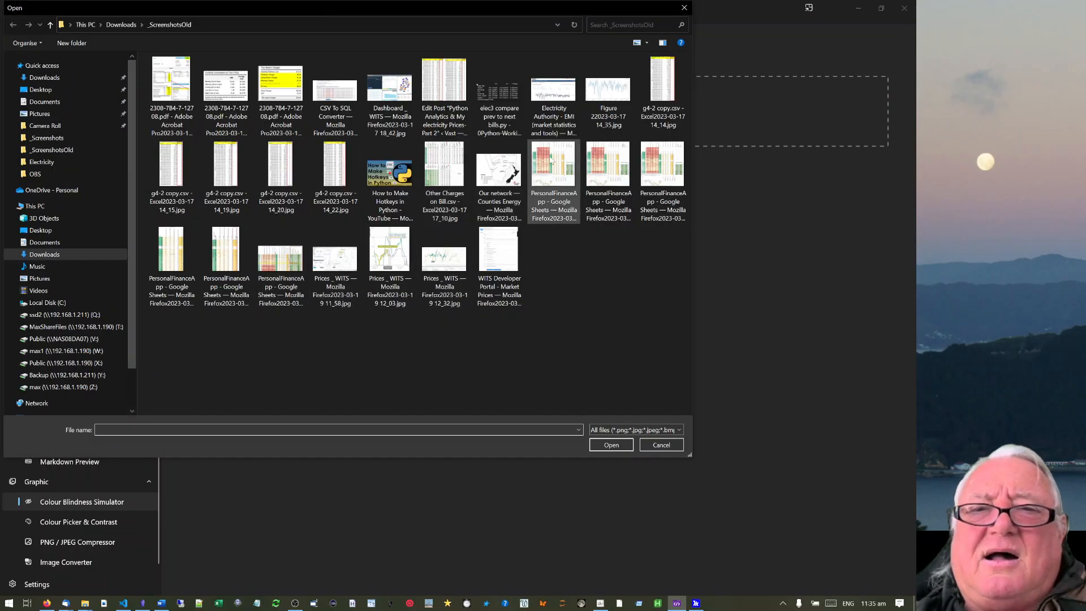
click(553, 169)
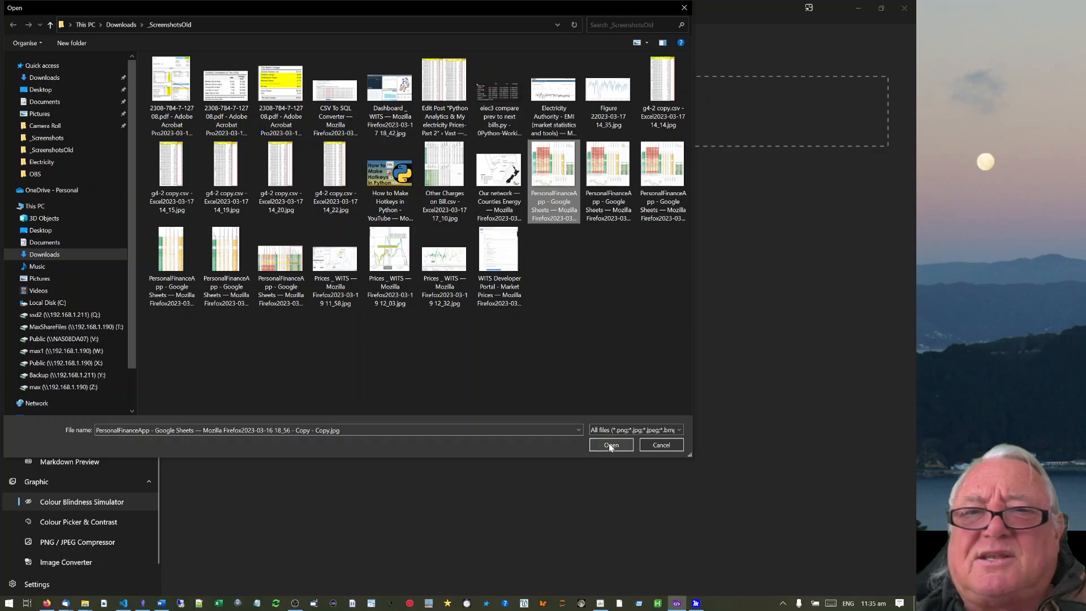
click(611, 444)
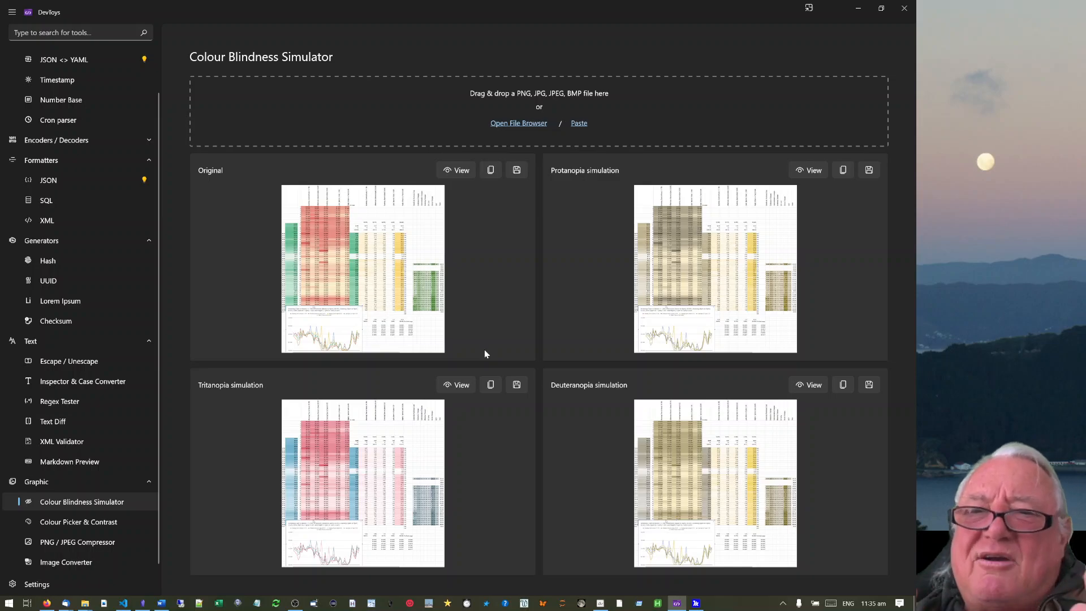
mouse_move(516, 286)
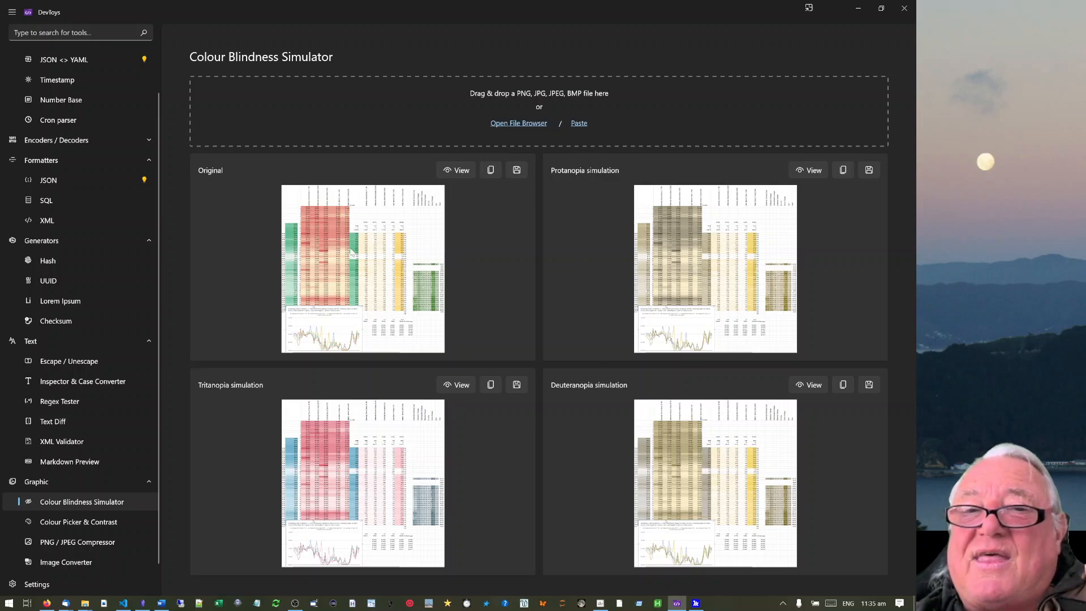
mouse_move(447, 251)
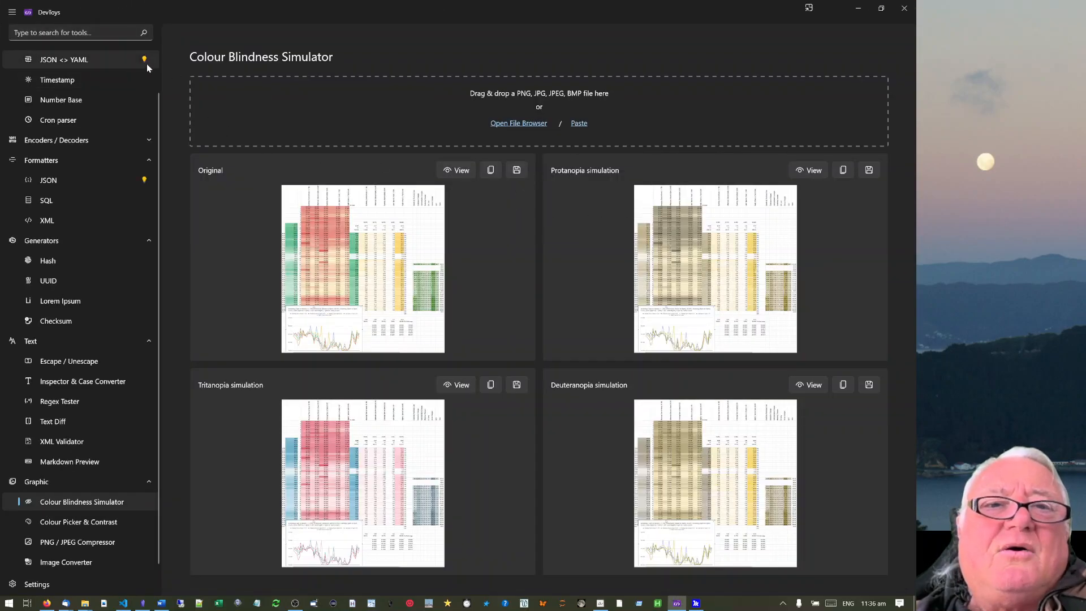
click(63, 59)
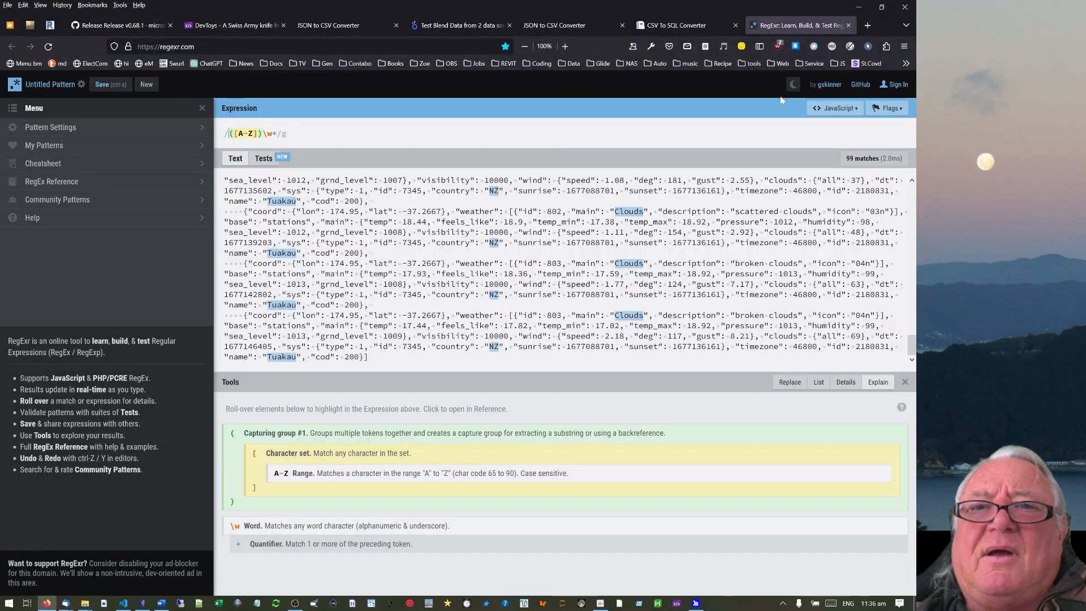
mouse_move(884, 33)
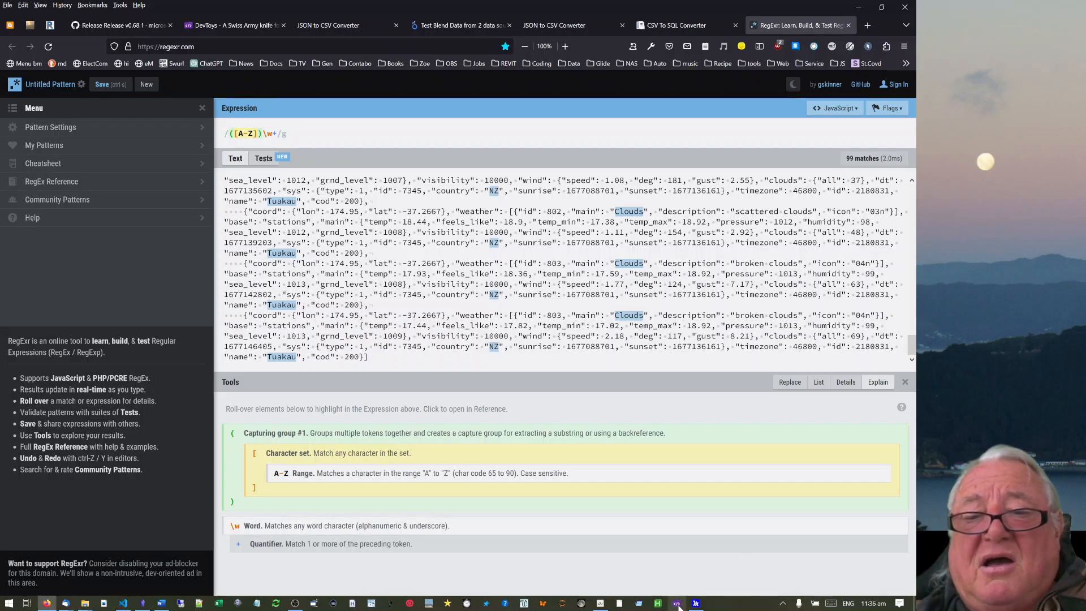
Reveal the hidden tray apps and switch to the DevToys website tab.
click(784, 603)
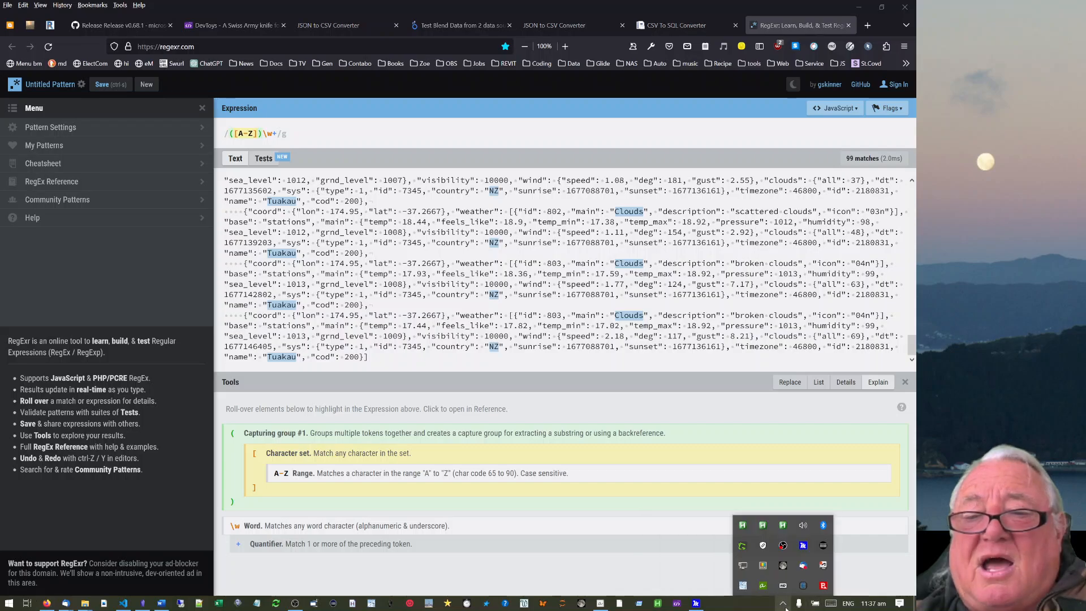
mouse_move(762, 566)
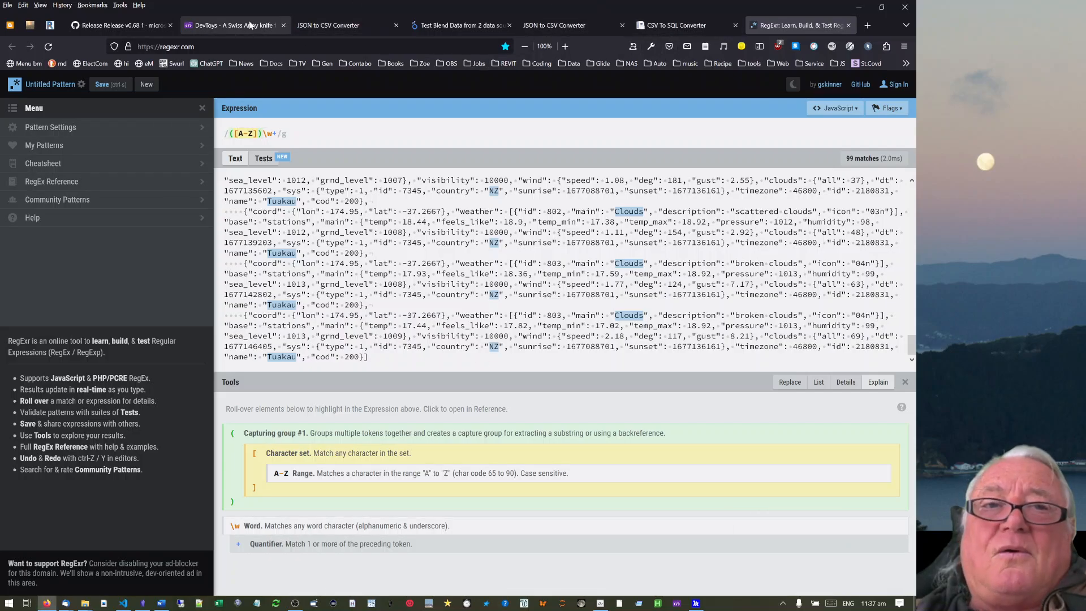
click(234, 24)
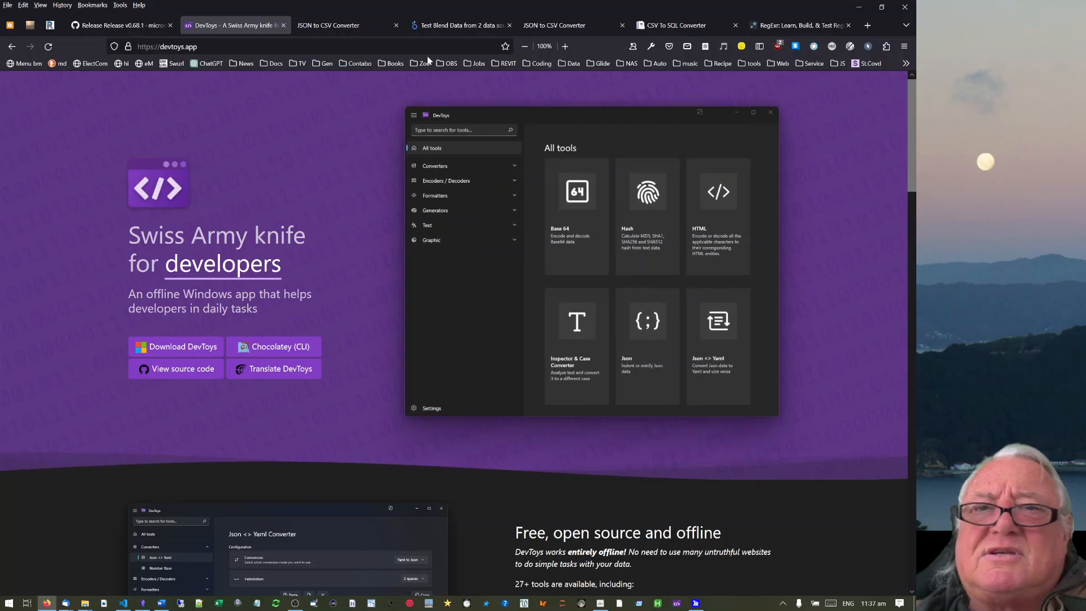
Glance at the CSV To SQL and JSON to CSV tabs, then return to DevToys.
click(675, 24)
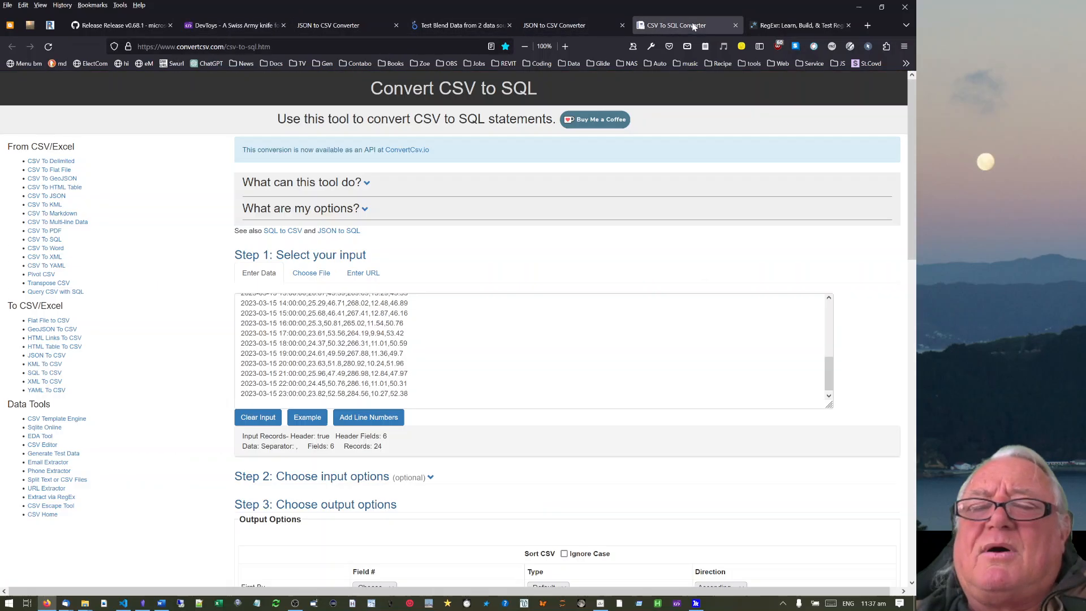
click(568, 25)
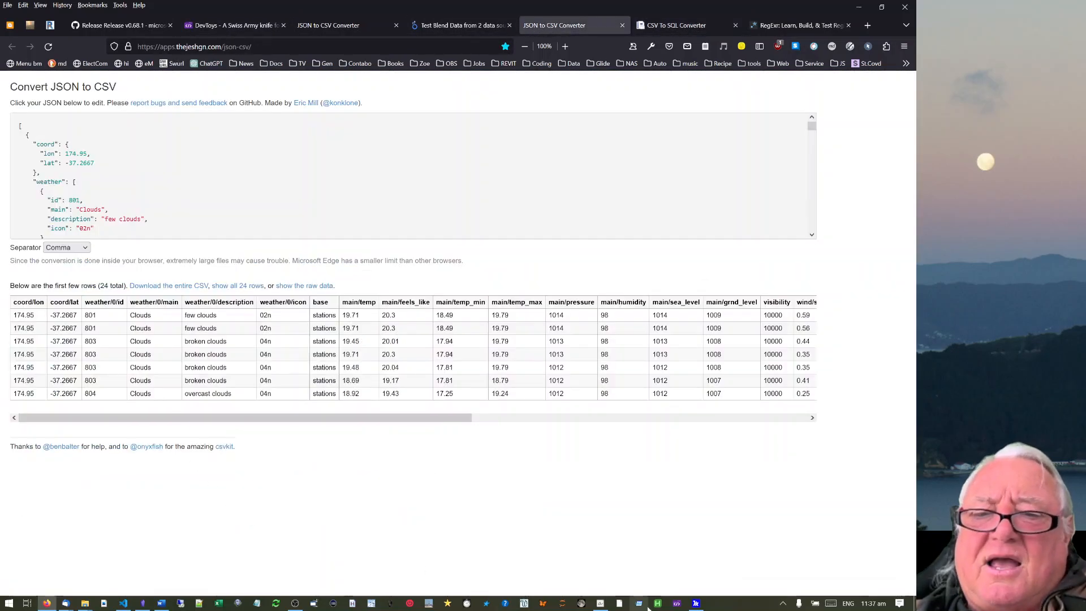
click(676, 601)
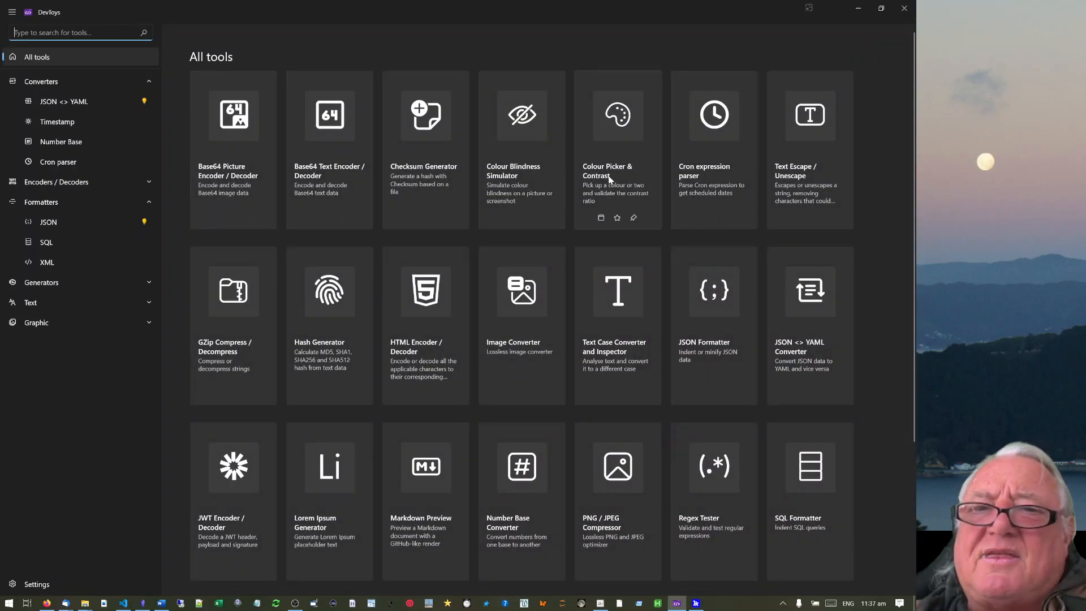
mouse_move(701, 246)
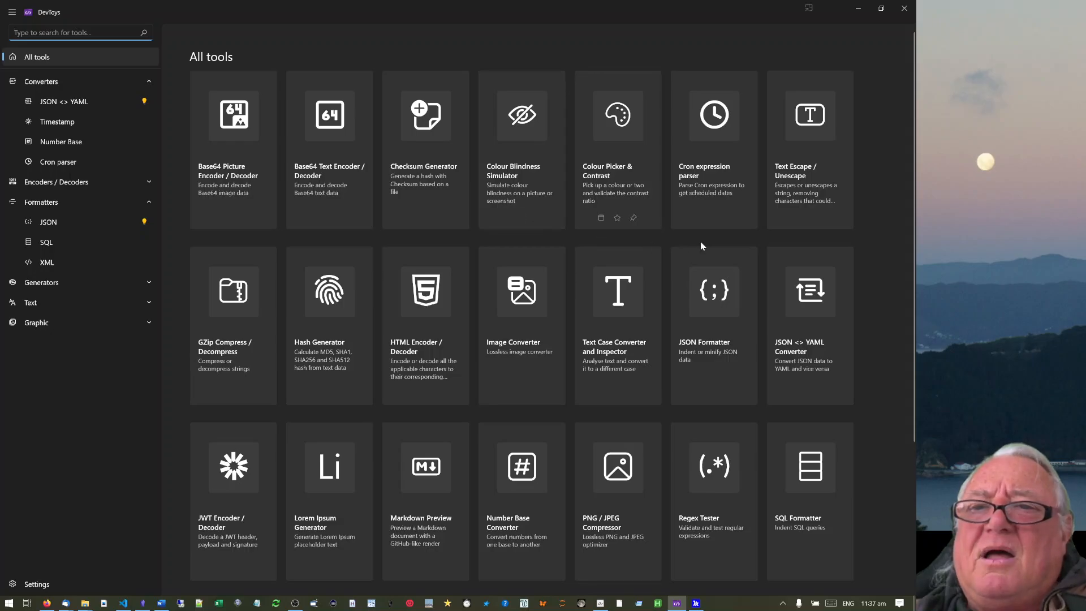
mouse_move(796, 179)
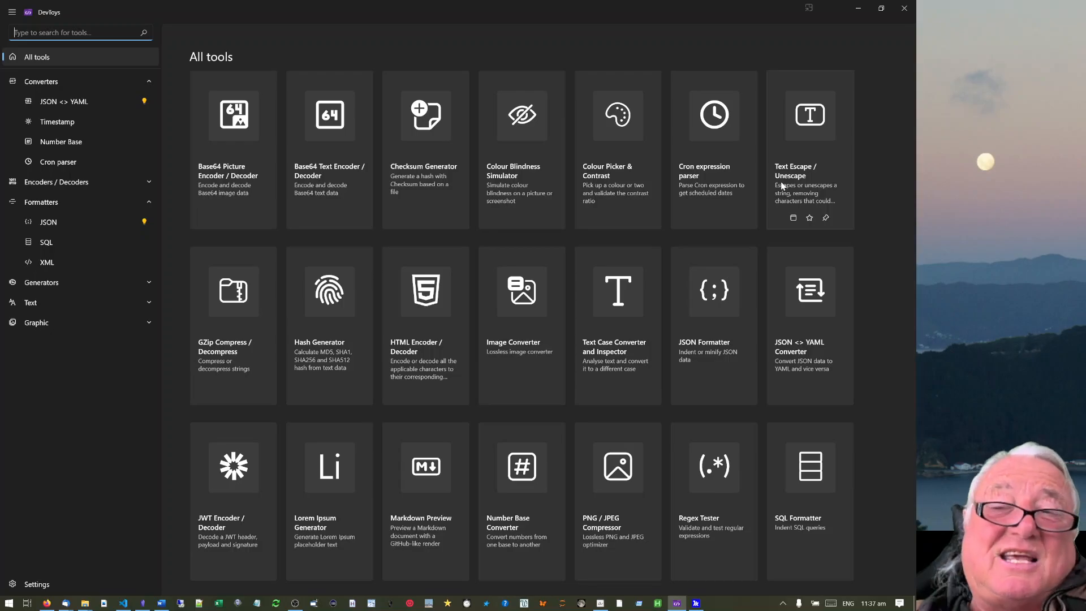
mouse_move(710, 217)
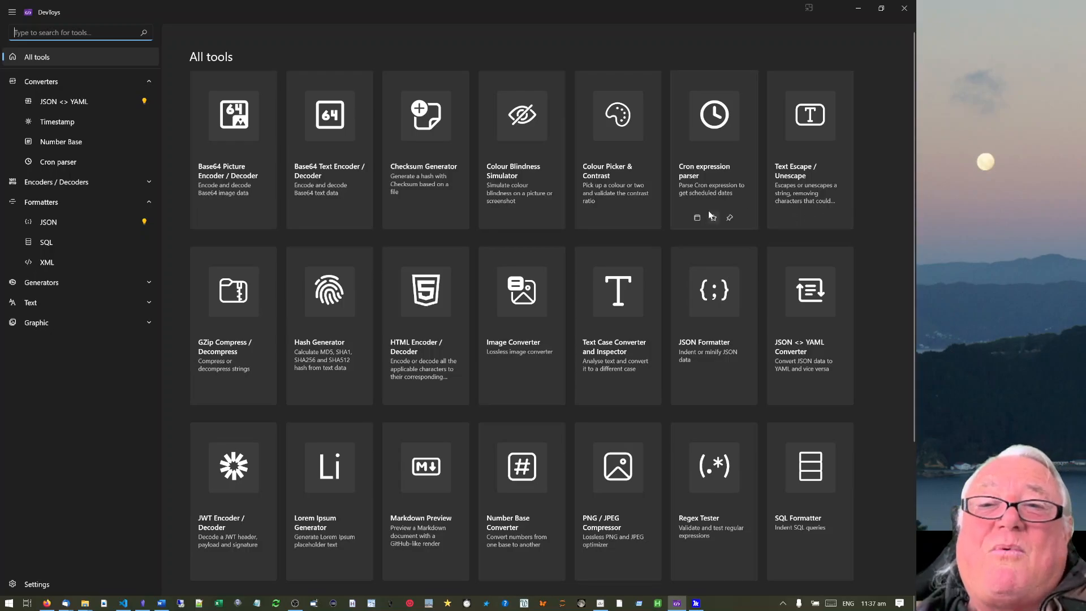
mouse_move(416, 309)
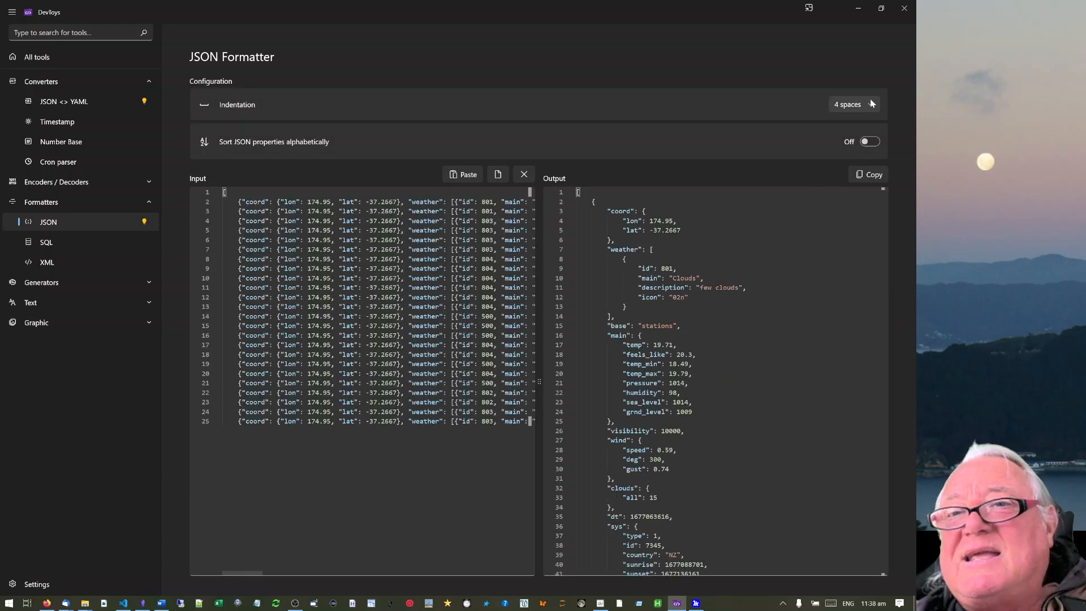
Confirm the weather JSON is formatted with 4-space indentation in the JSON Formatter.
click(854, 105)
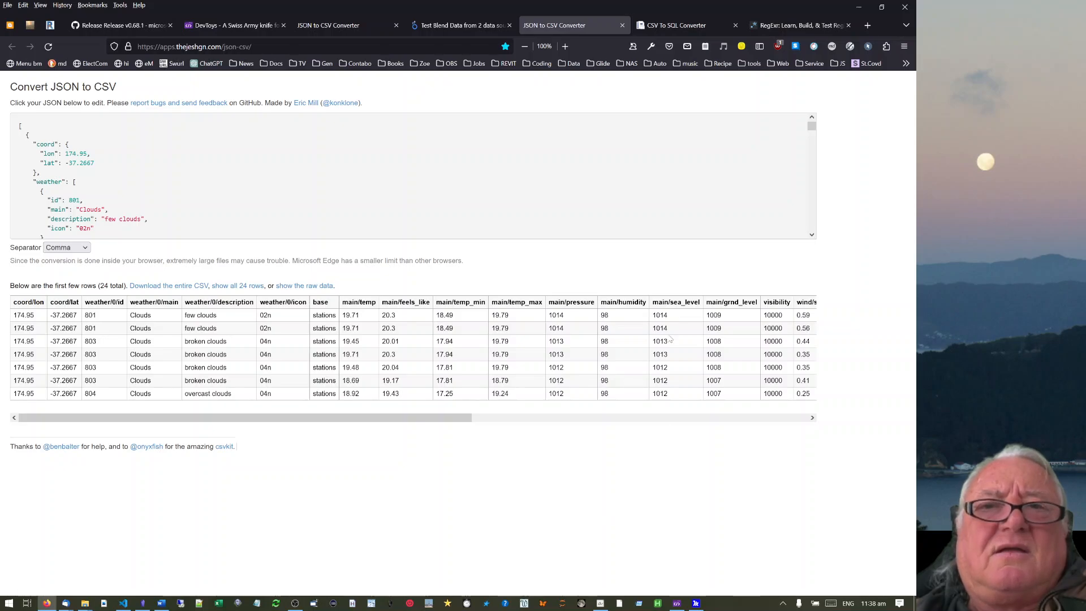
mouse_move(733, 453)
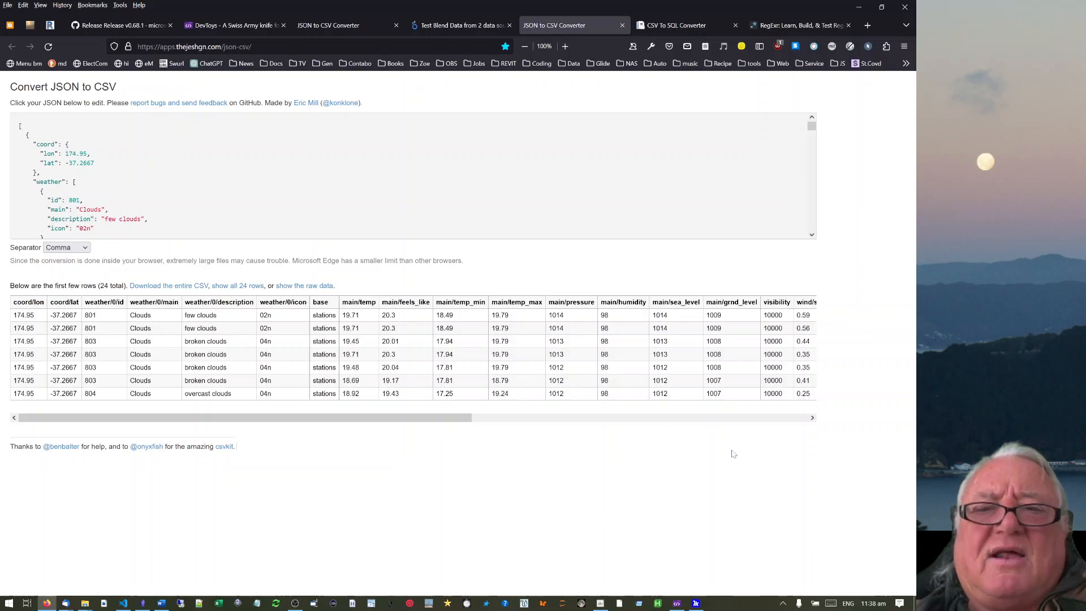